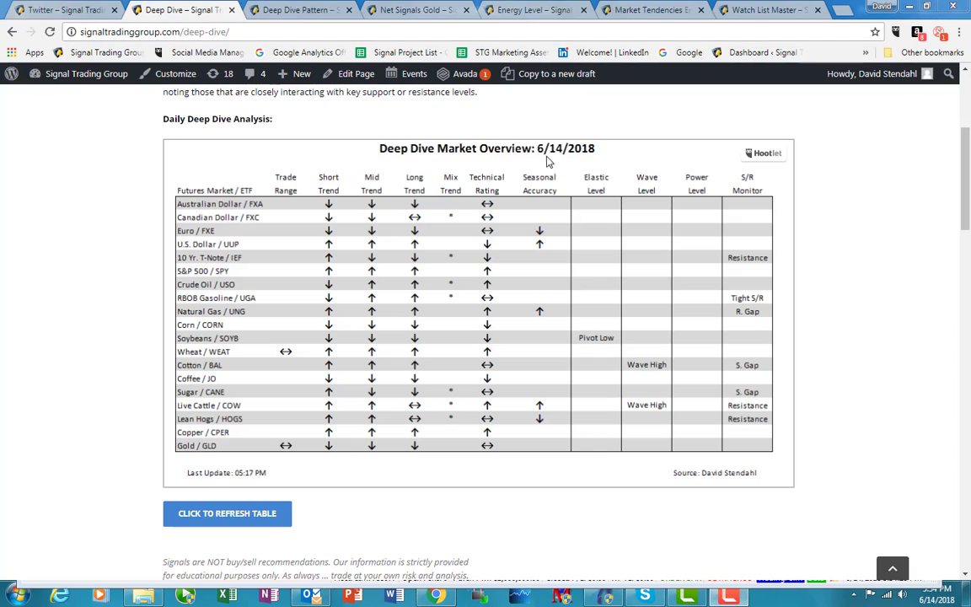
mouse_move(208, 448)
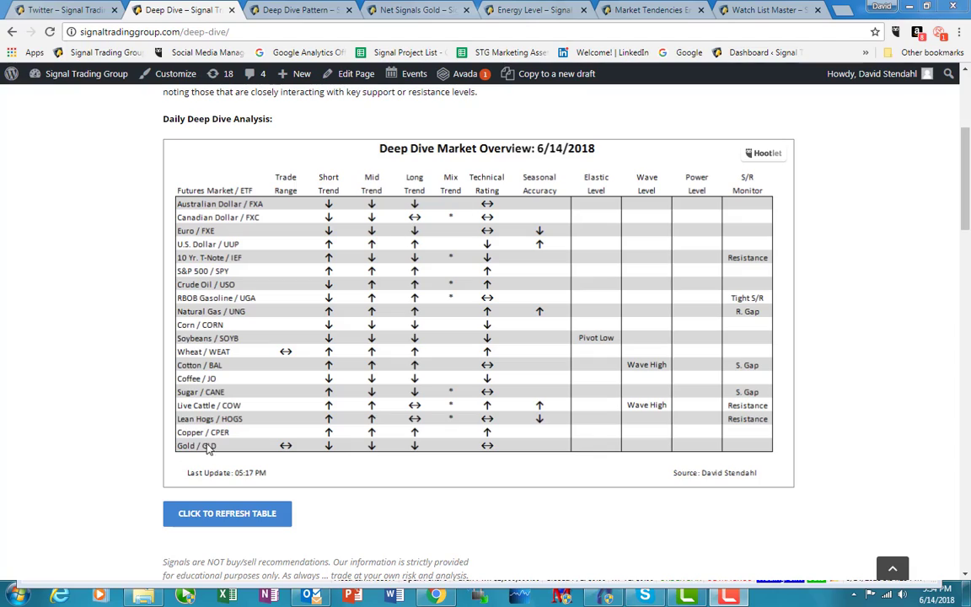
mouse_move(212, 450)
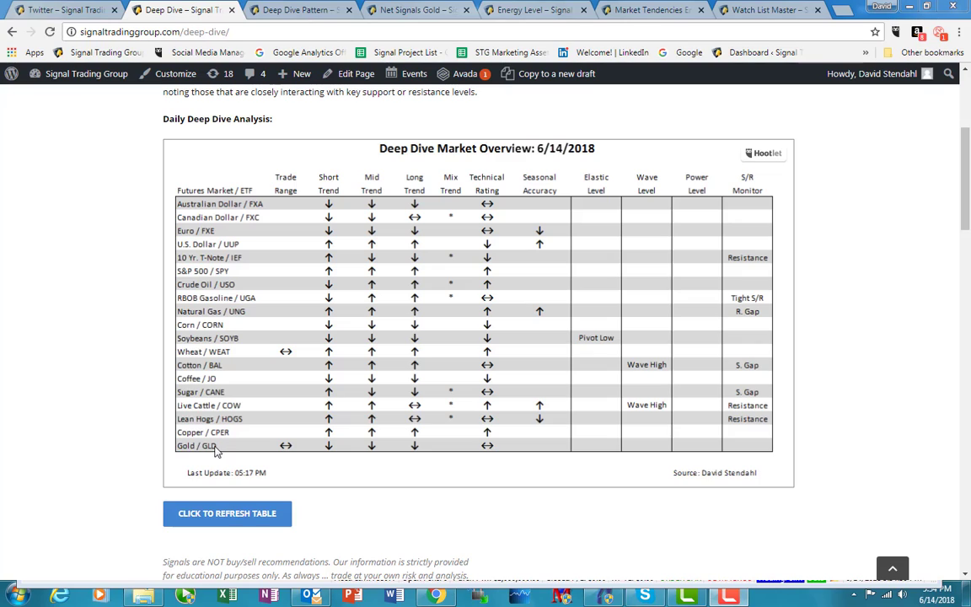
mouse_move(304, 444)
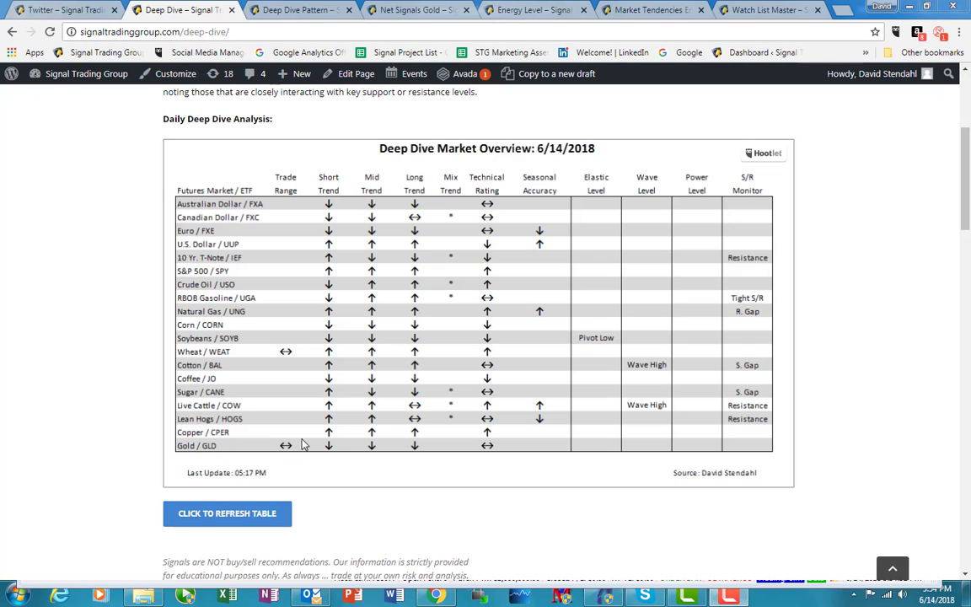
mouse_move(283, 445)
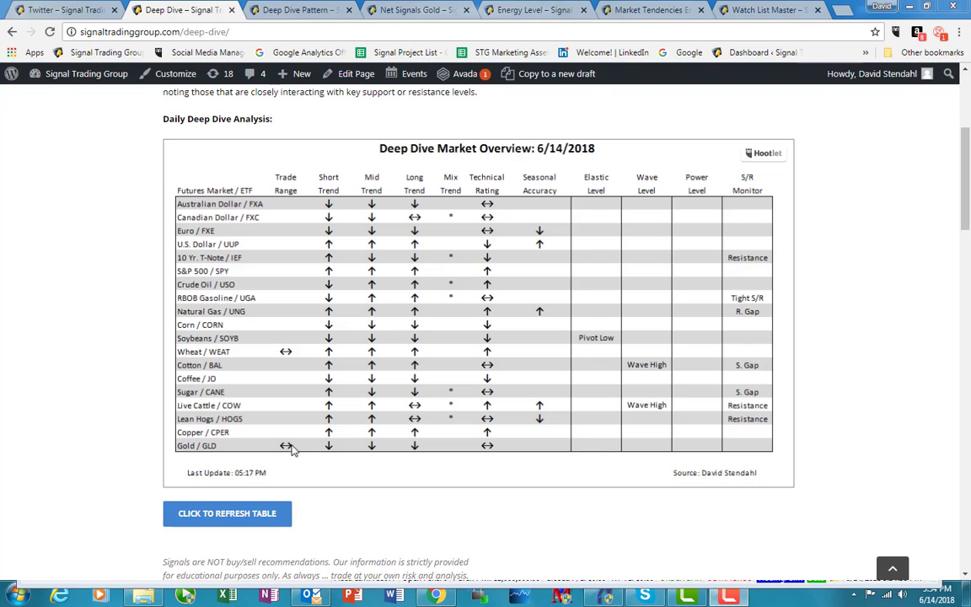
mouse_move(292, 246)
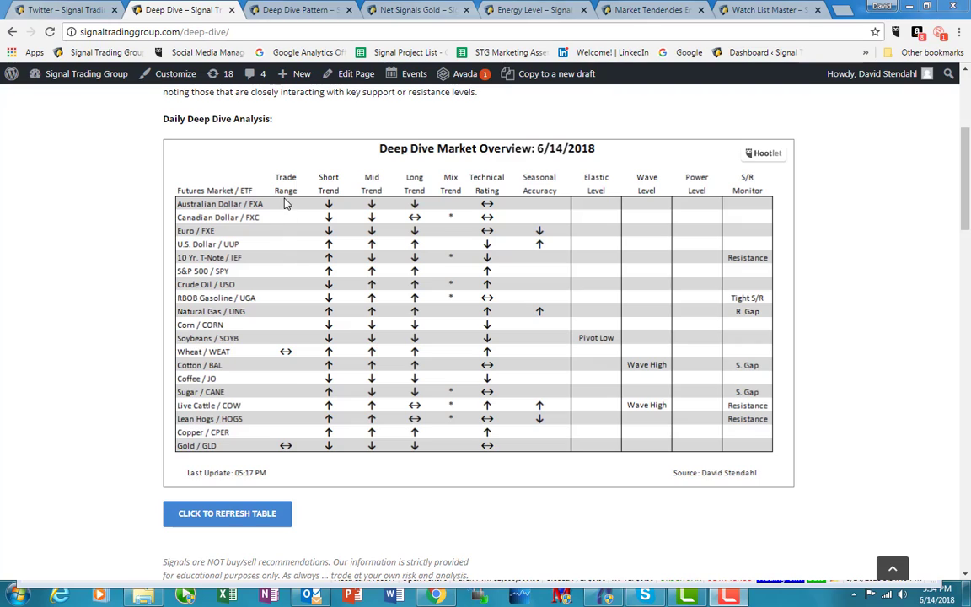
mouse_move(281, 465)
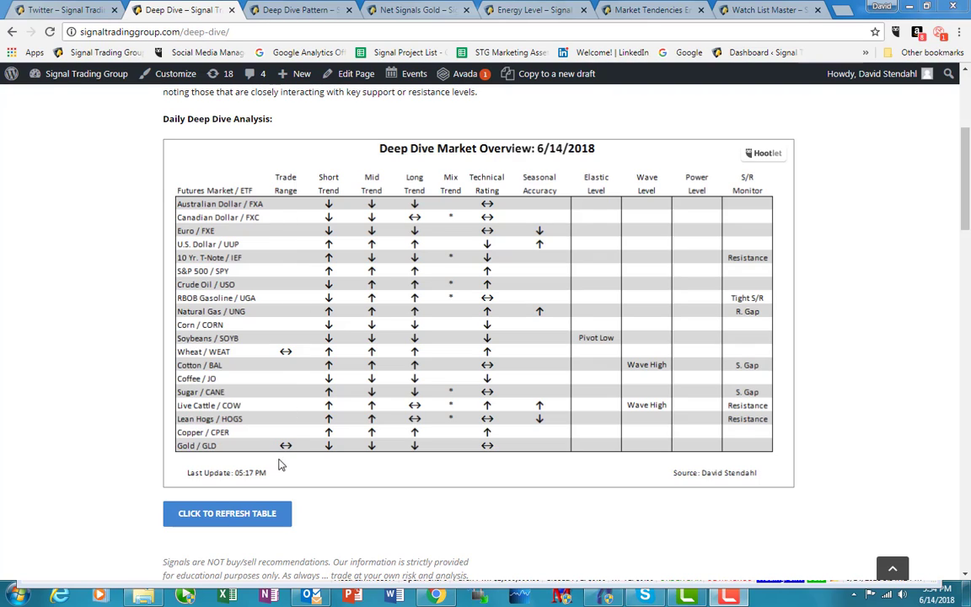
mouse_move(479, 449)
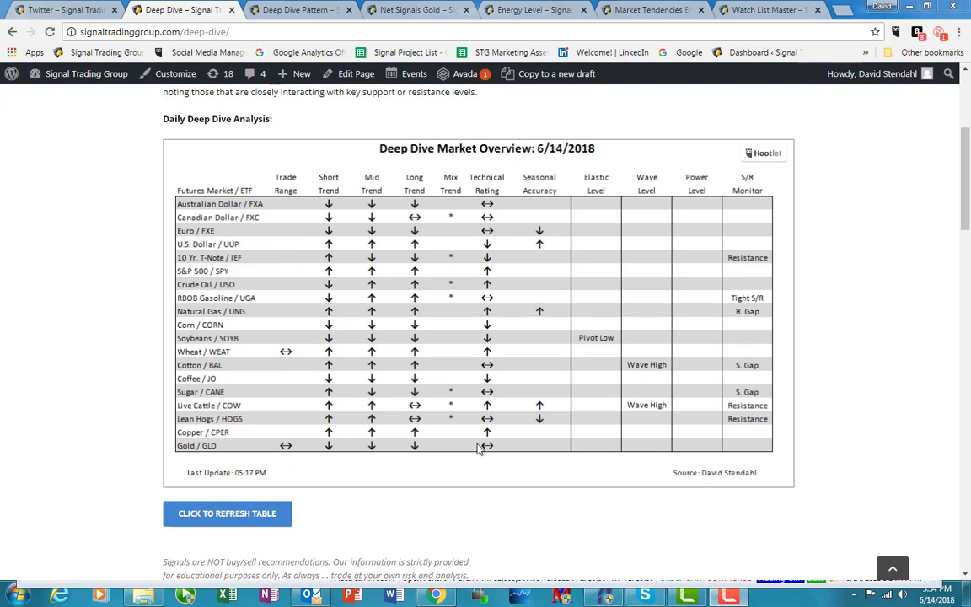
mouse_move(506, 441)
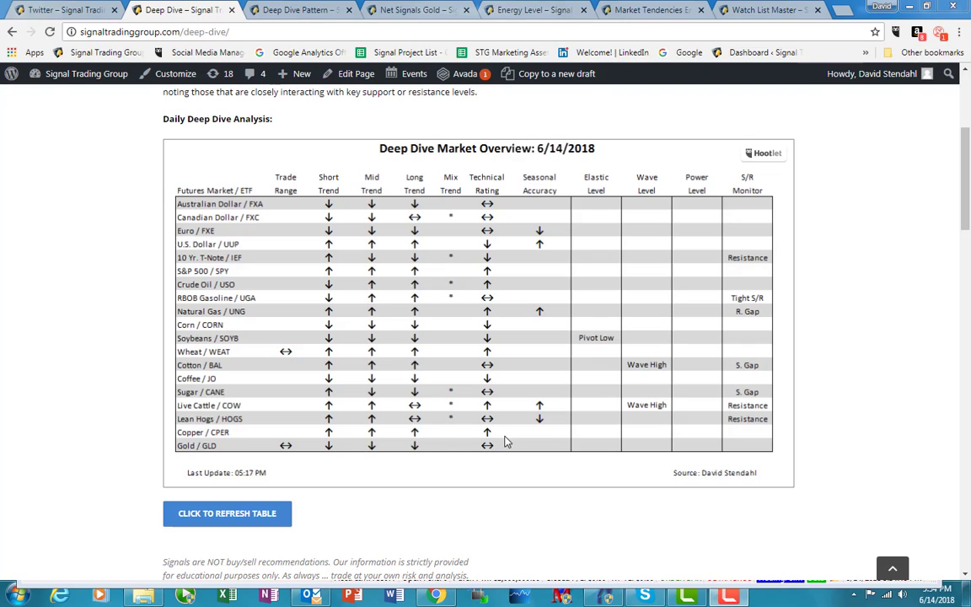
mouse_move(487, 445)
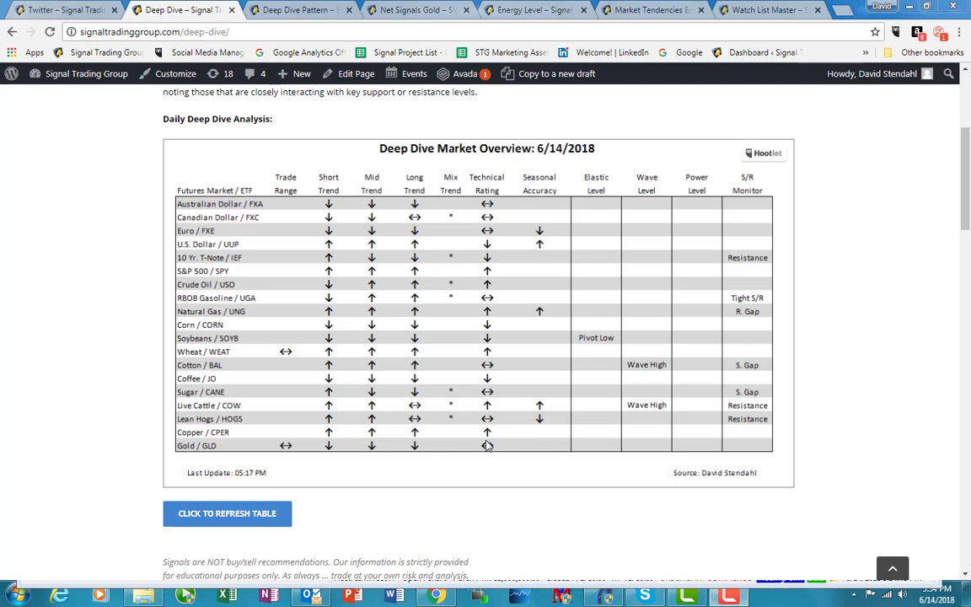
mouse_move(487, 446)
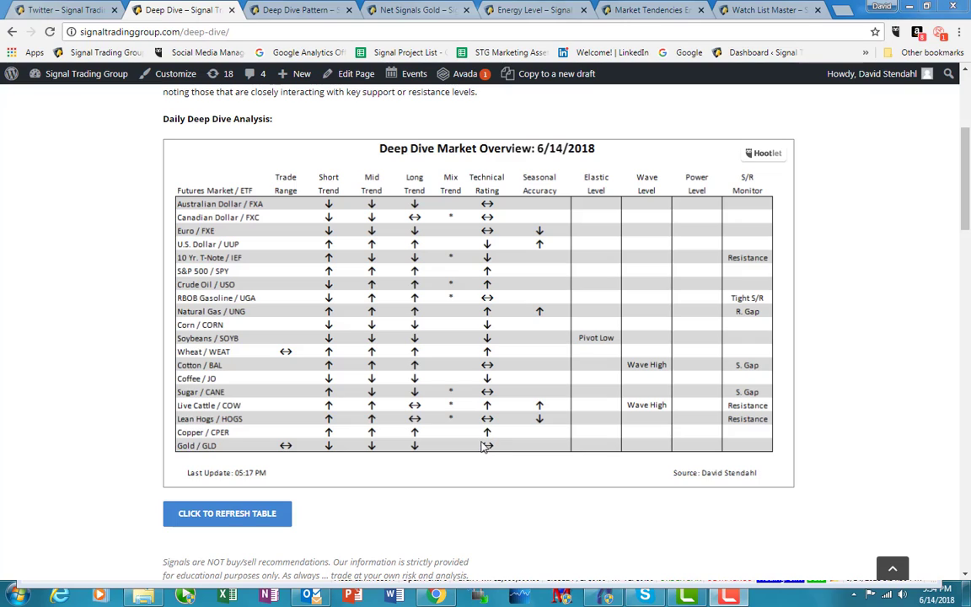
mouse_move(491, 448)
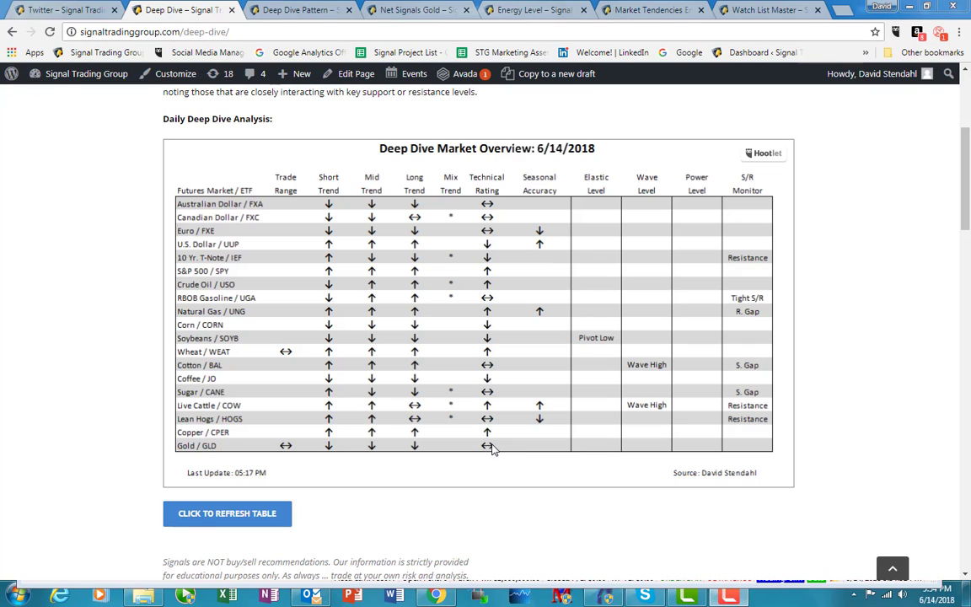
mouse_move(311, 445)
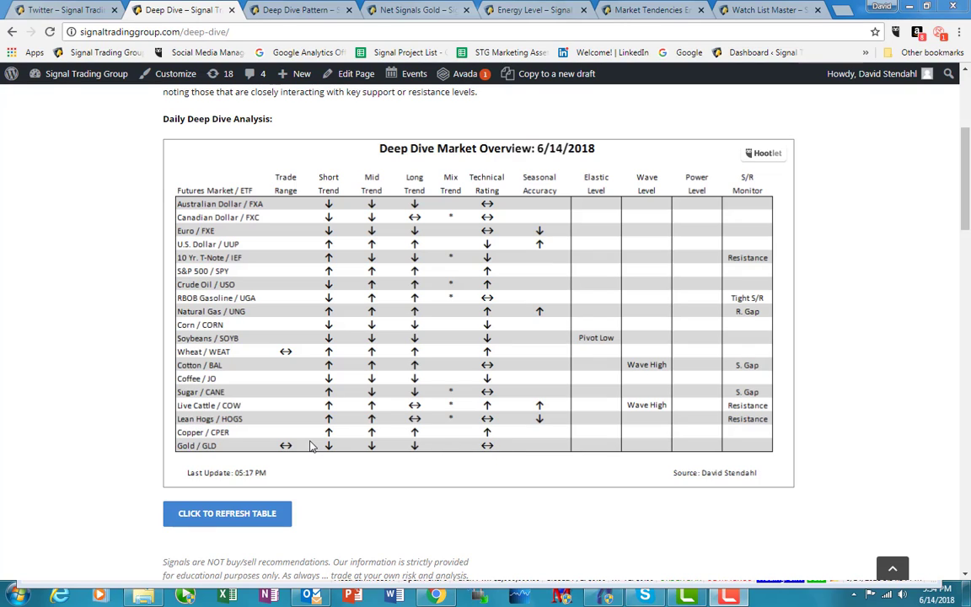
mouse_move(288, 448)
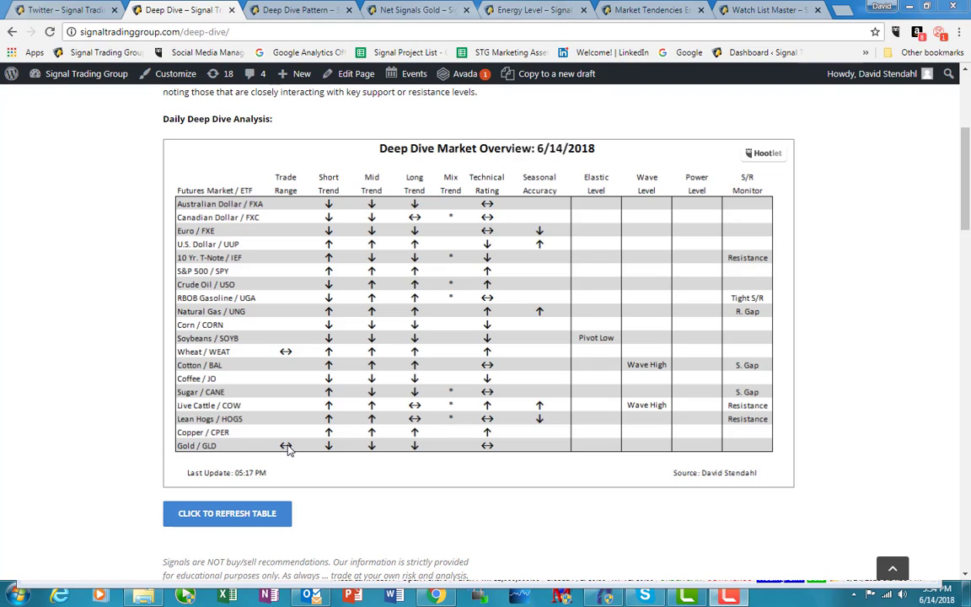
mouse_move(496, 459)
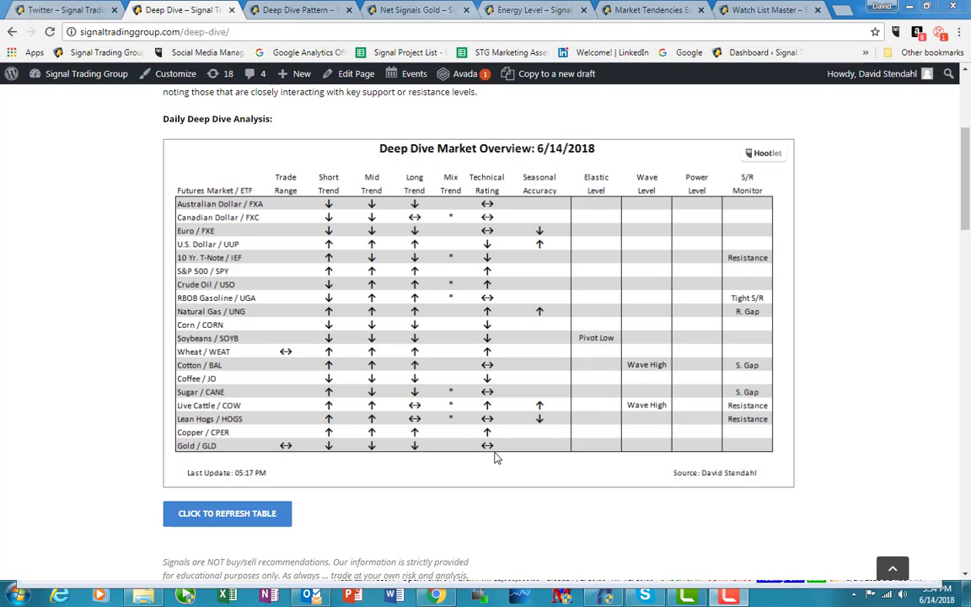
mouse_move(484, 458)
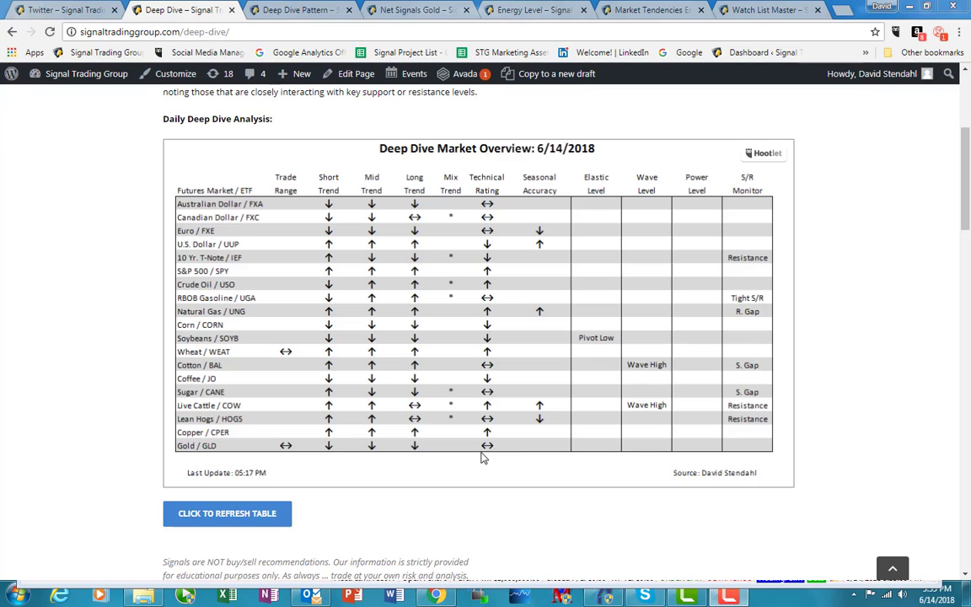
Switch to the Deep Dive Pro Alerts page for 6/14/2018 with its profit-taking and reversal alerts
left_click(294, 10)
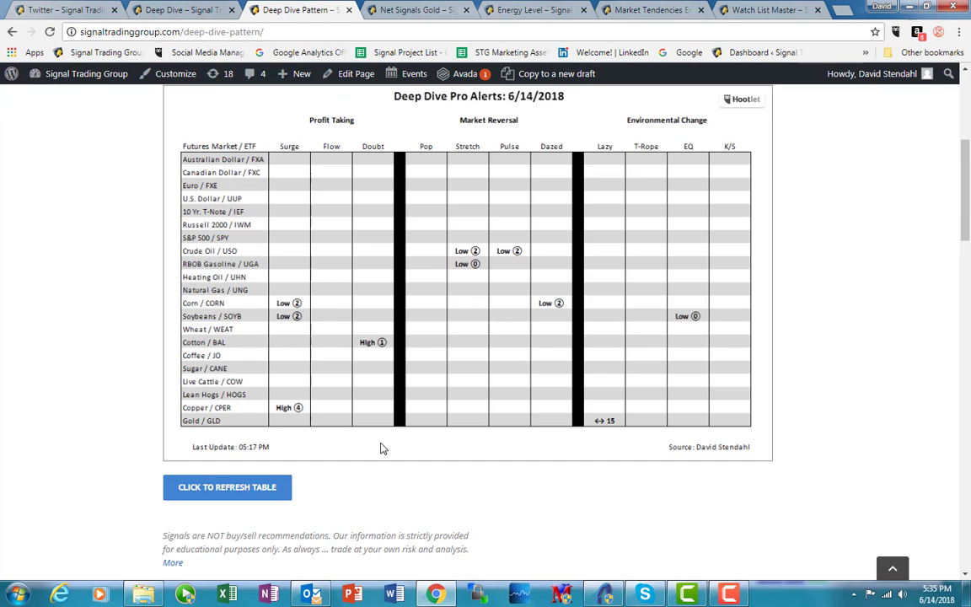
mouse_move(485, 117)
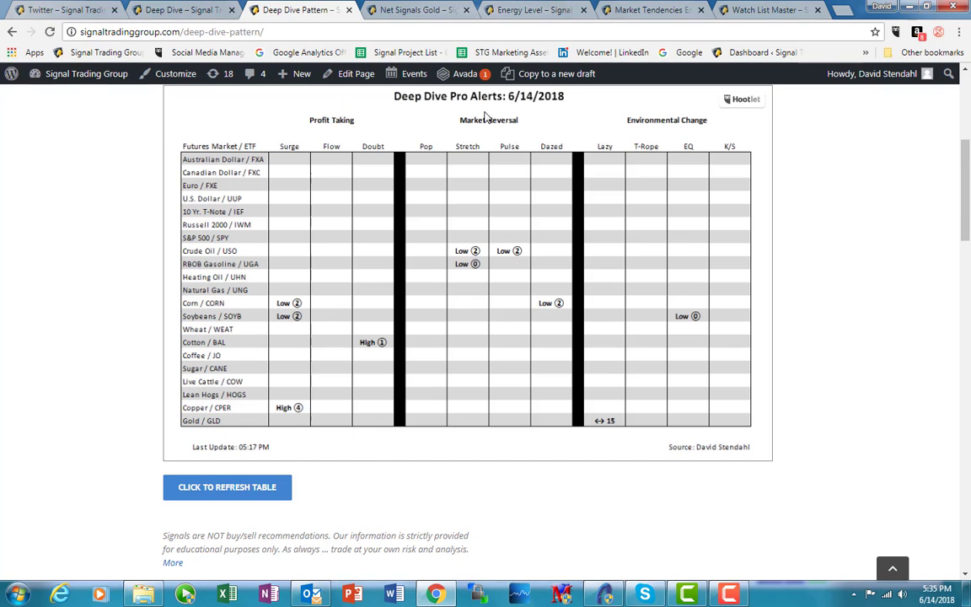
mouse_move(611, 431)
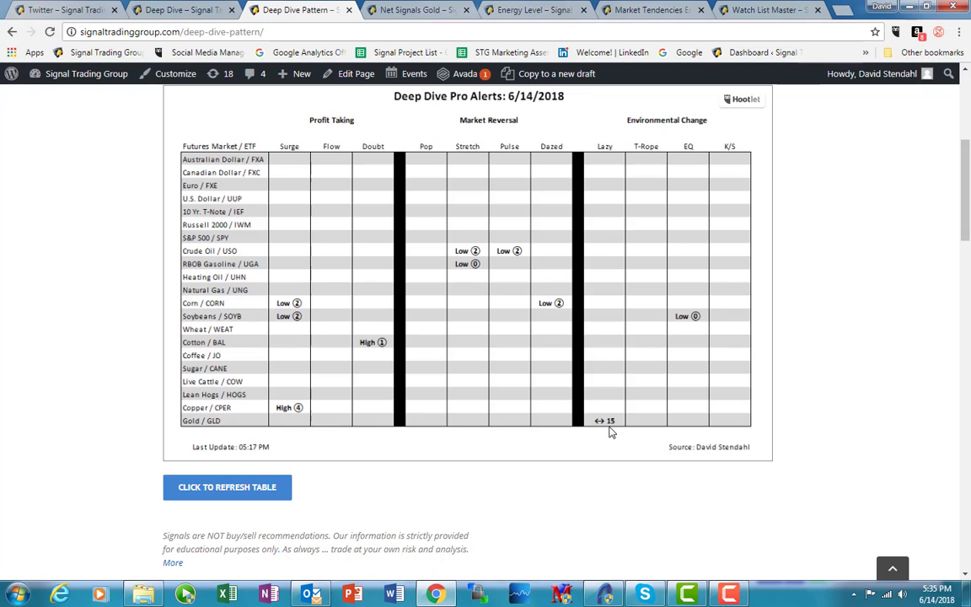
mouse_move(590, 438)
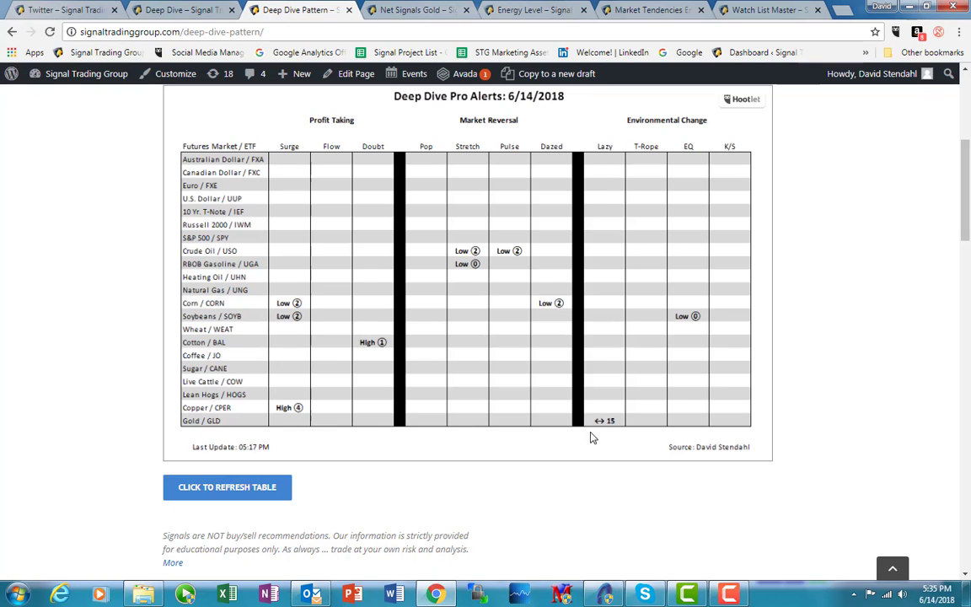
mouse_move(615, 425)
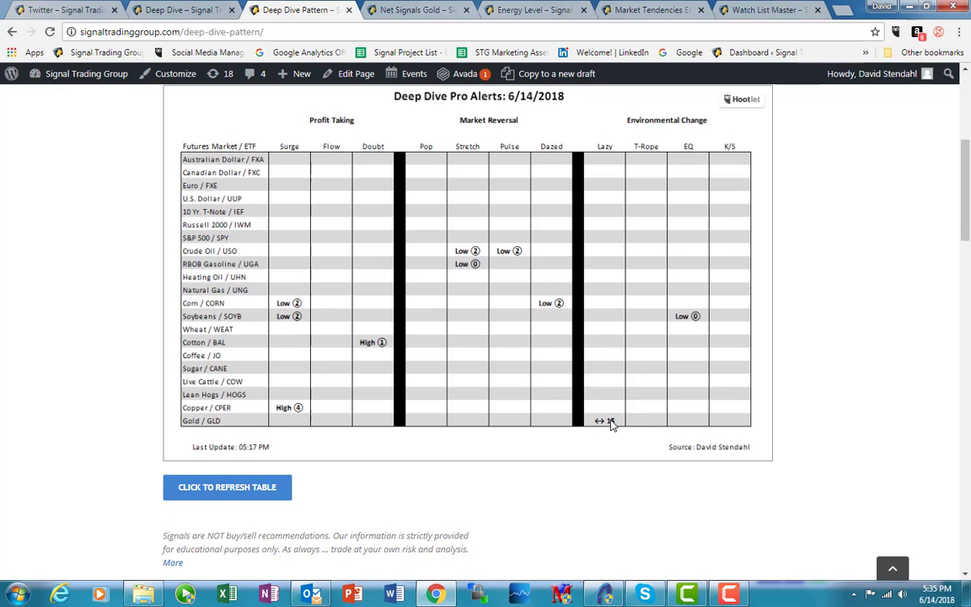
mouse_move(620, 424)
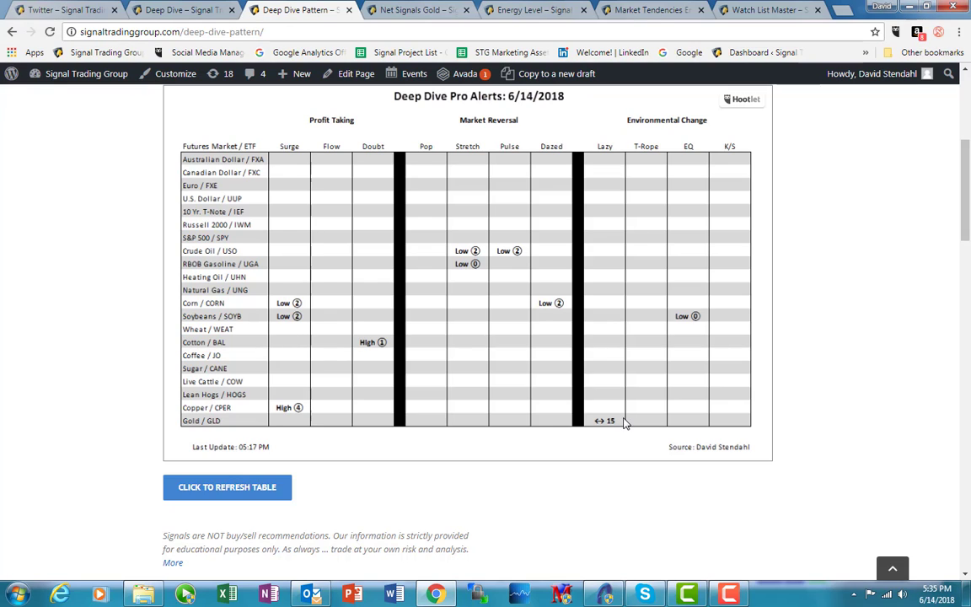
mouse_move(615, 424)
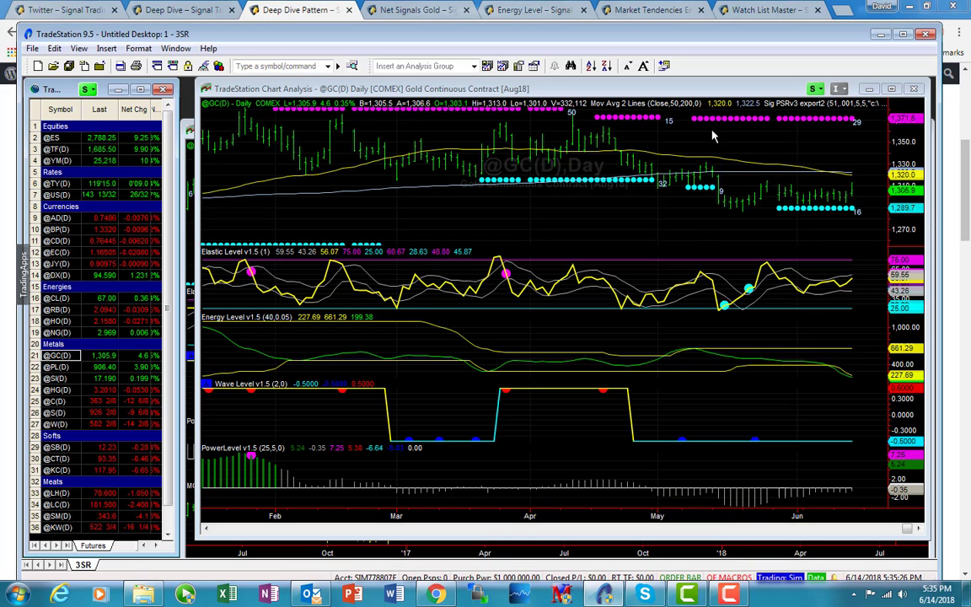
mouse_move(782, 196)
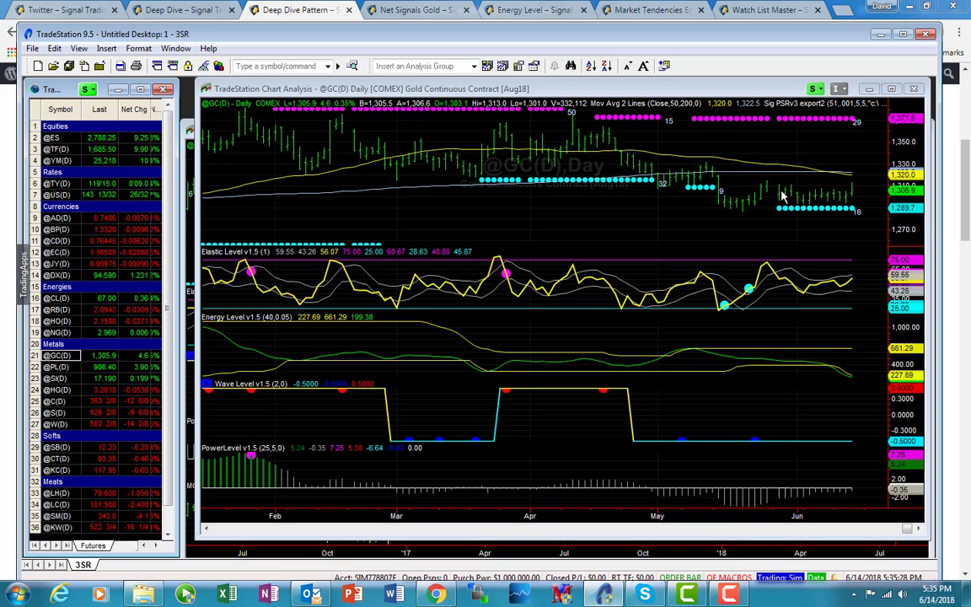
mouse_move(851, 196)
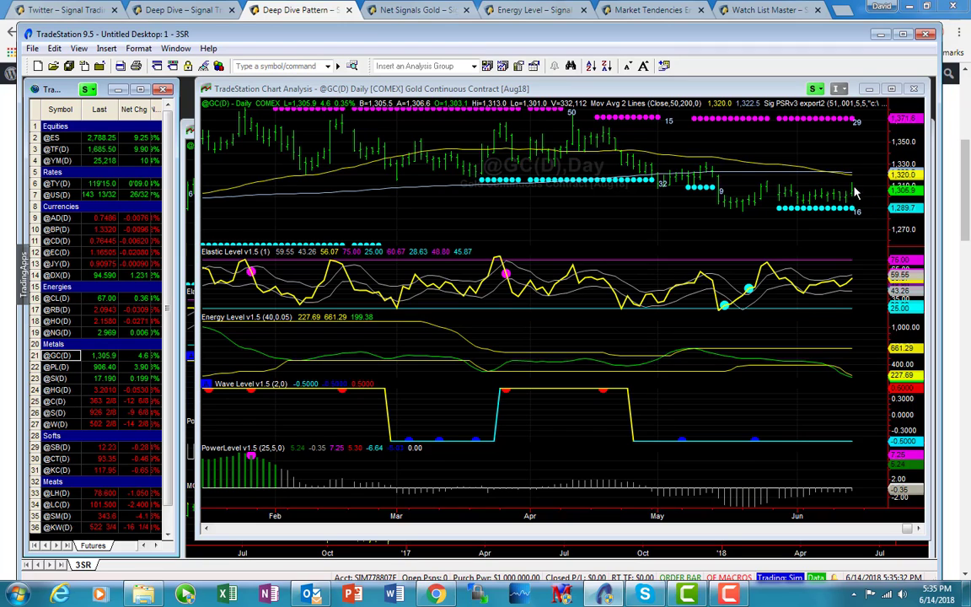
mouse_move(843, 207)
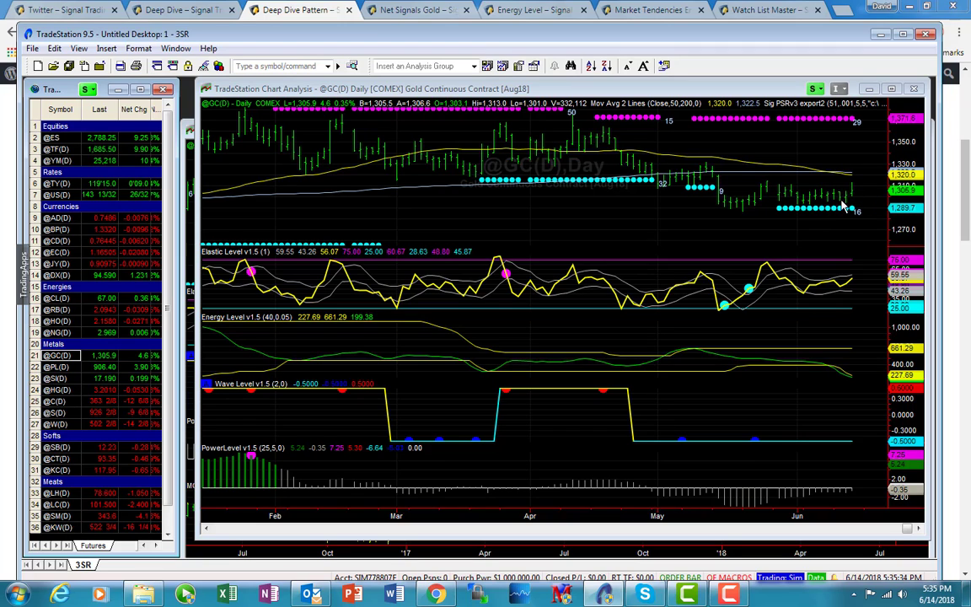
mouse_move(849, 233)
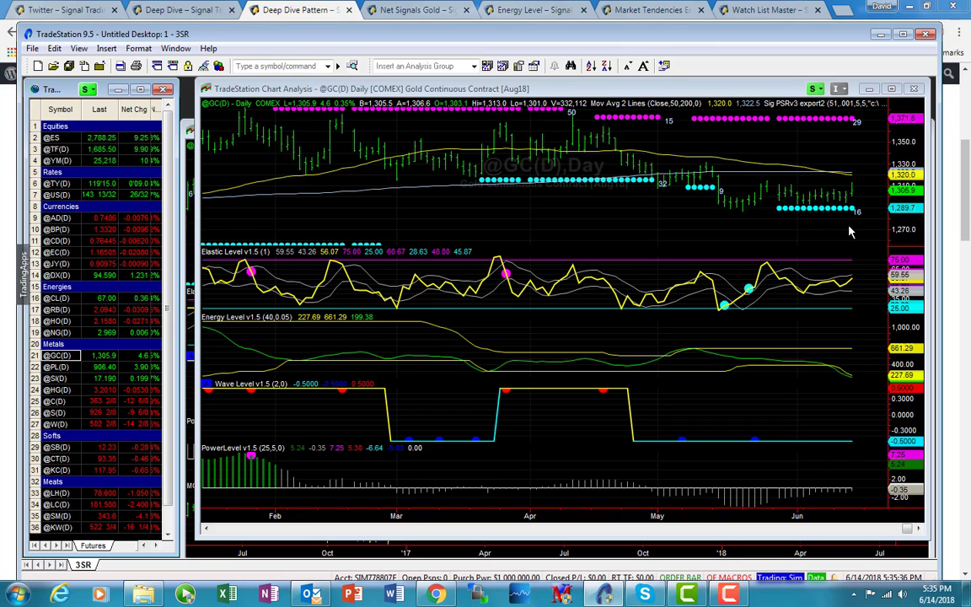
mouse_move(851, 211)
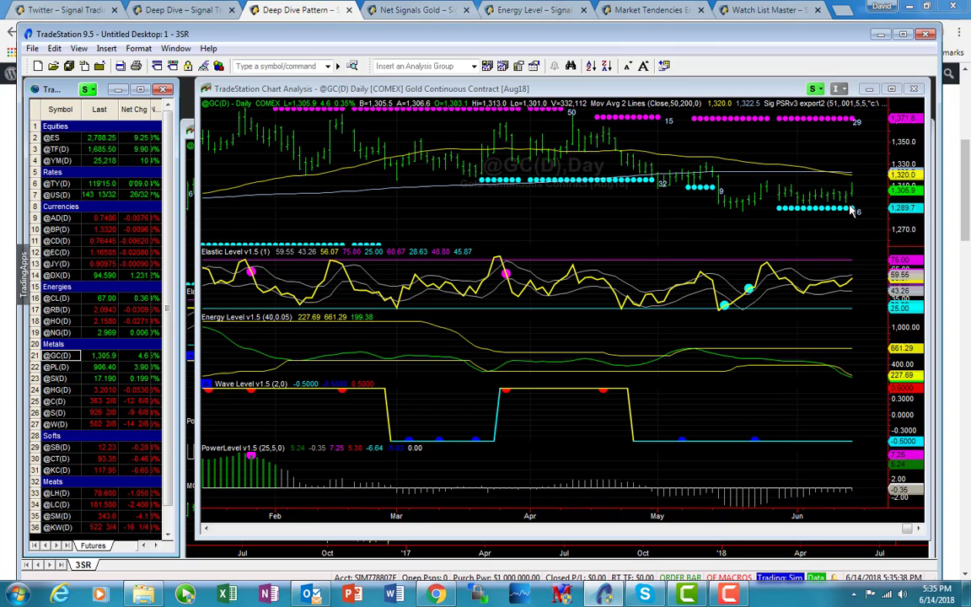
mouse_move(812, 215)
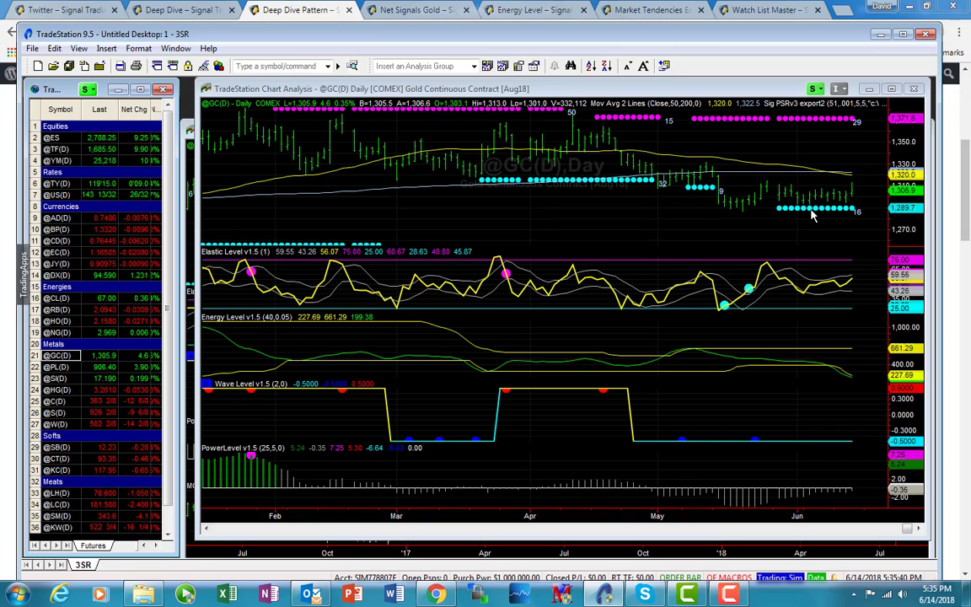
mouse_move(791, 219)
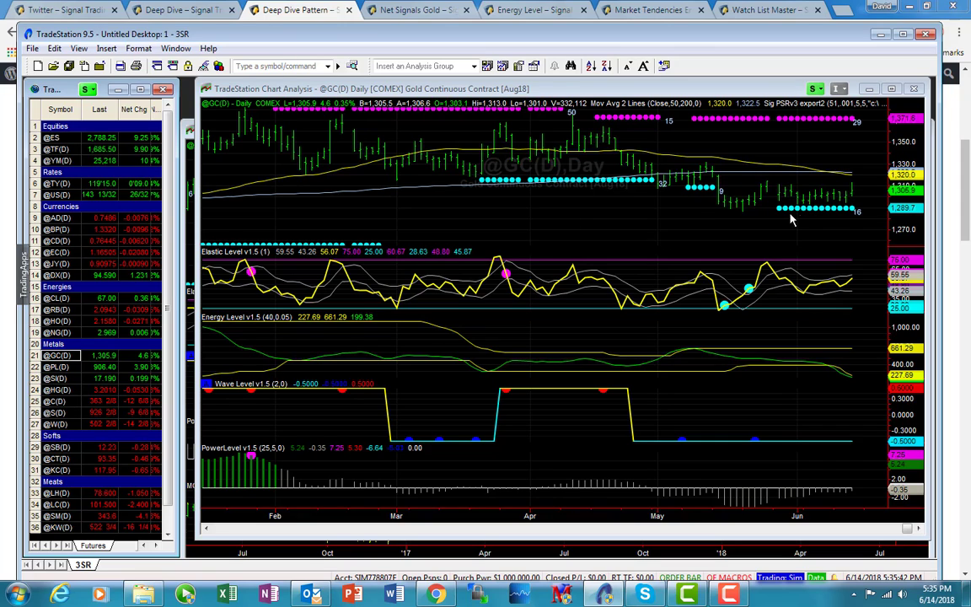
mouse_move(829, 216)
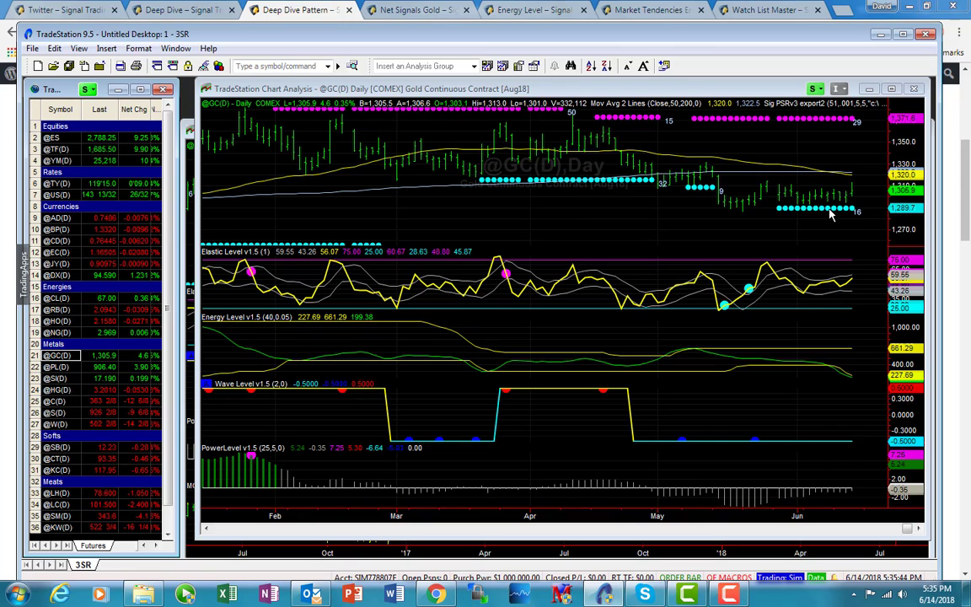
mouse_move(853, 212)
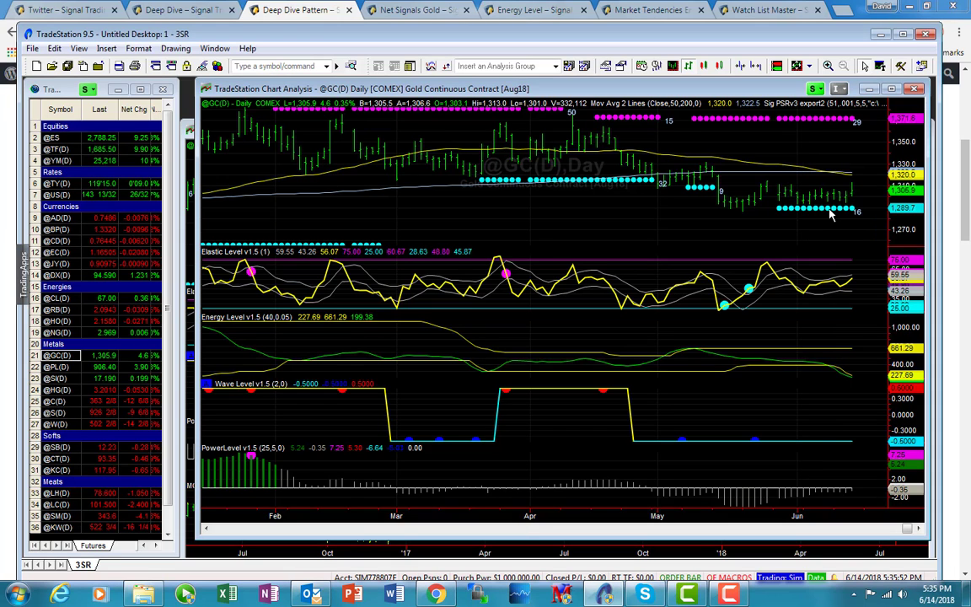
mouse_move(704, 195)
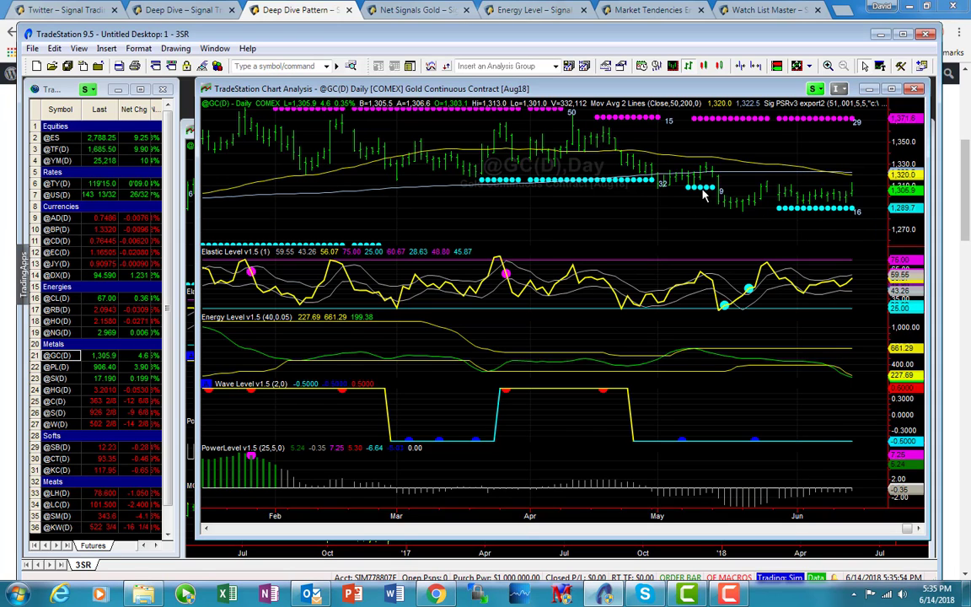
mouse_move(697, 199)
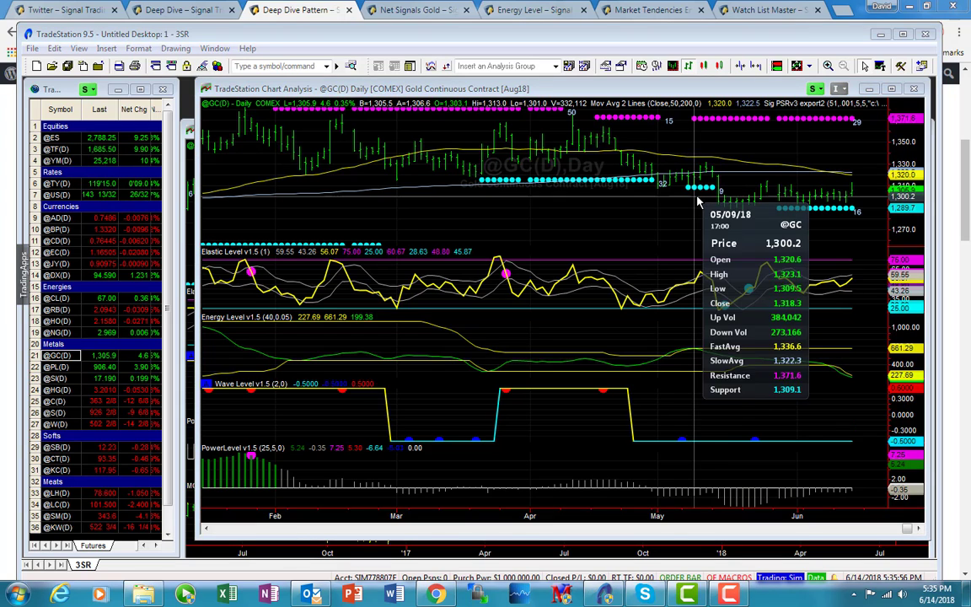
mouse_move(704, 199)
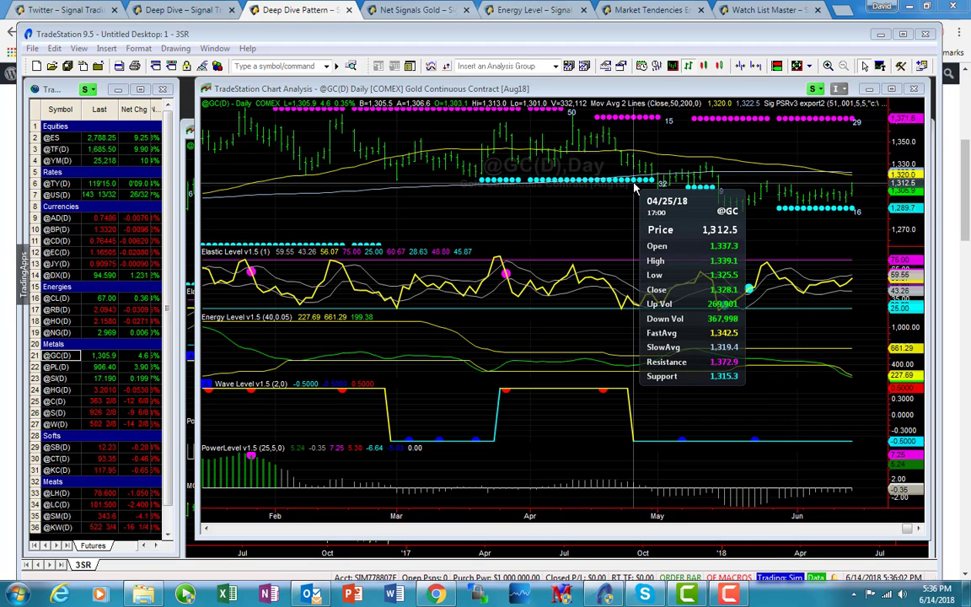
mouse_move(654, 194)
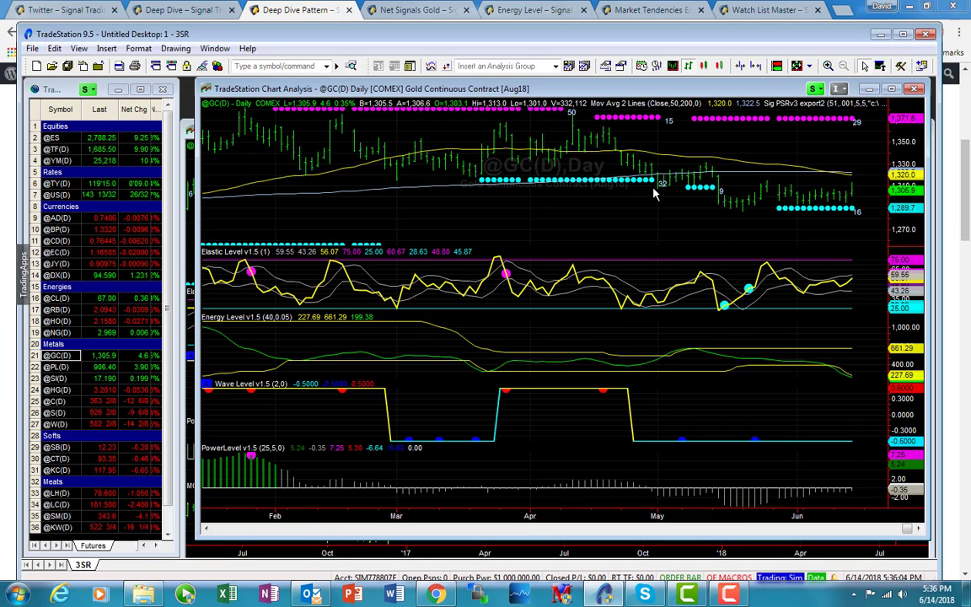
mouse_move(834, 189)
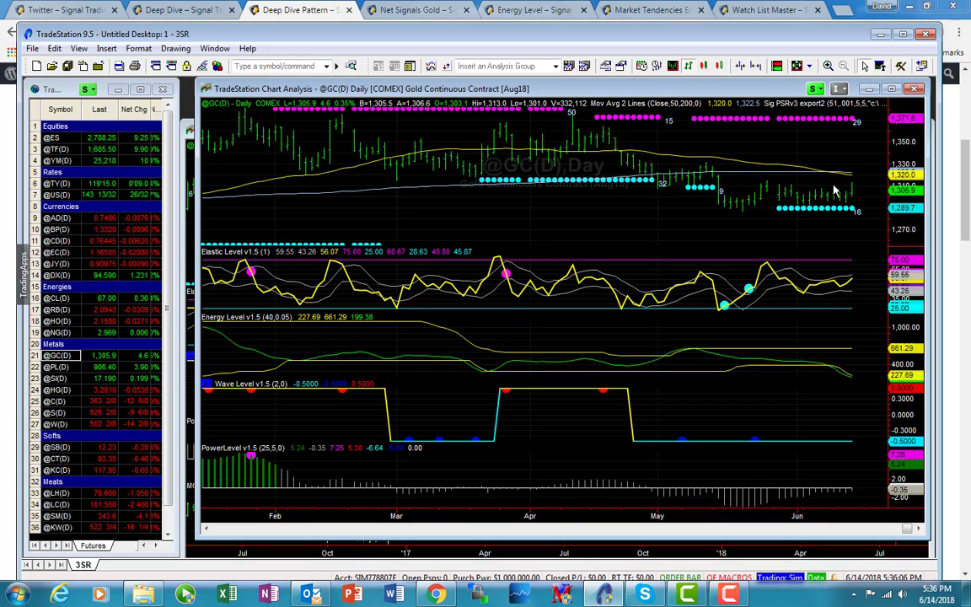
mouse_move(663, 189)
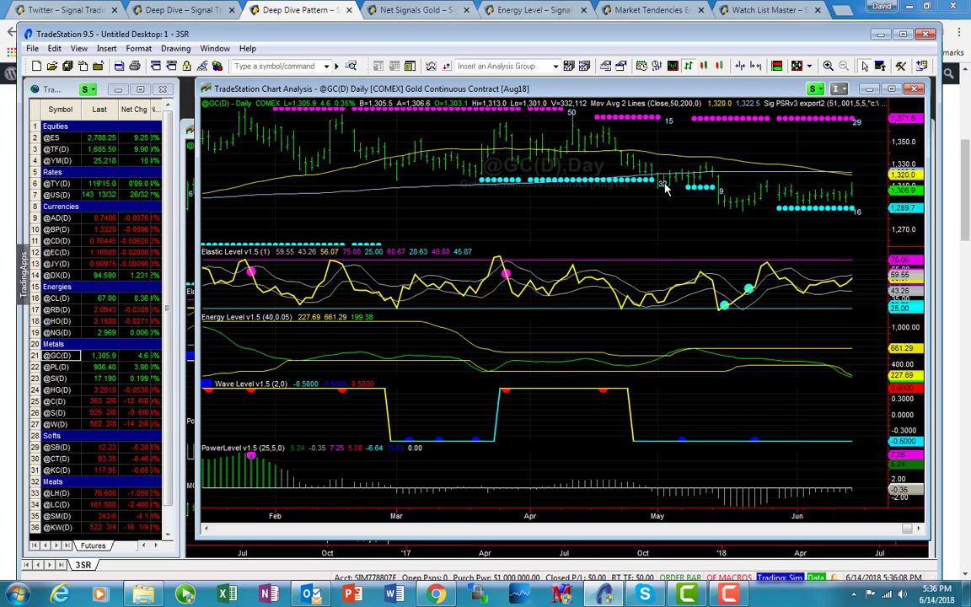
mouse_move(676, 184)
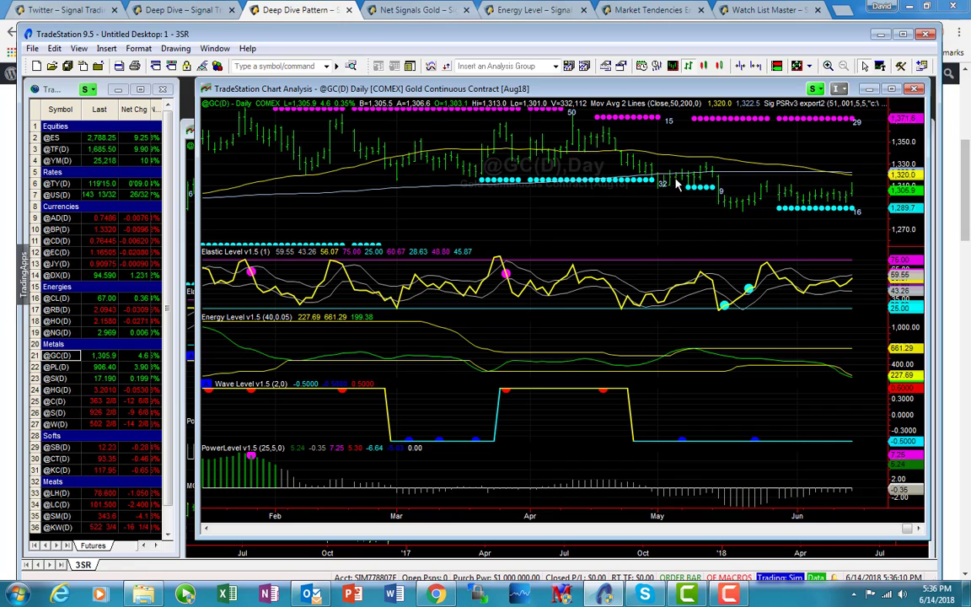
mouse_move(846, 183)
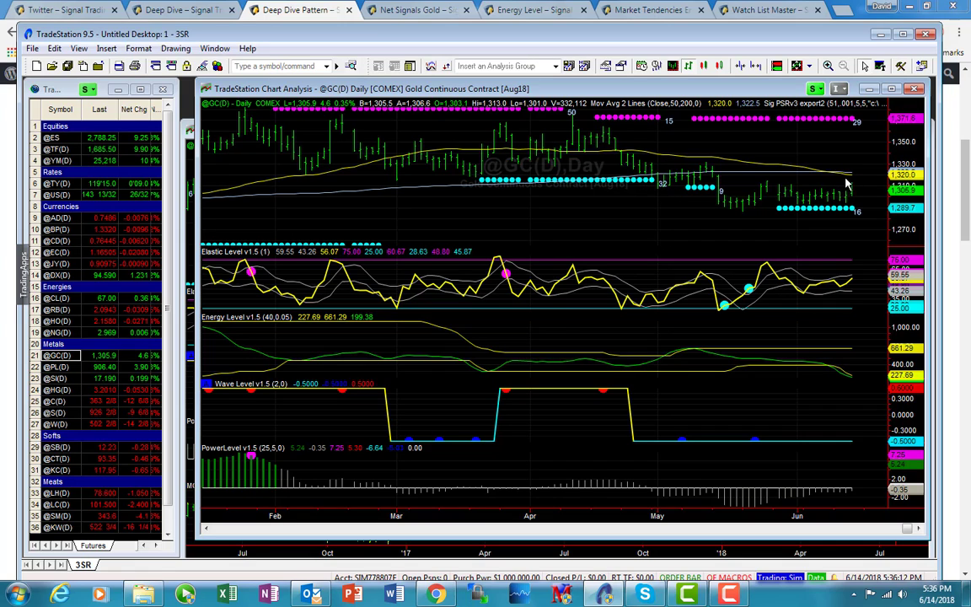
mouse_move(859, 177)
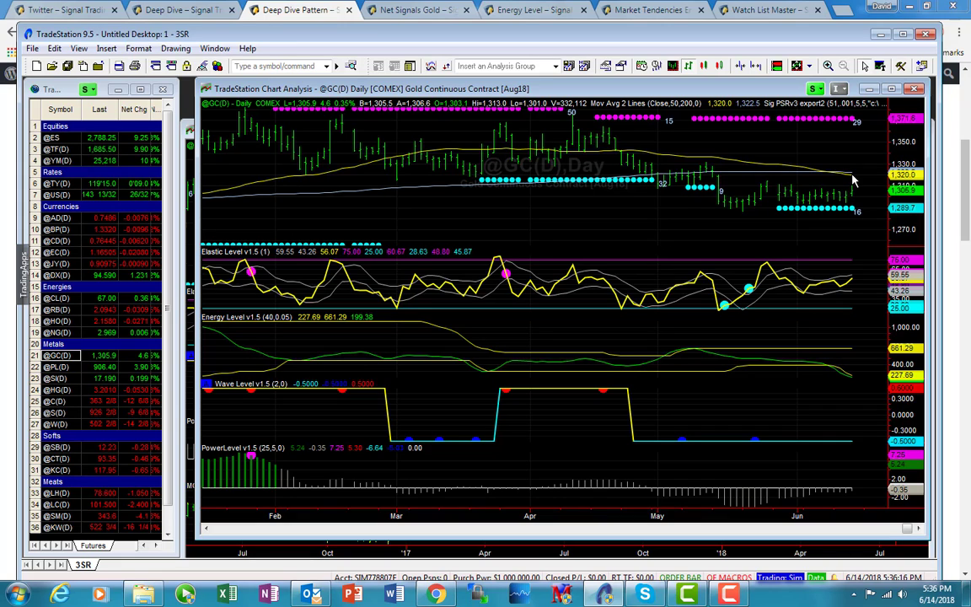
mouse_move(850, 196)
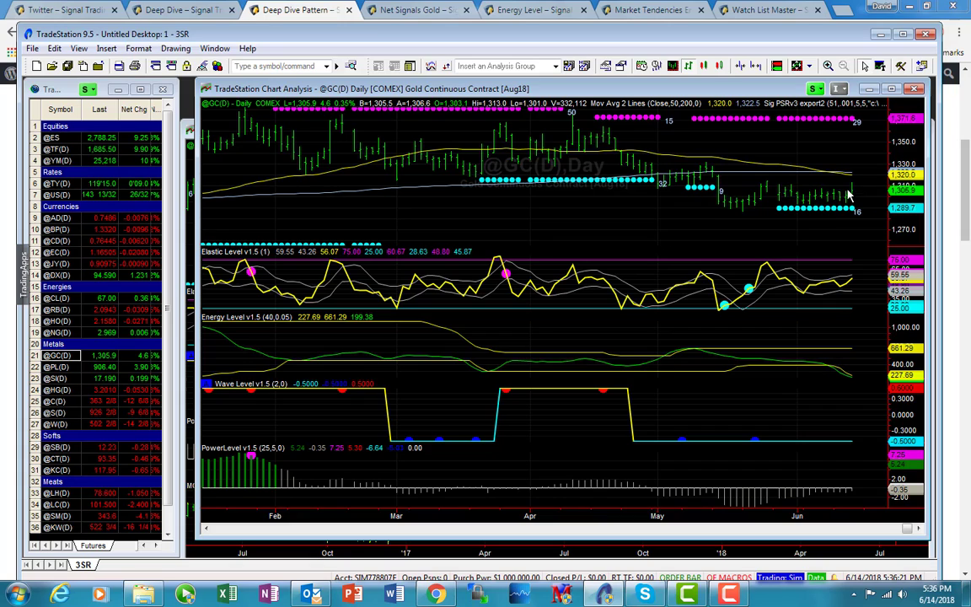
mouse_move(829, 206)
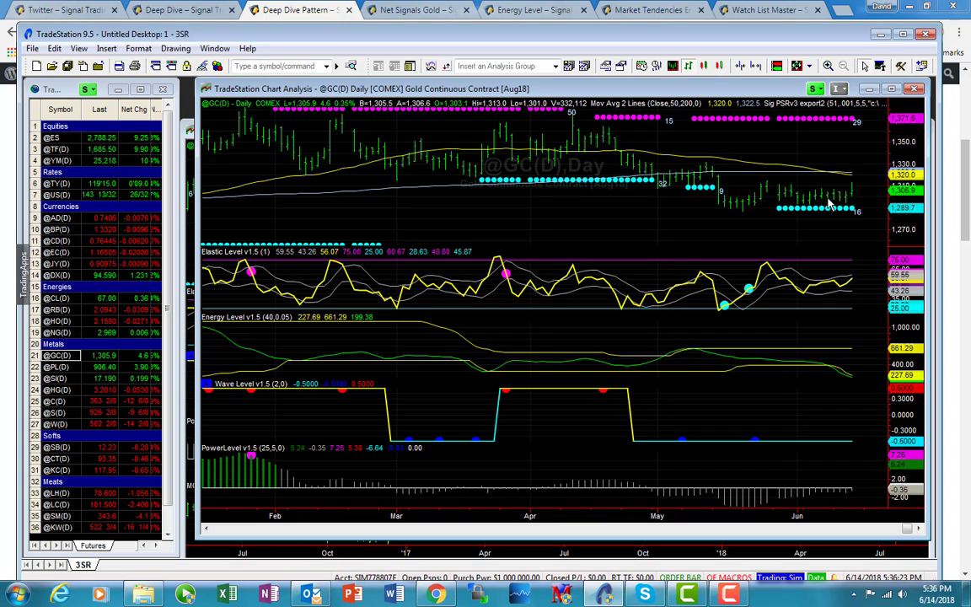
mouse_move(852, 186)
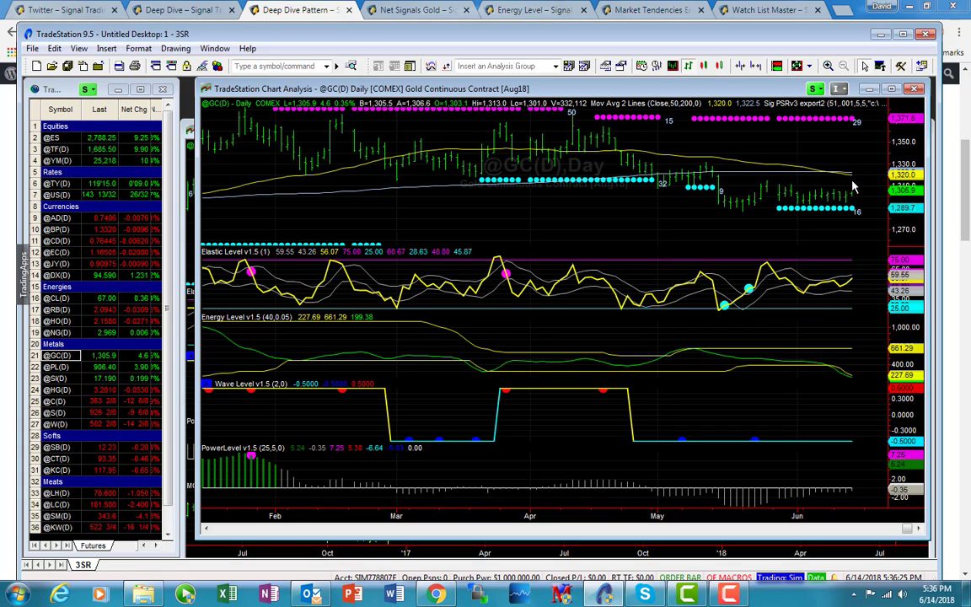
mouse_move(849, 176)
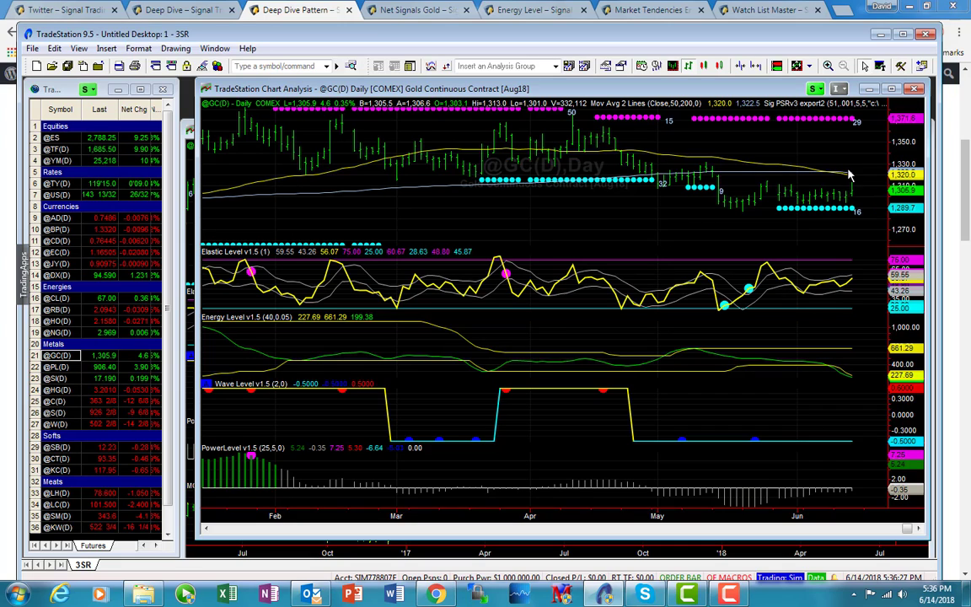
mouse_move(216, 141)
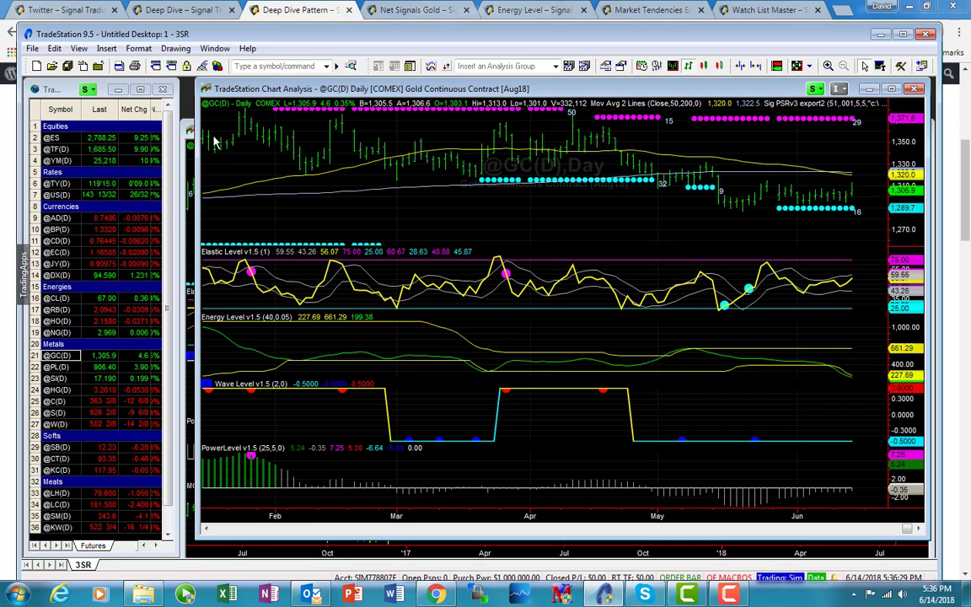
mouse_move(649, 138)
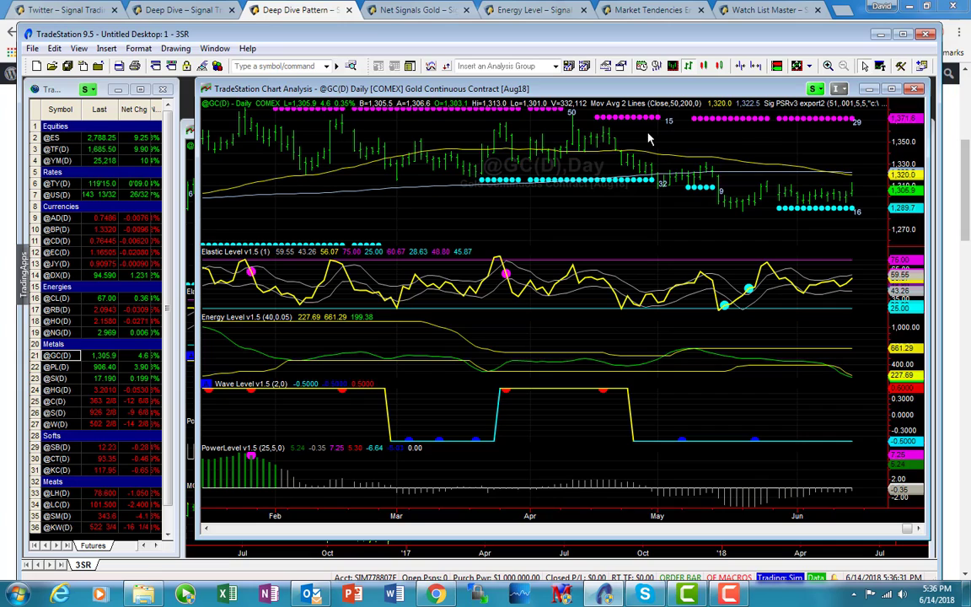
mouse_move(822, 121)
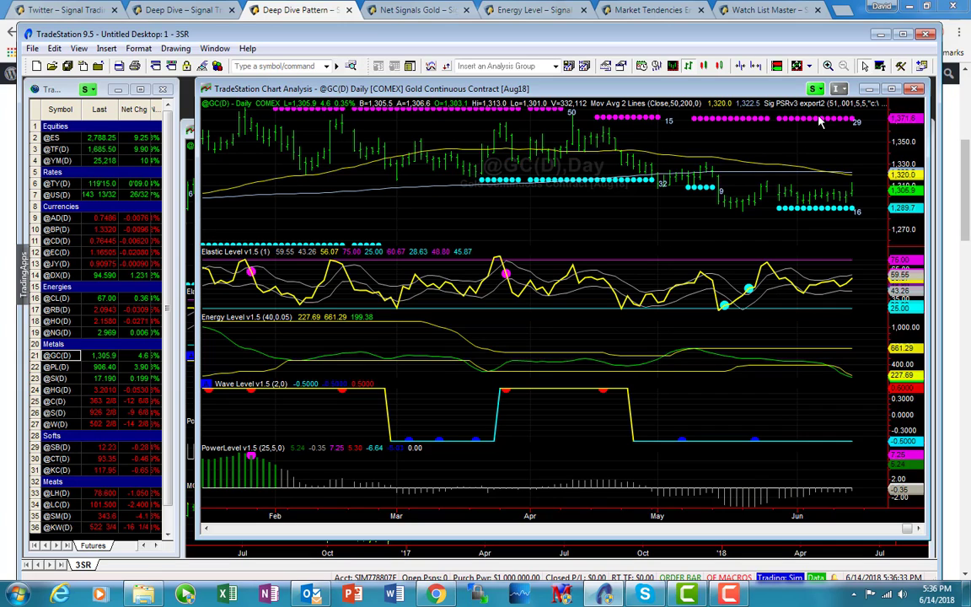
mouse_move(854, 128)
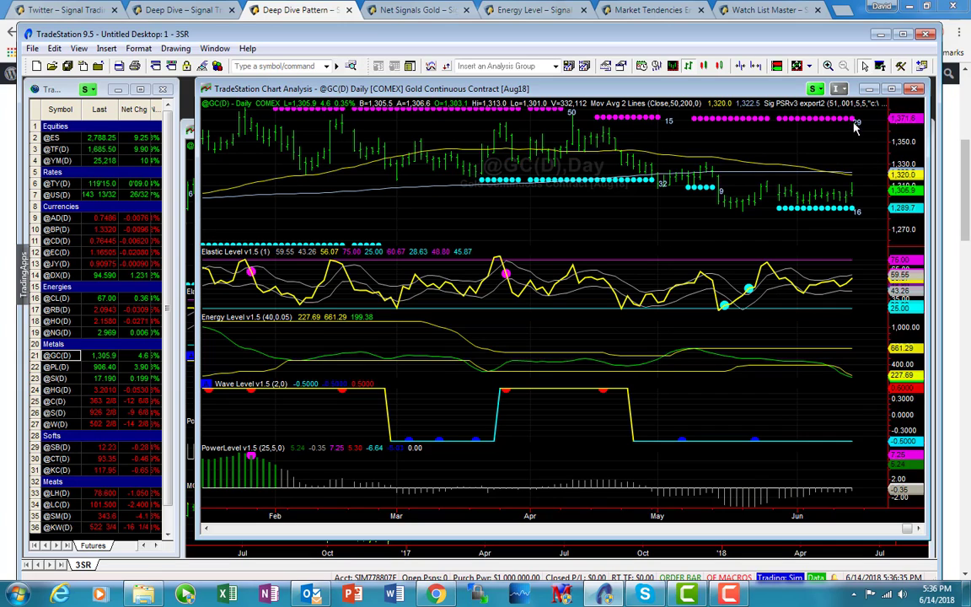
mouse_move(832, 324)
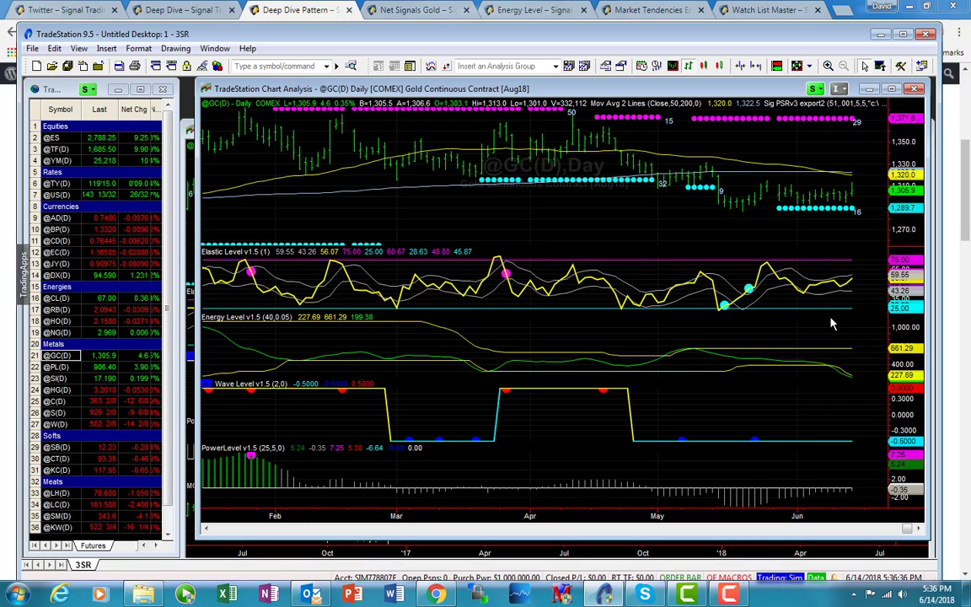
mouse_move(683, 360)
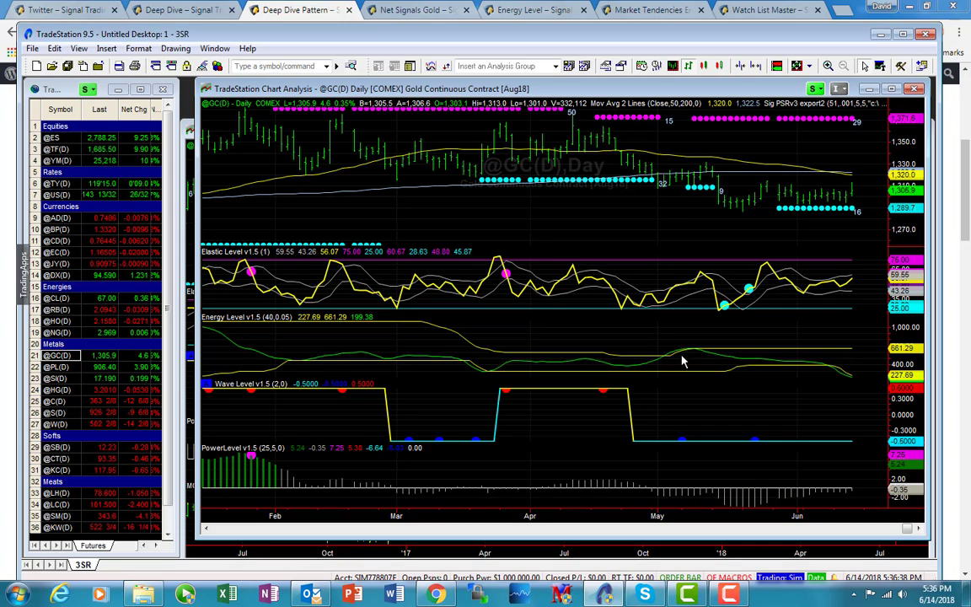
mouse_move(769, 361)
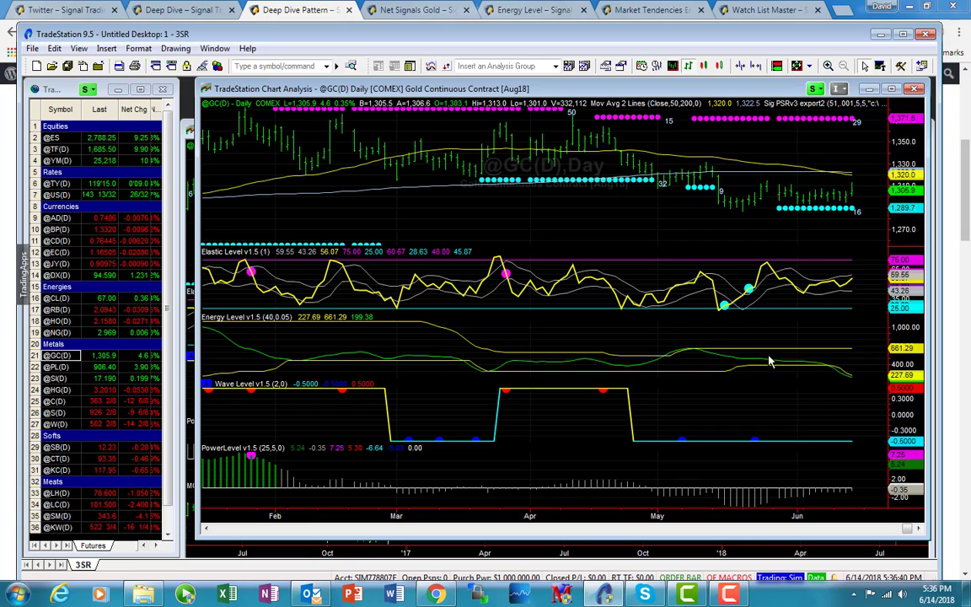
mouse_move(846, 403)
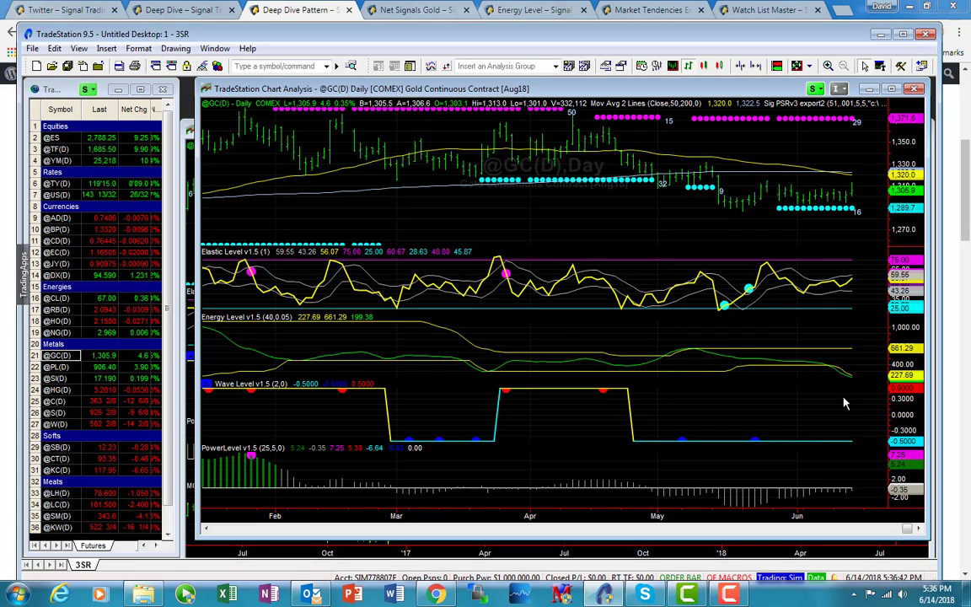
mouse_move(846, 379)
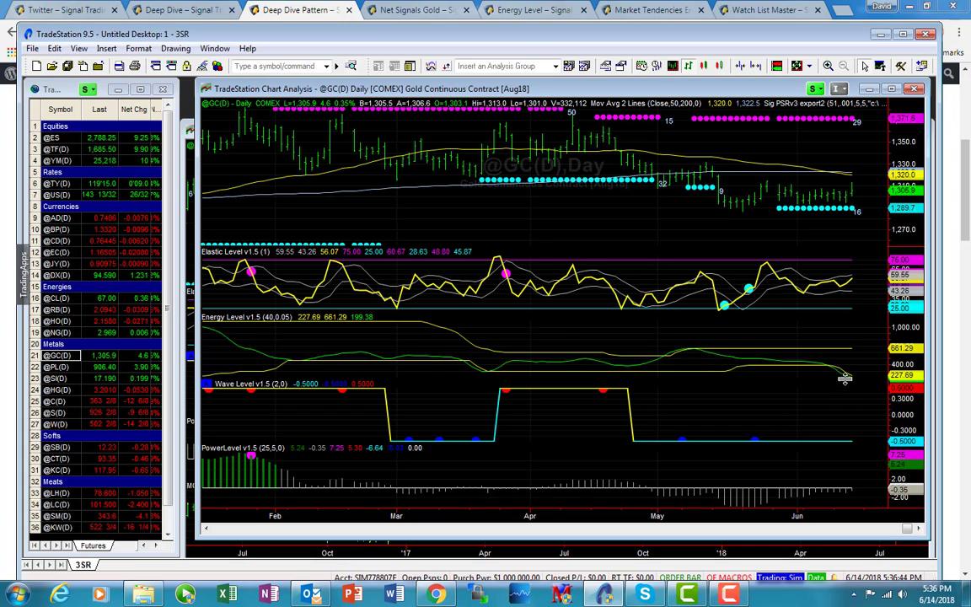
mouse_move(816, 398)
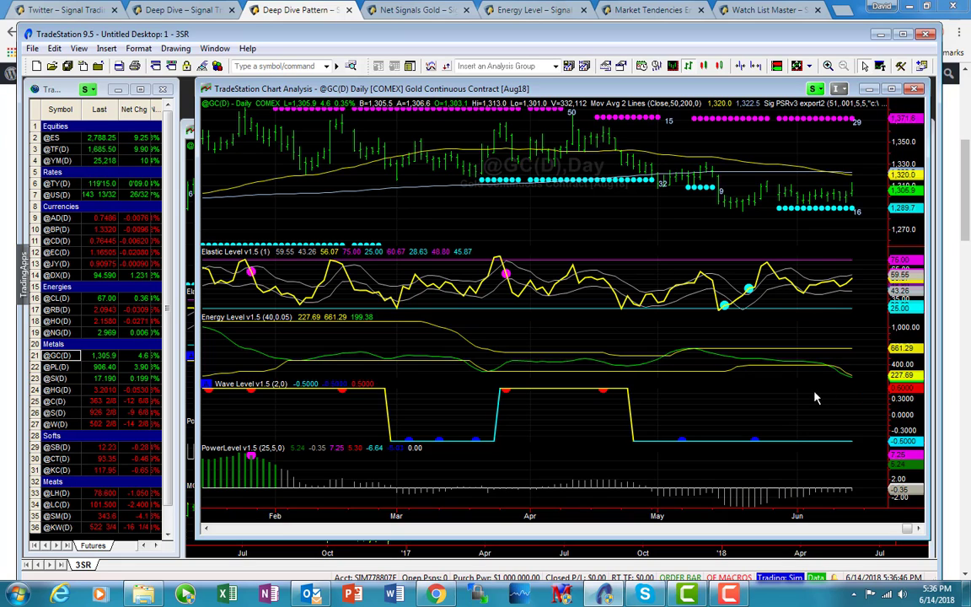
mouse_move(470, 34)
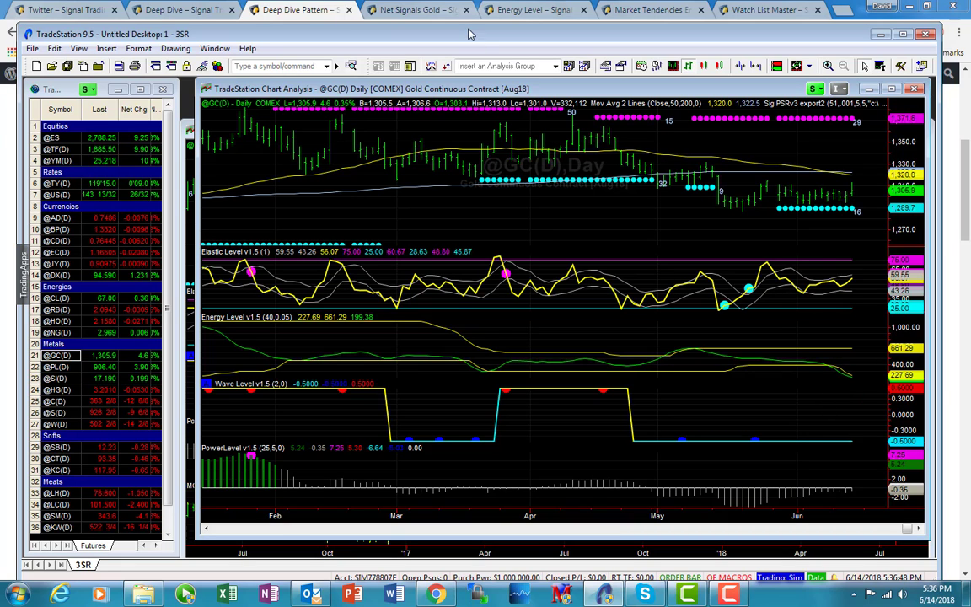
Show the Energy Level chart and the Market Breakdown legend with Gold at the bottom
left_click(531, 10)
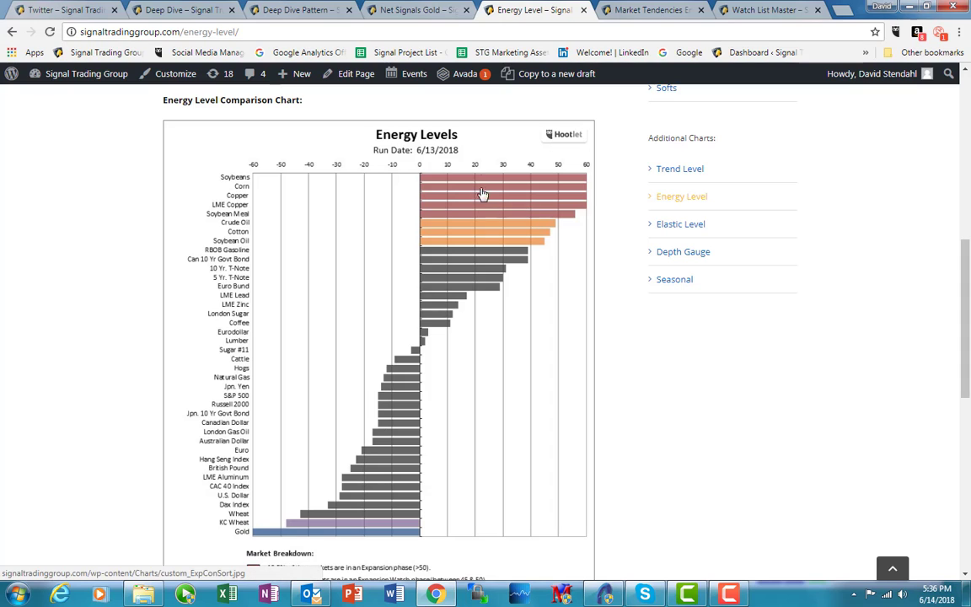
mouse_move(448, 385)
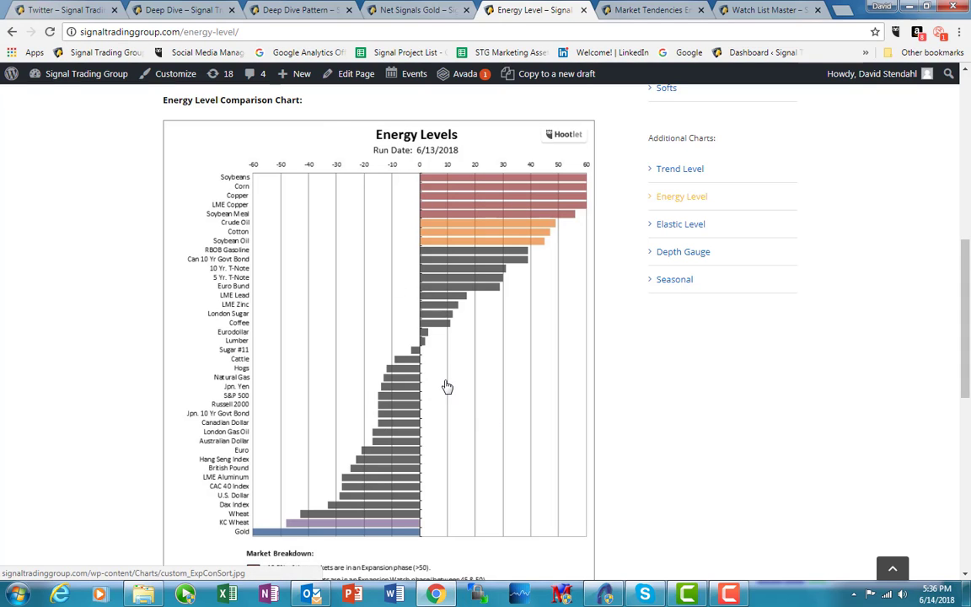
scroll("down", 3)
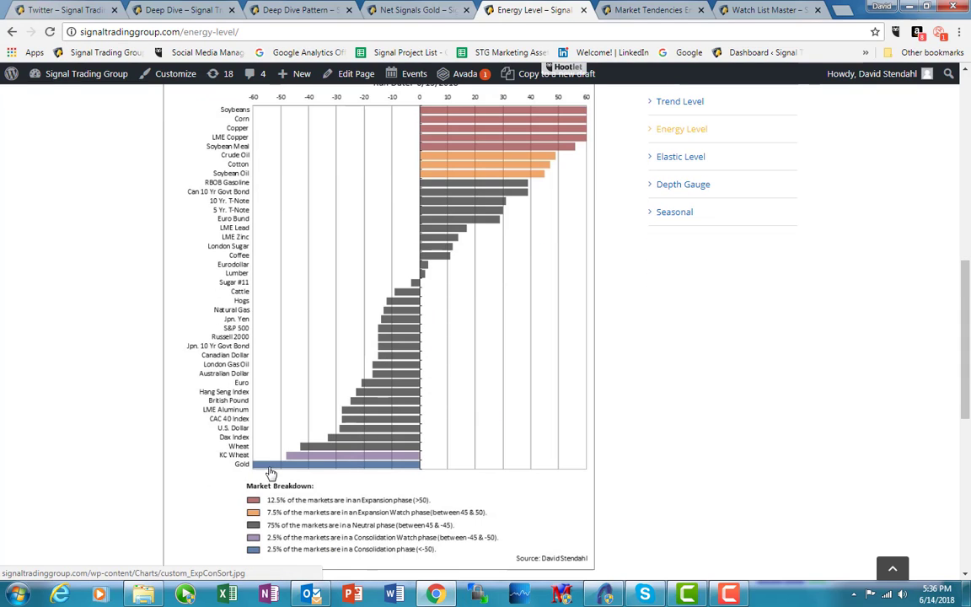
mouse_move(347, 480)
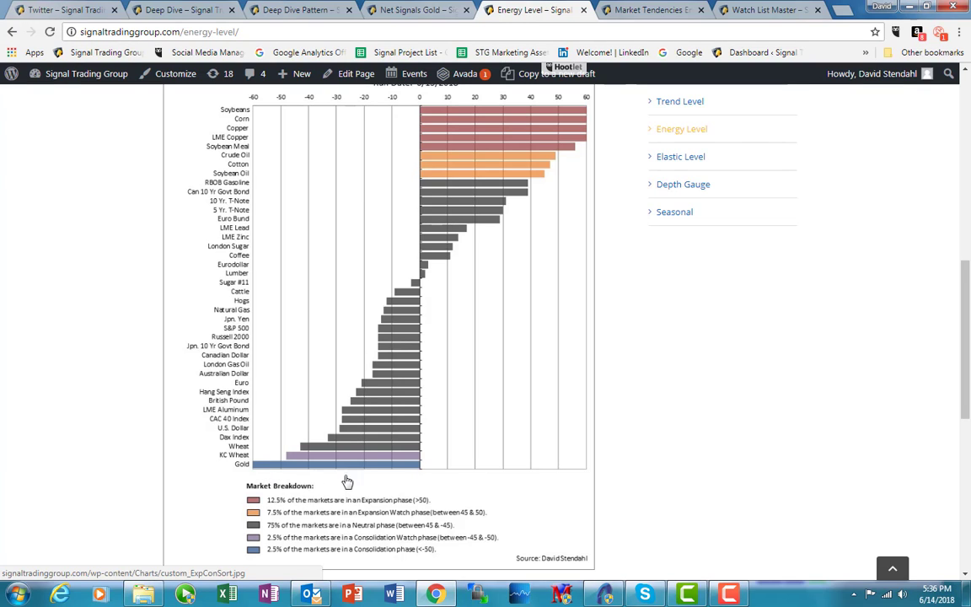
mouse_move(384, 474)
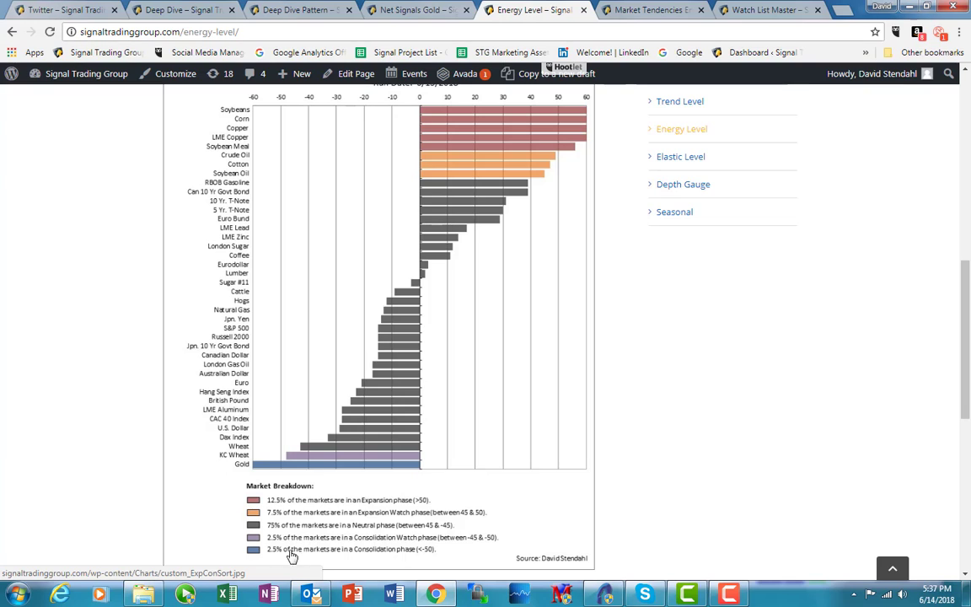
mouse_move(301, 472)
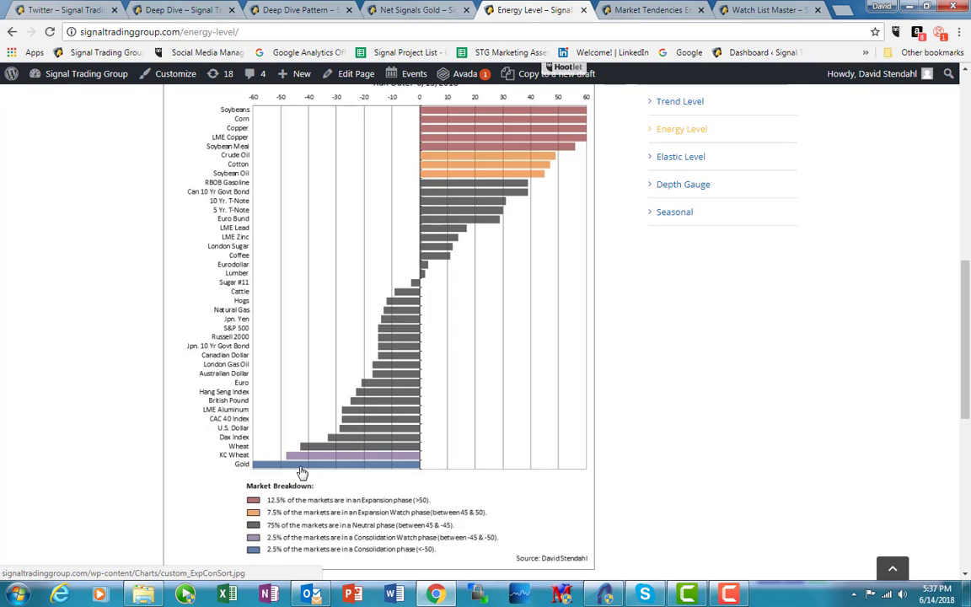
mouse_move(332, 451)
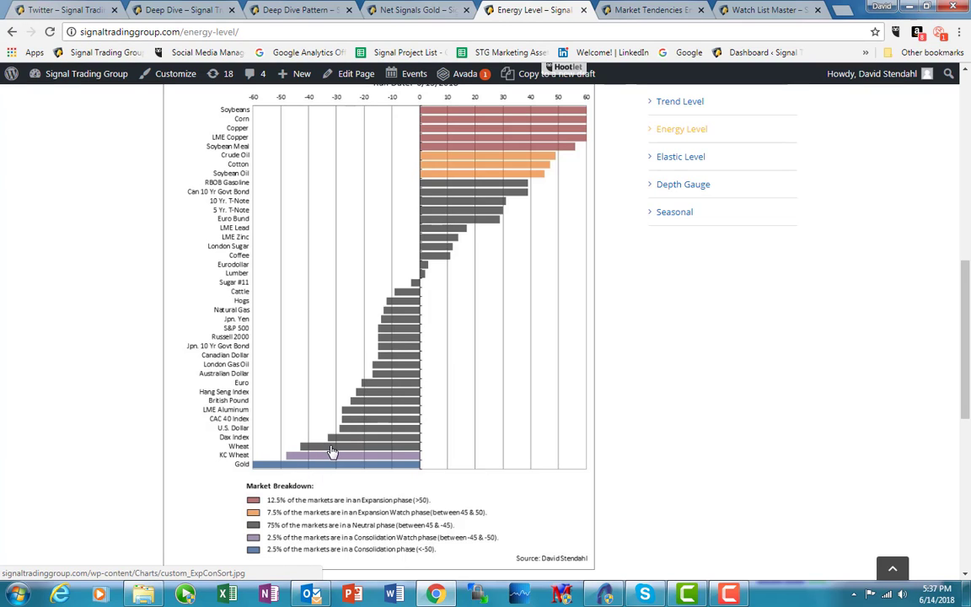
mouse_move(320, 465)
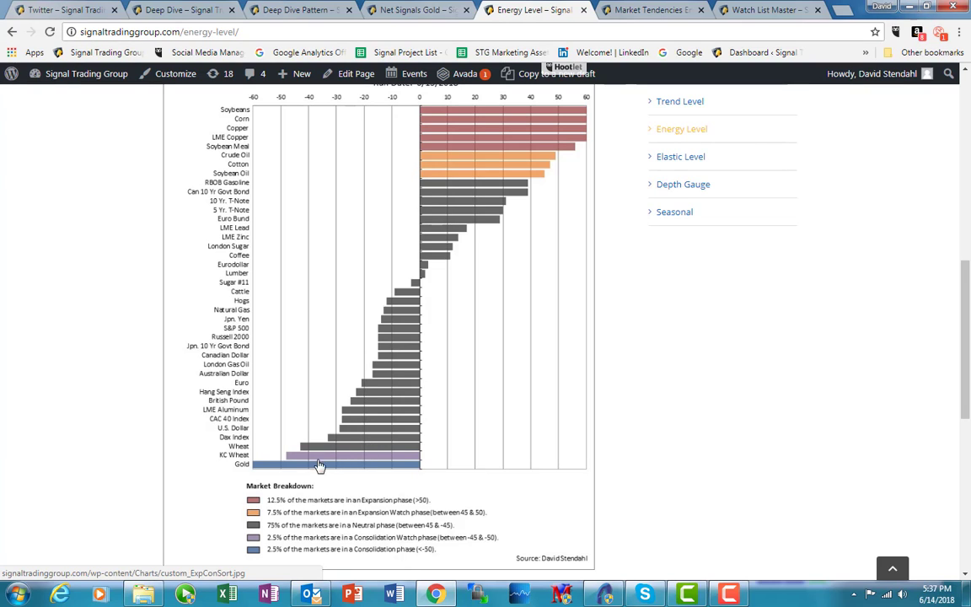
mouse_move(335, 560)
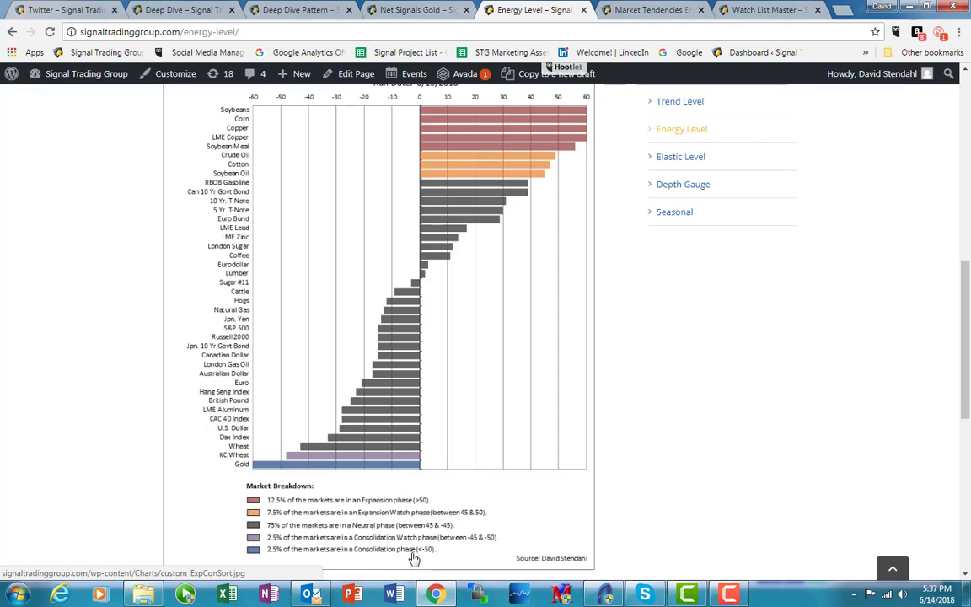
mouse_move(357, 473)
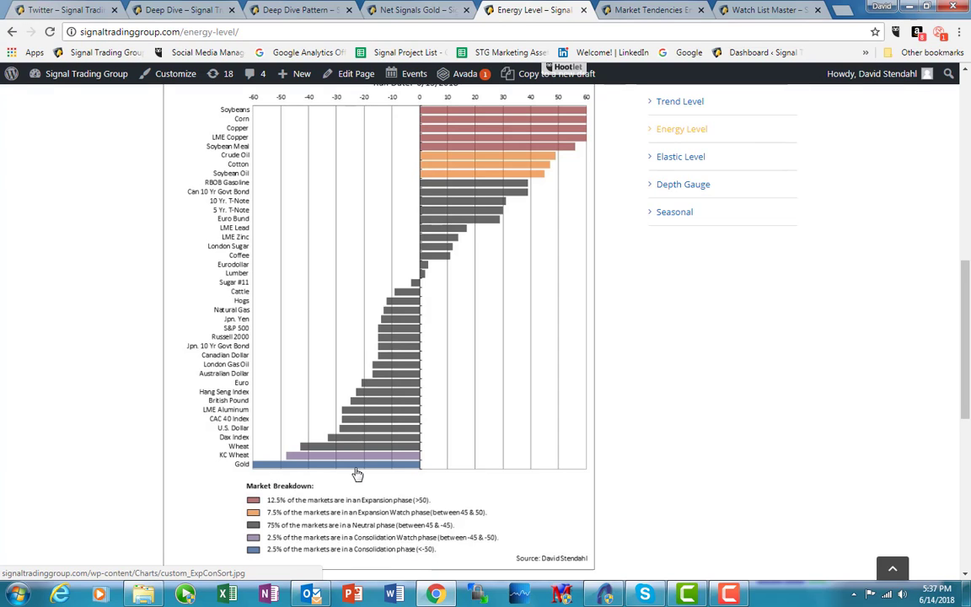
mouse_move(262, 135)
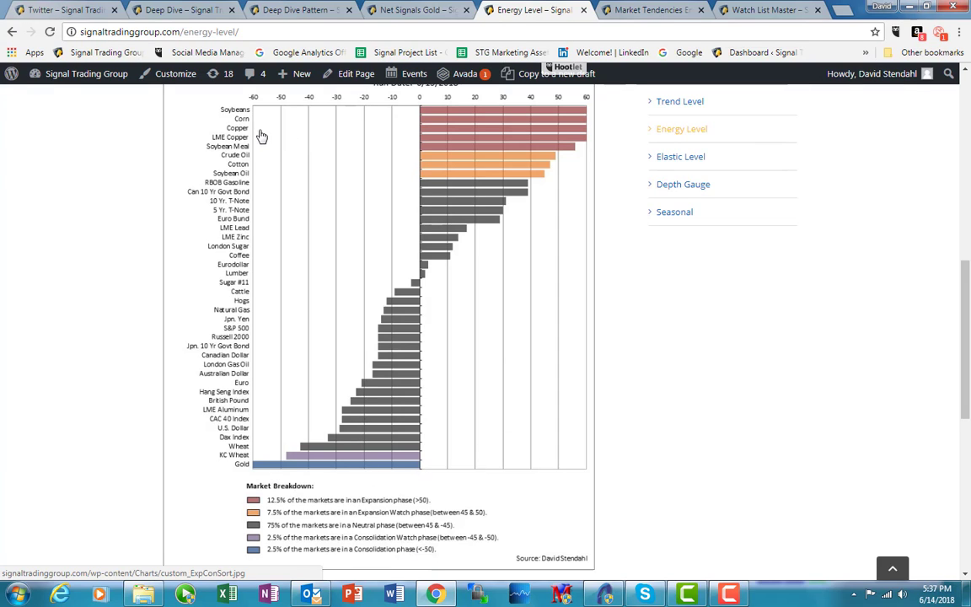
mouse_move(373, 291)
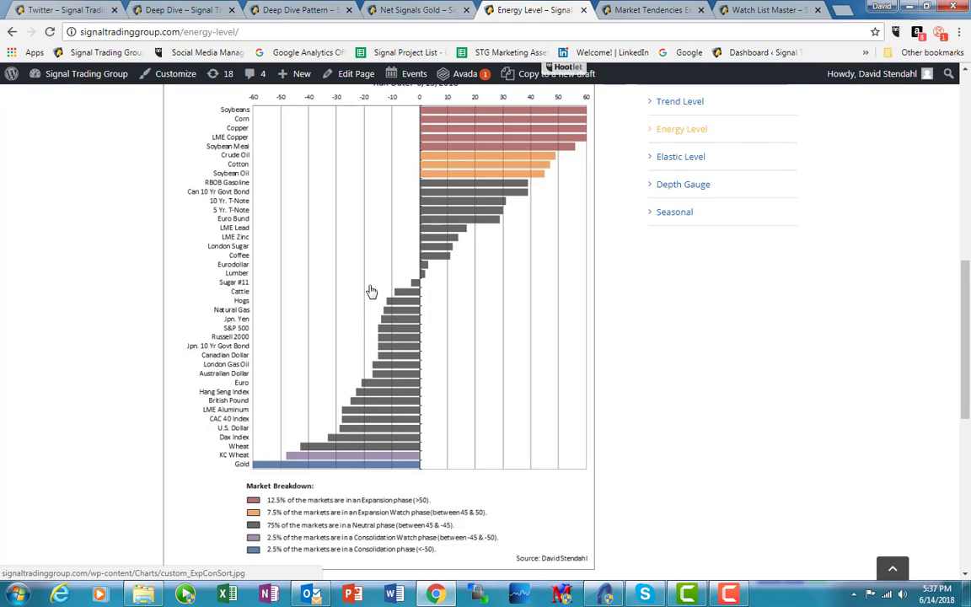
mouse_move(432, 247)
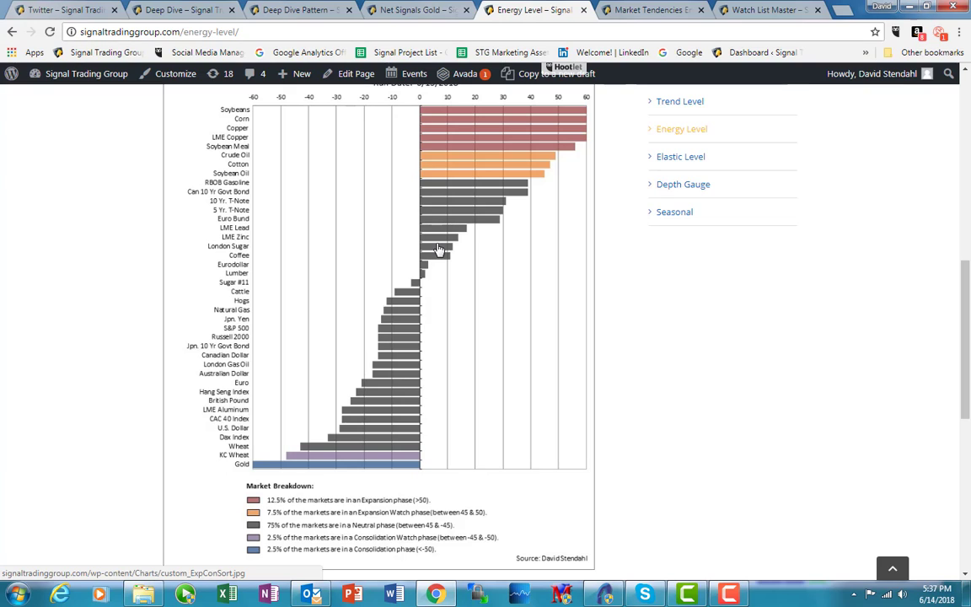
mouse_move(453, 260)
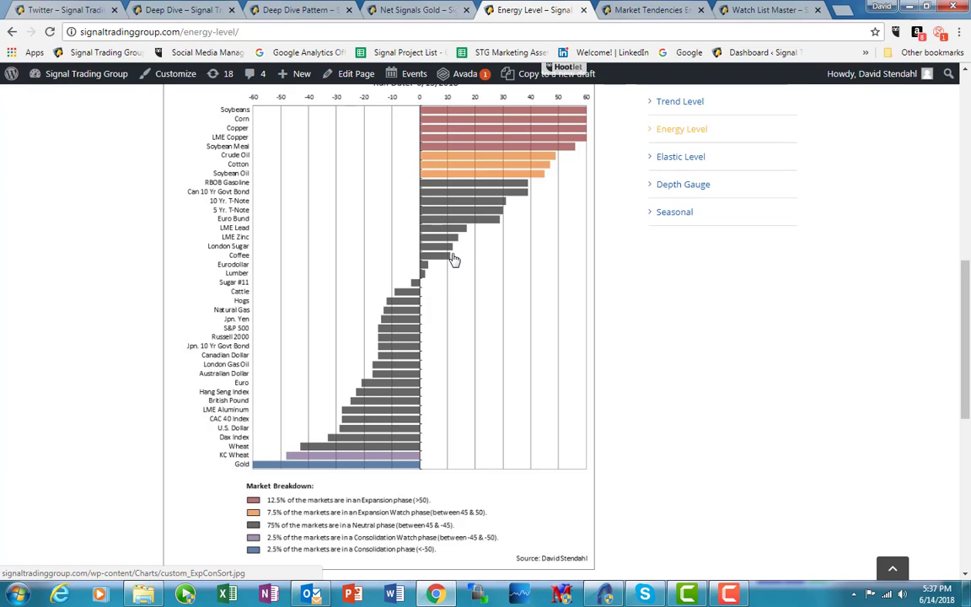
mouse_move(317, 499)
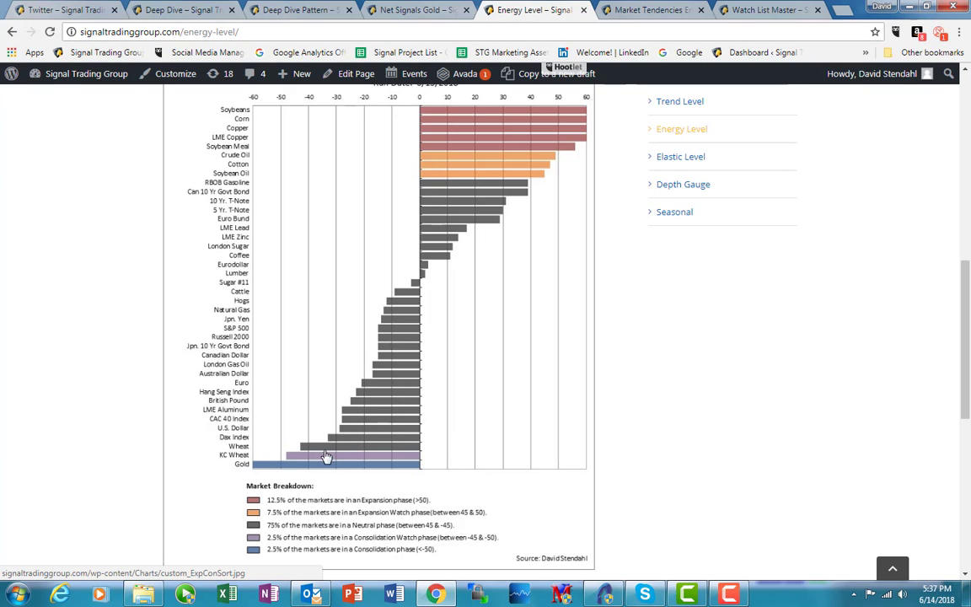
mouse_move(408, 465)
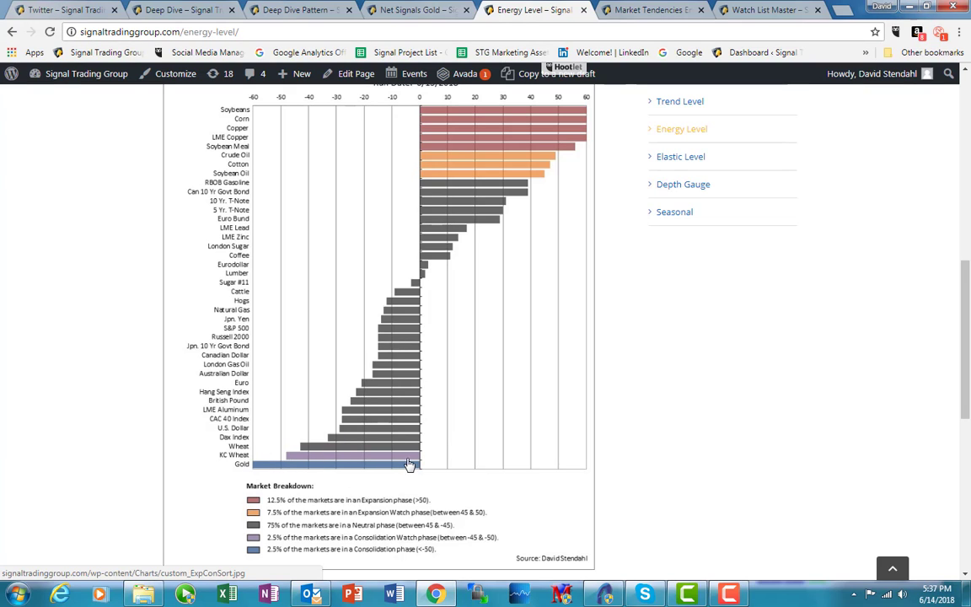
mouse_move(414, 469)
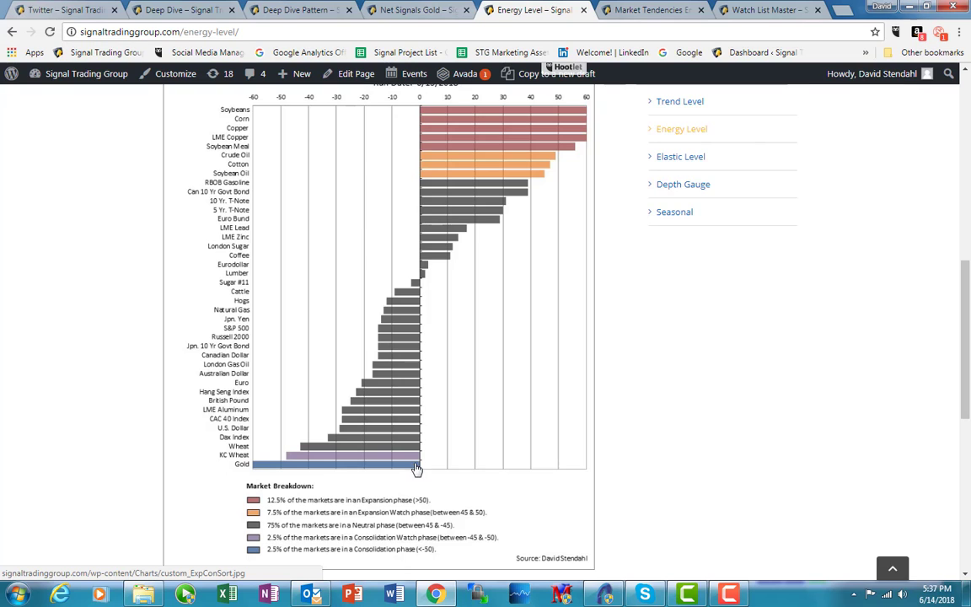
mouse_move(649, 10)
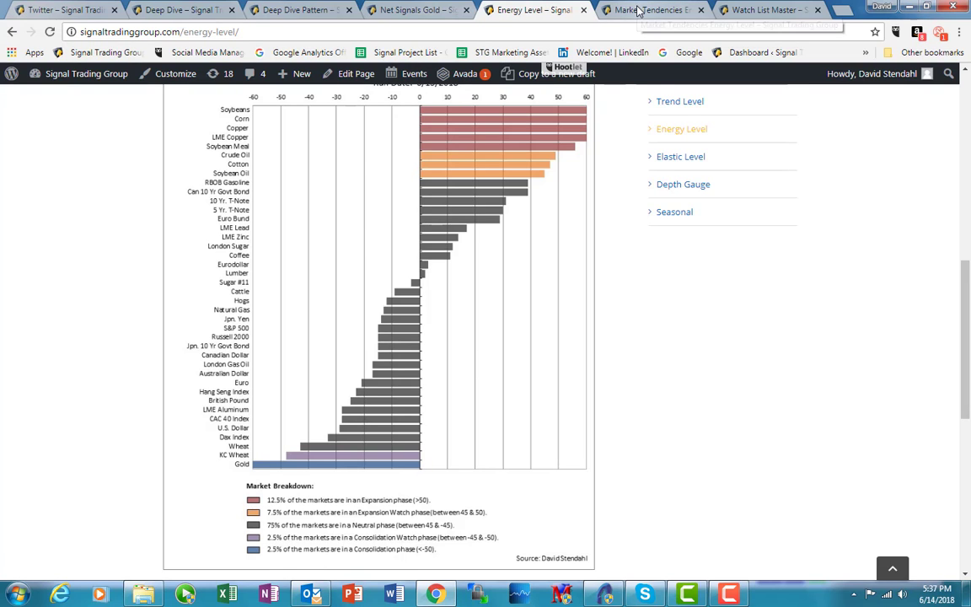
Show the Market Tendencies Consolidation Phase chart with Gold at 3%
left_click(648, 10)
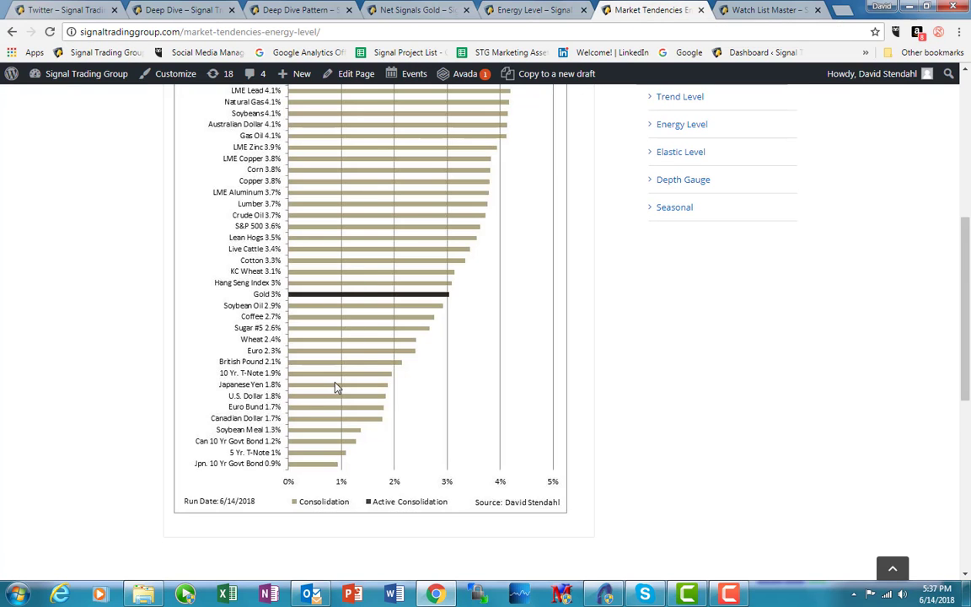
scroll("up", 3)
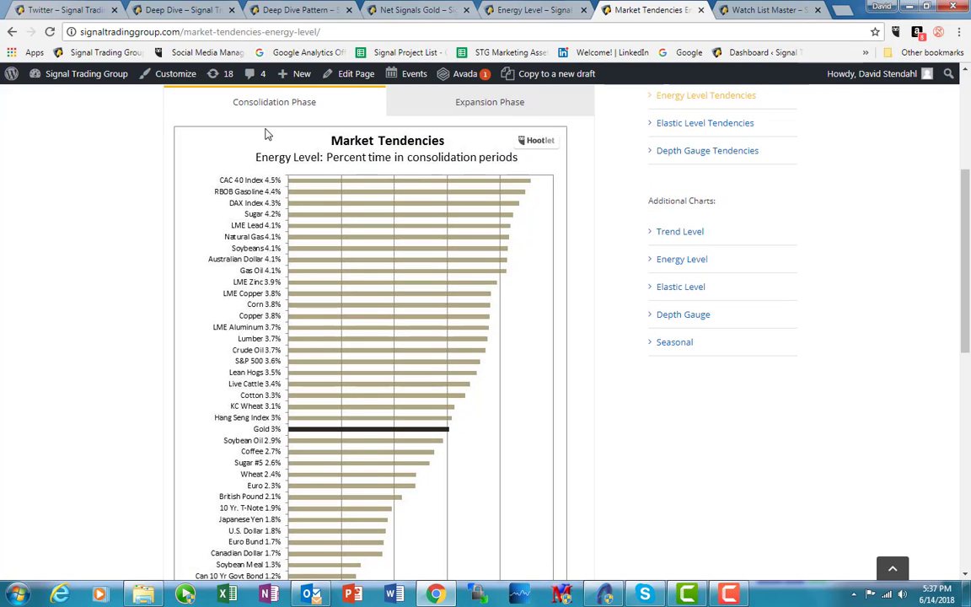
scroll("up", 3)
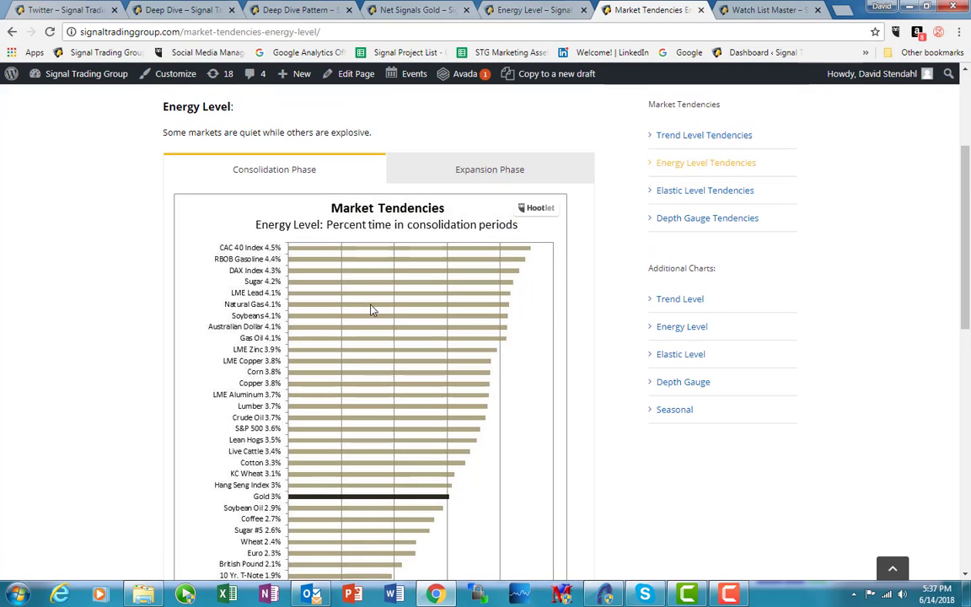
scroll("down", 3)
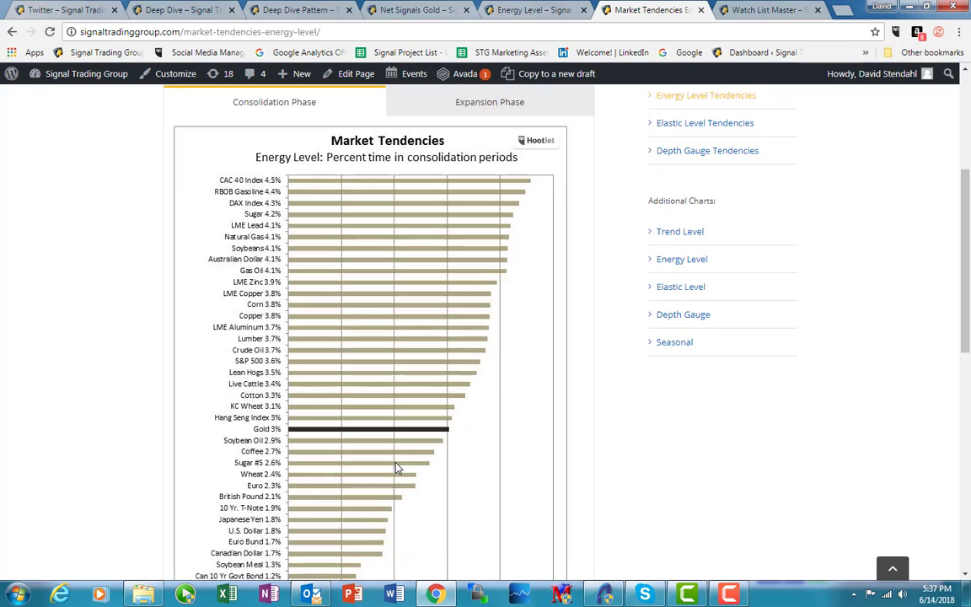
scroll("down", 3)
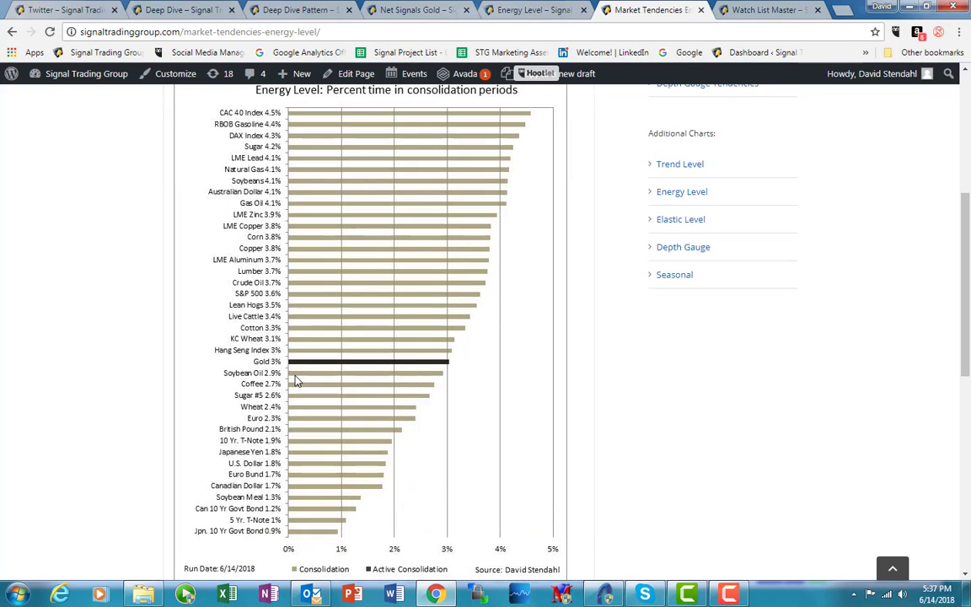
mouse_move(273, 361)
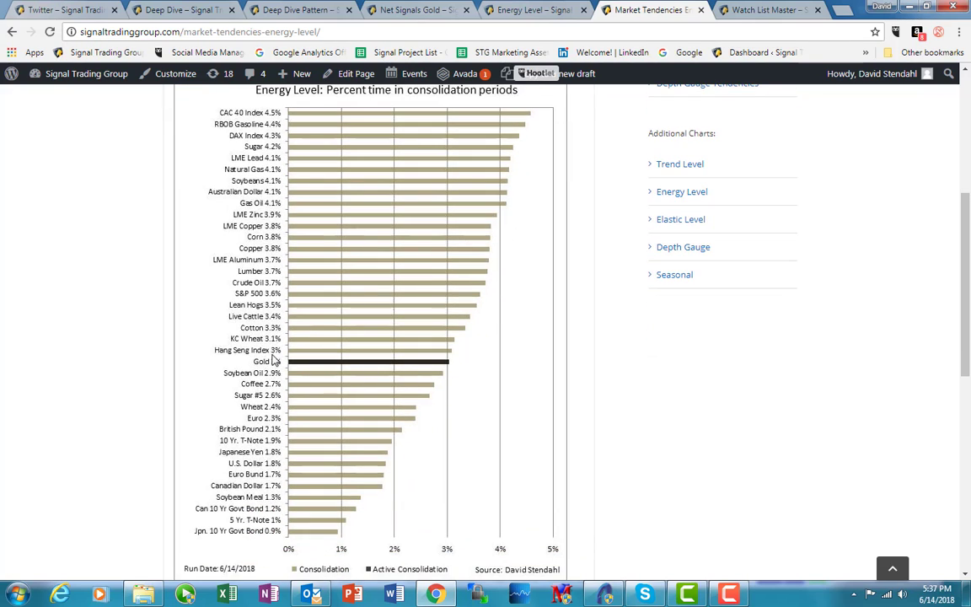
mouse_move(301, 389)
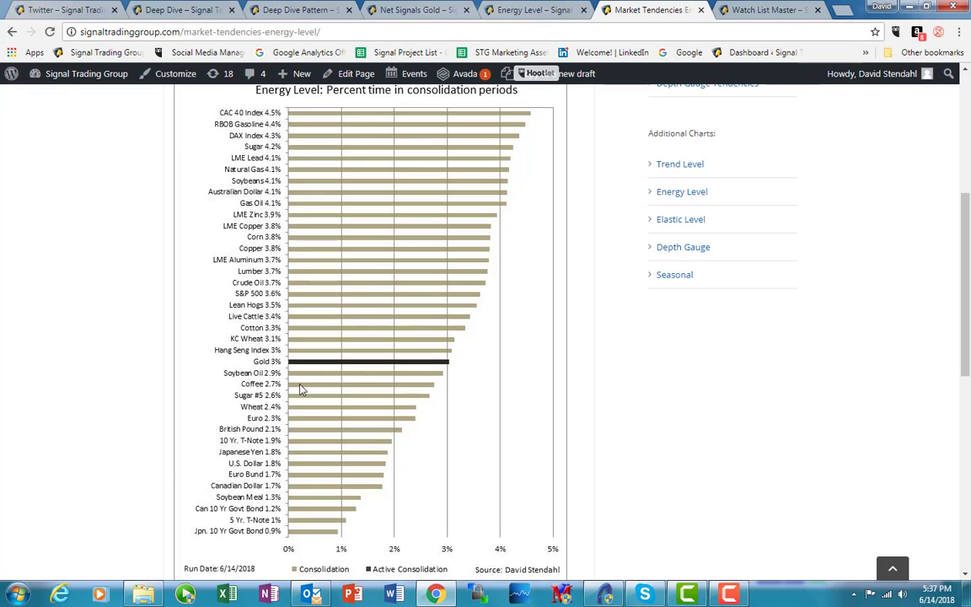
mouse_move(305, 374)
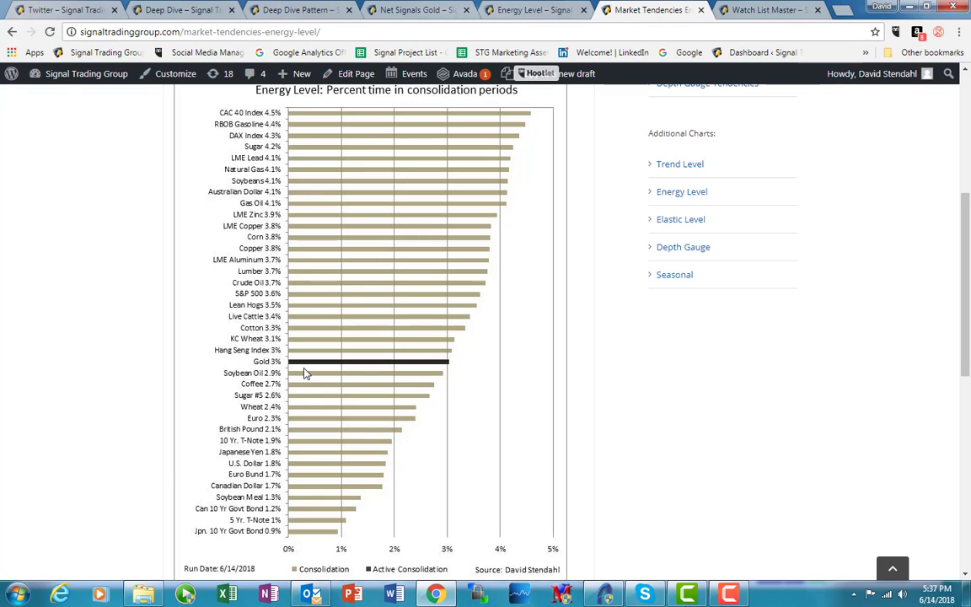
mouse_move(307, 364)
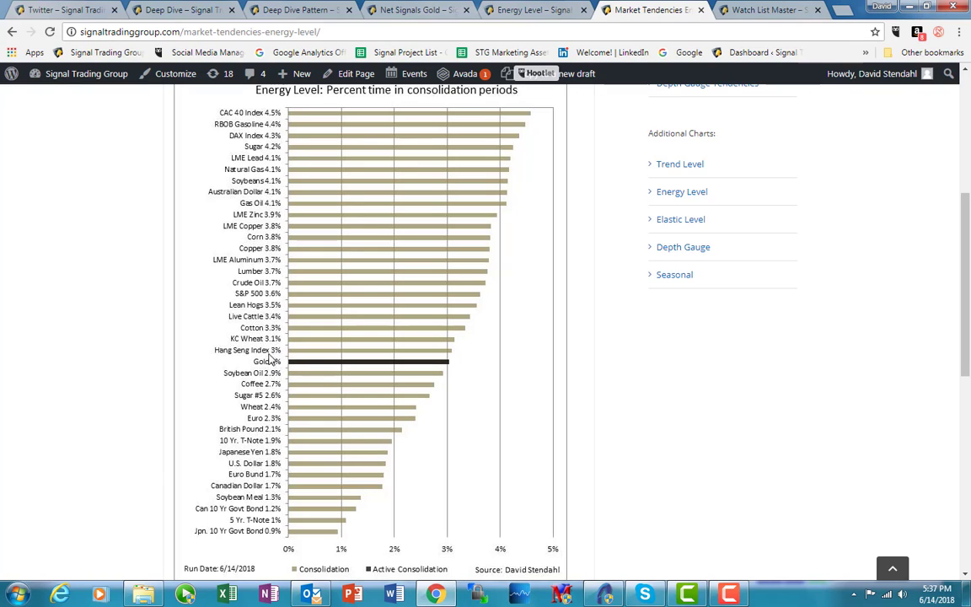
mouse_move(276, 369)
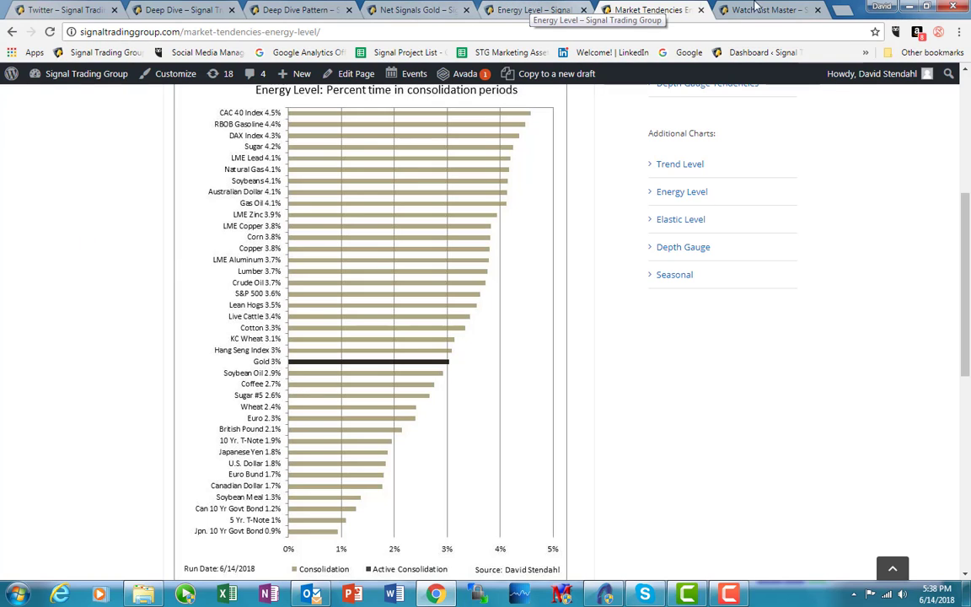
Show the Watch List Master page's Master Watch List Overview chart for 6/14/2018
left_click(761, 10)
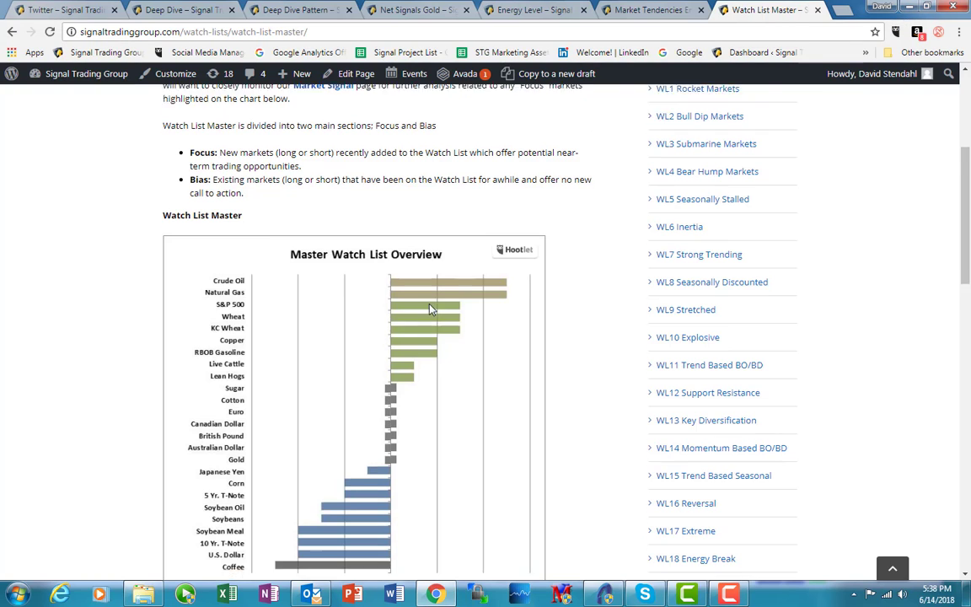
scroll("down", 3)
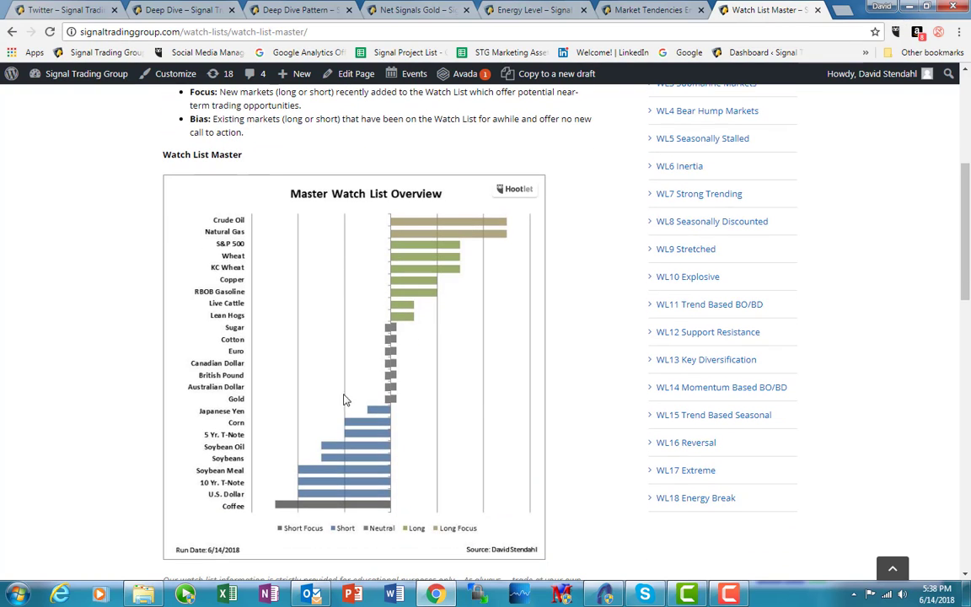
mouse_move(388, 343)
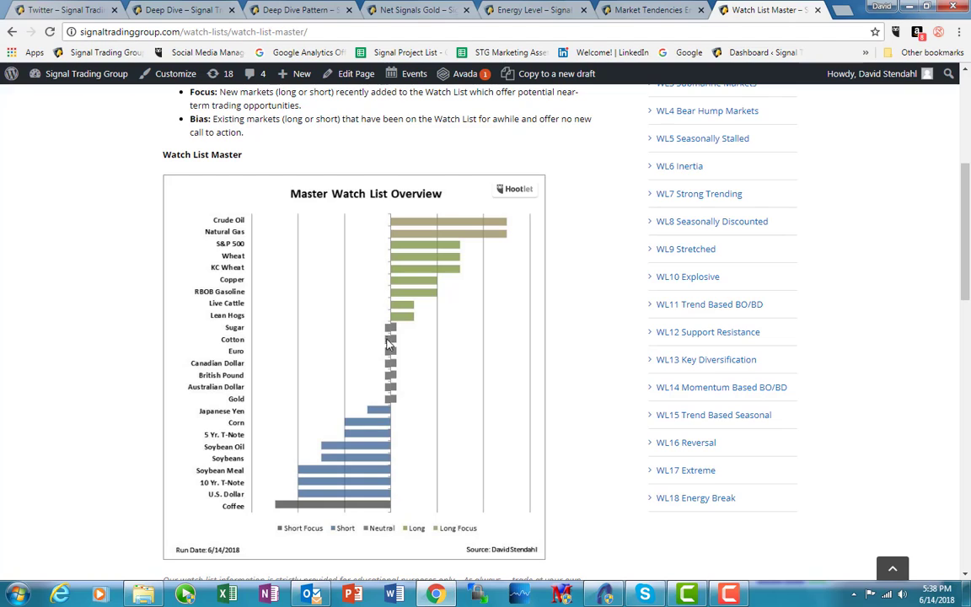
mouse_move(391, 403)
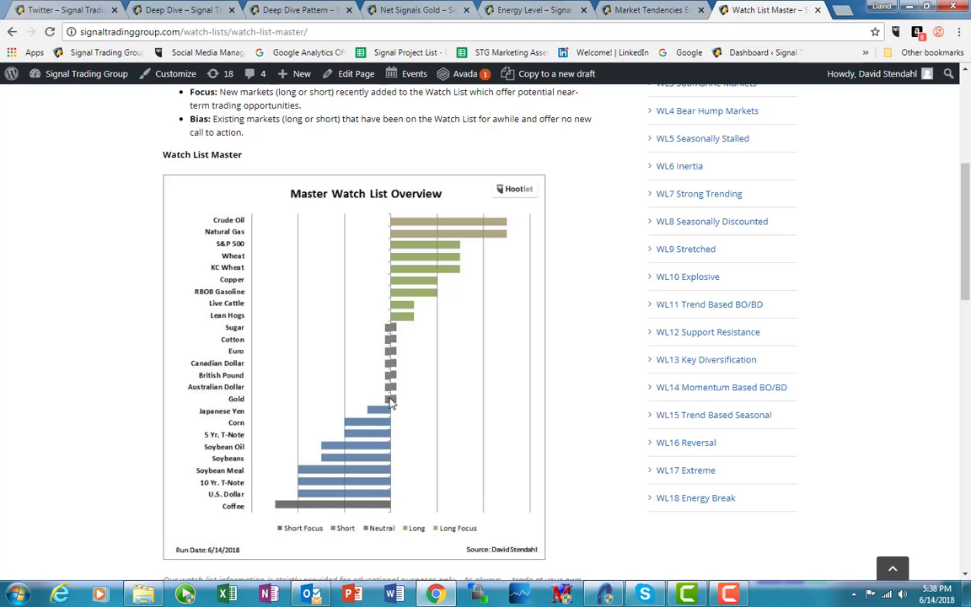
mouse_move(402, 398)
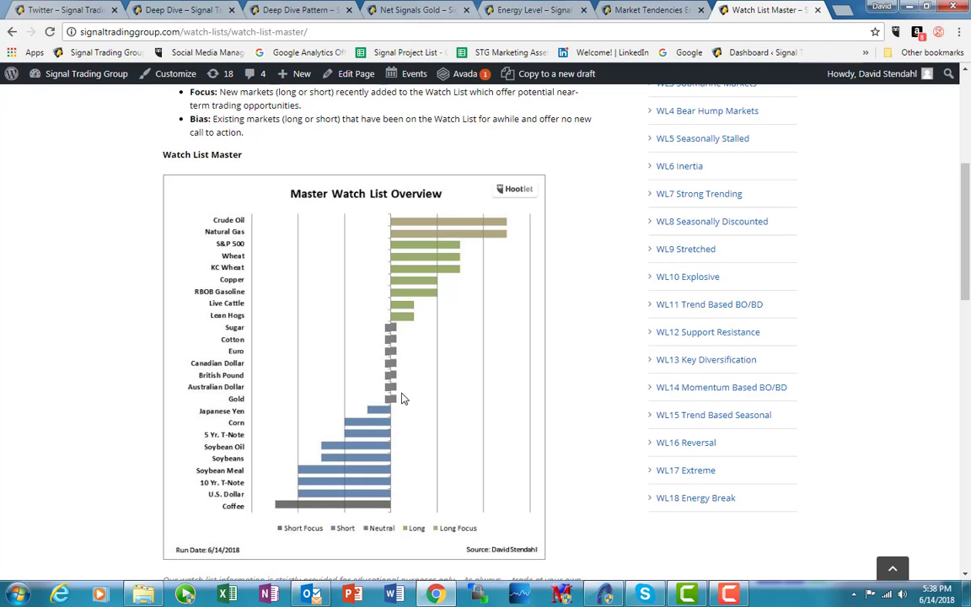
mouse_move(391, 404)
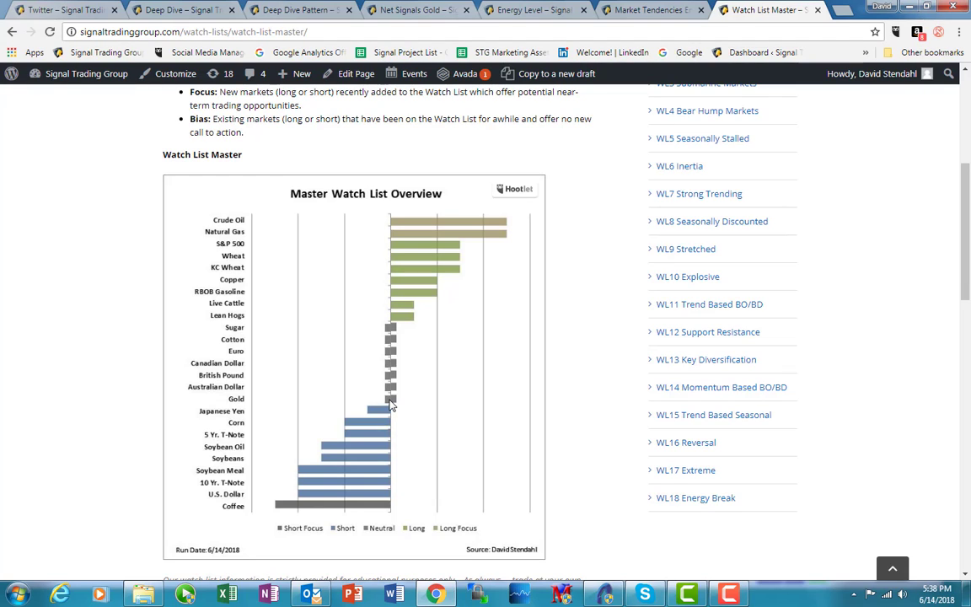
mouse_move(395, 404)
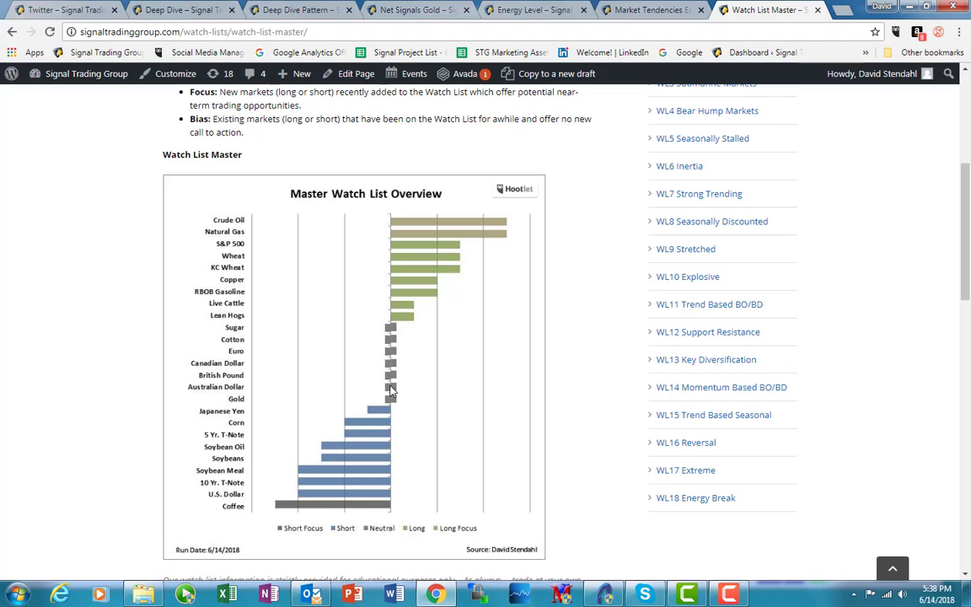
mouse_move(261, 516)
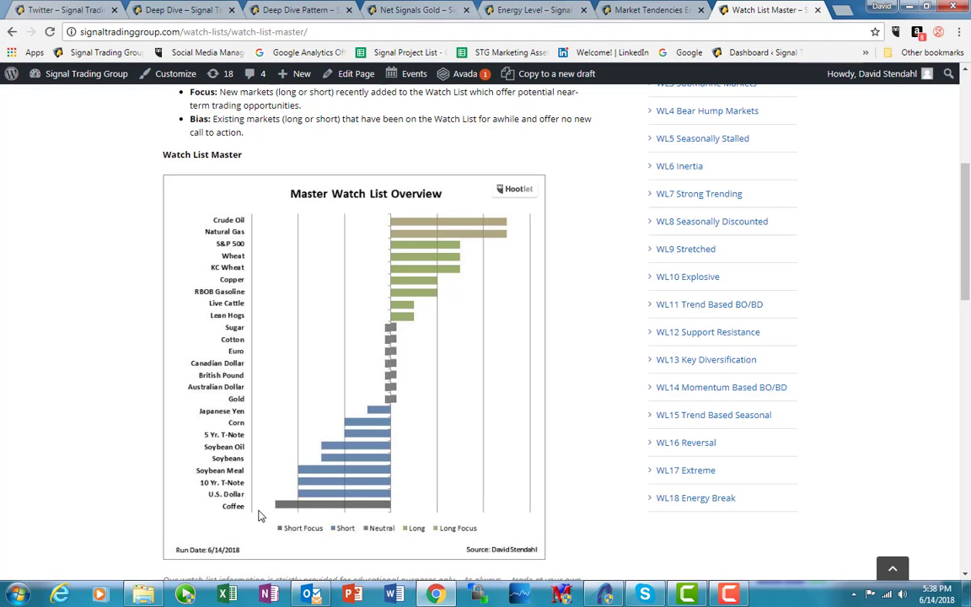
mouse_move(391, 397)
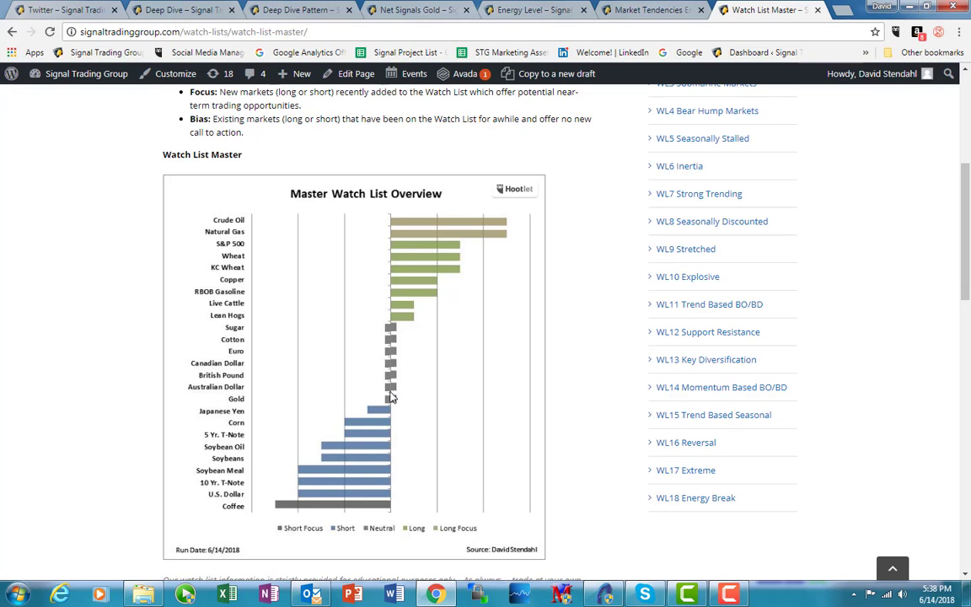
mouse_move(390, 325)
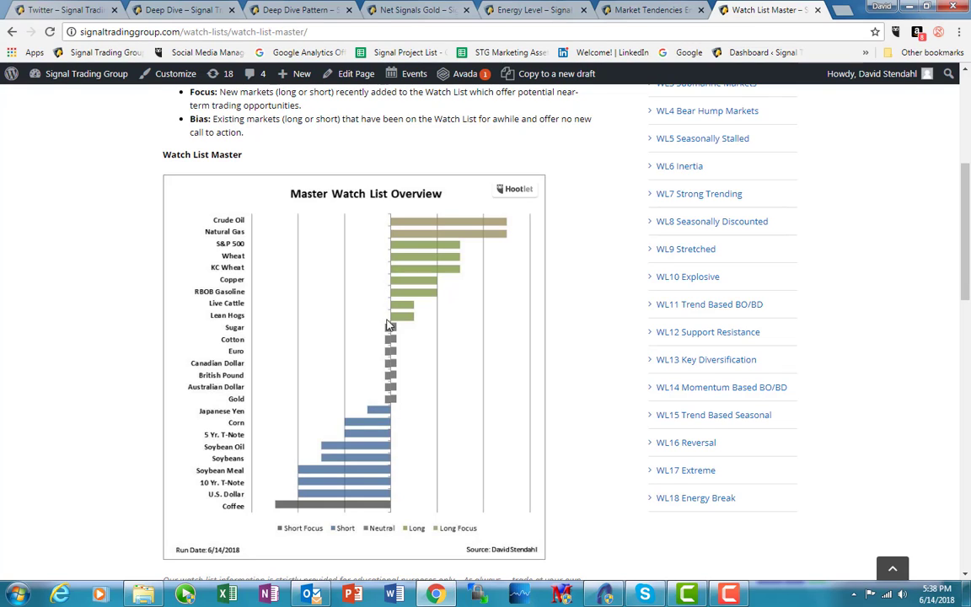
mouse_move(236, 356)
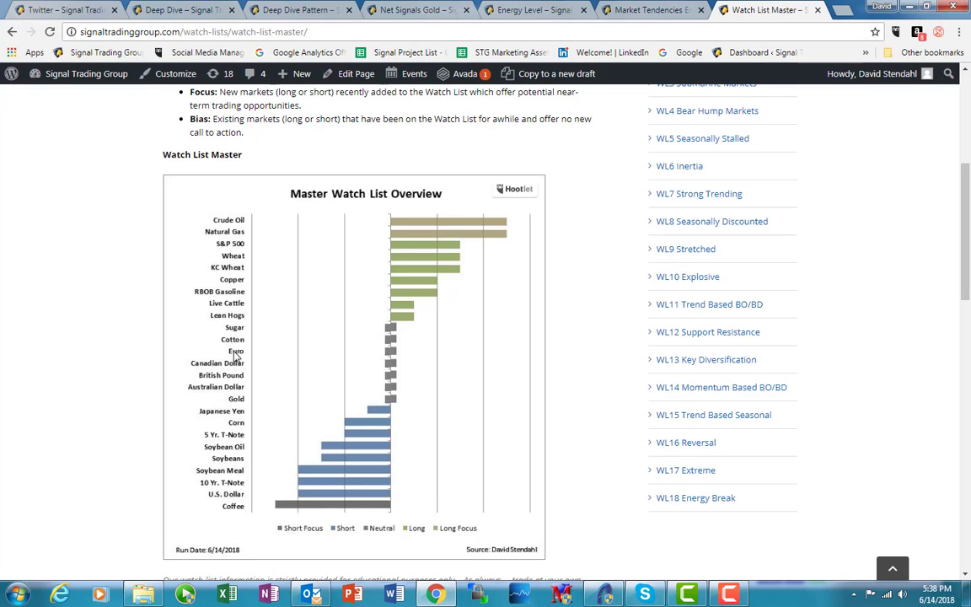
mouse_move(225, 395)
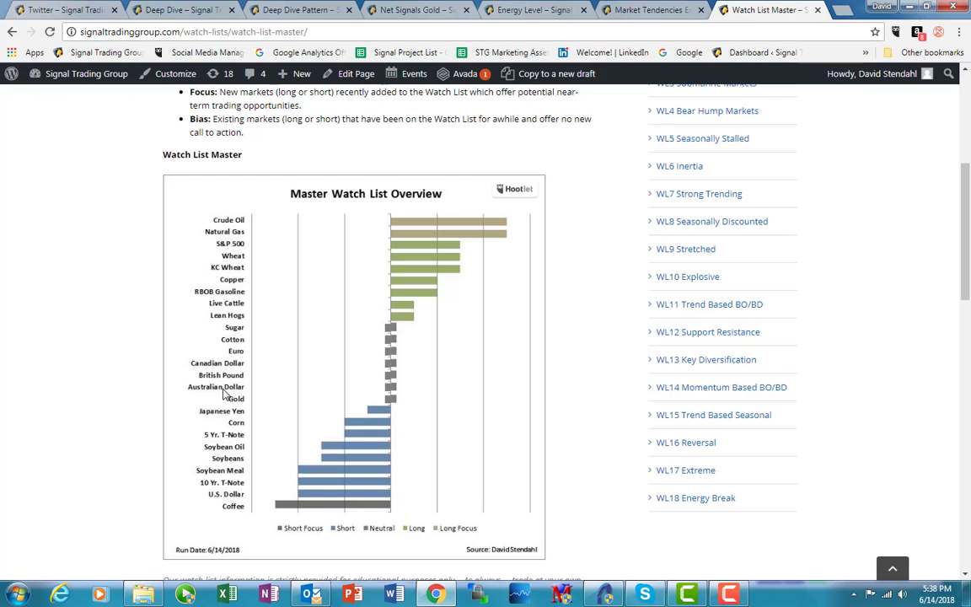
mouse_move(361, 411)
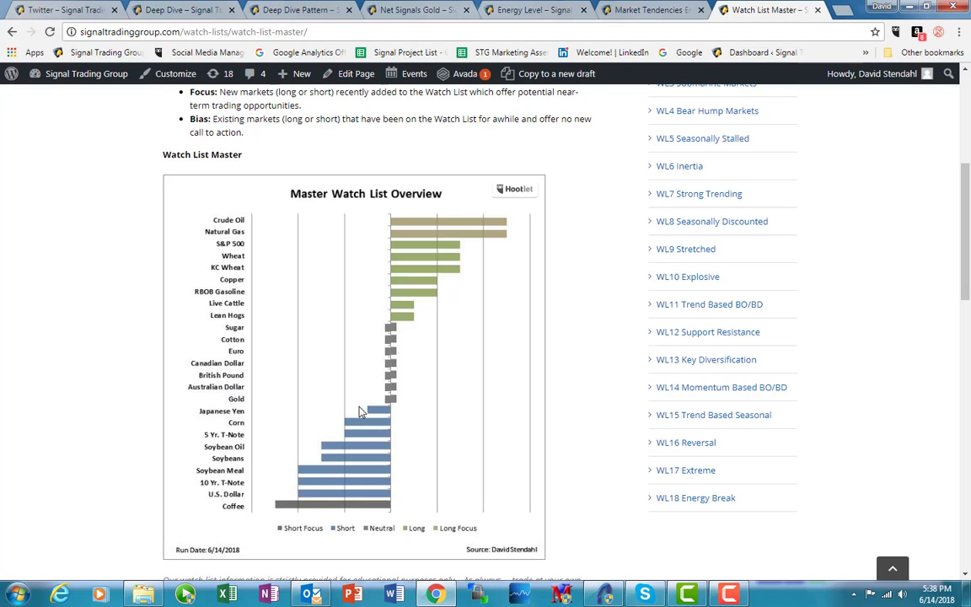
mouse_move(398, 360)
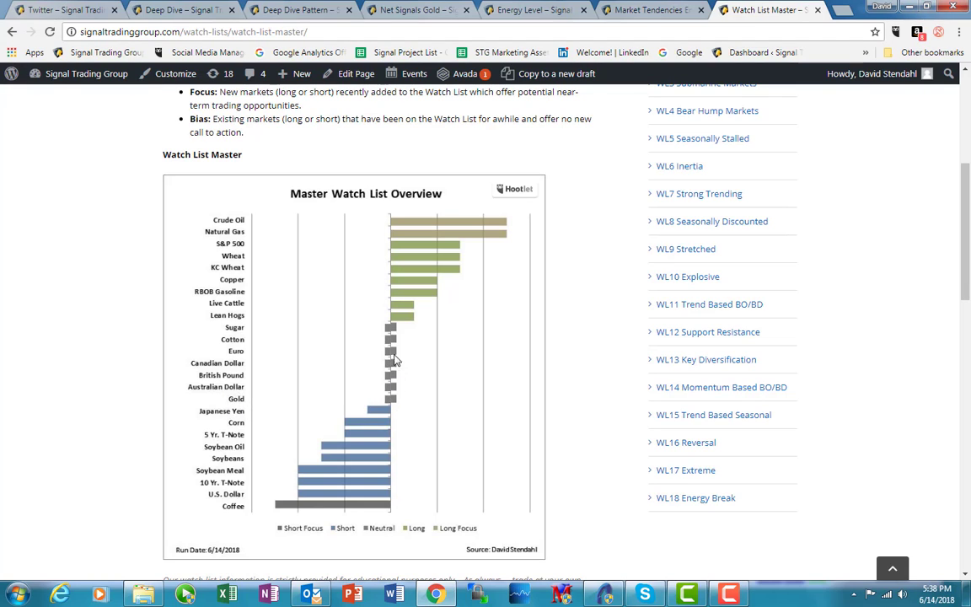
mouse_move(436, 406)
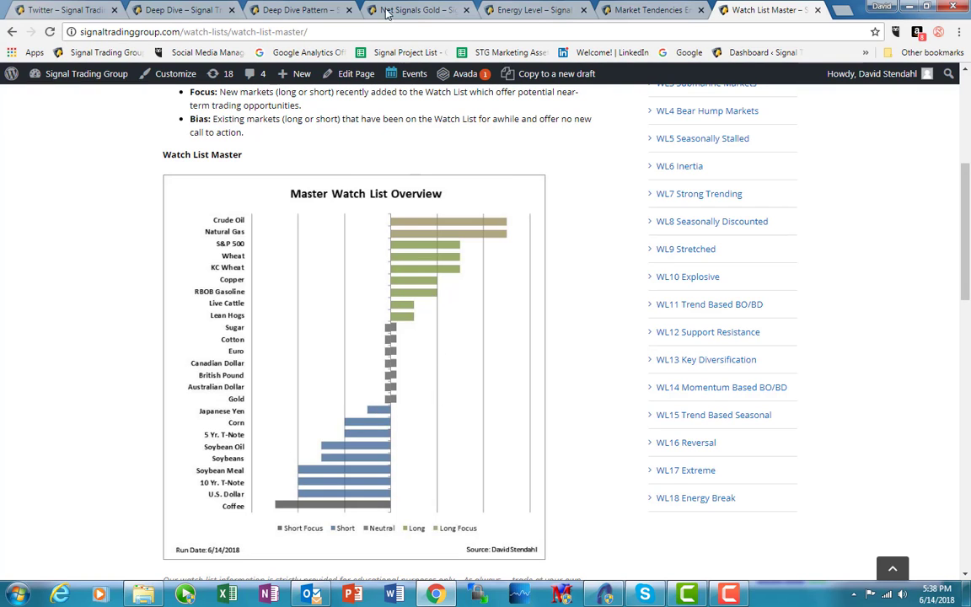
Show the Net Signals Gold page's System Overview: Gold (GC) table
left_click(412, 10)
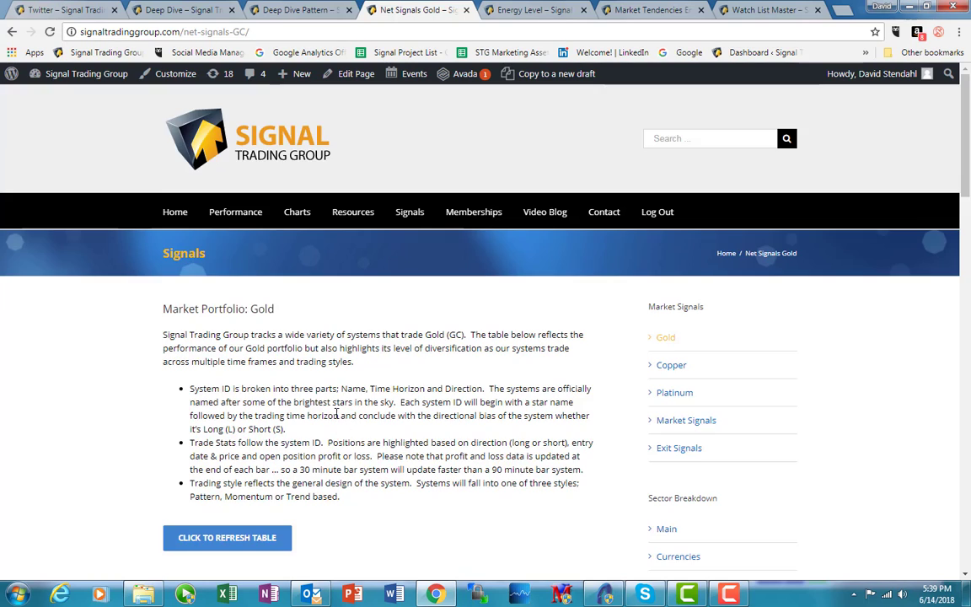
scroll("down", 3)
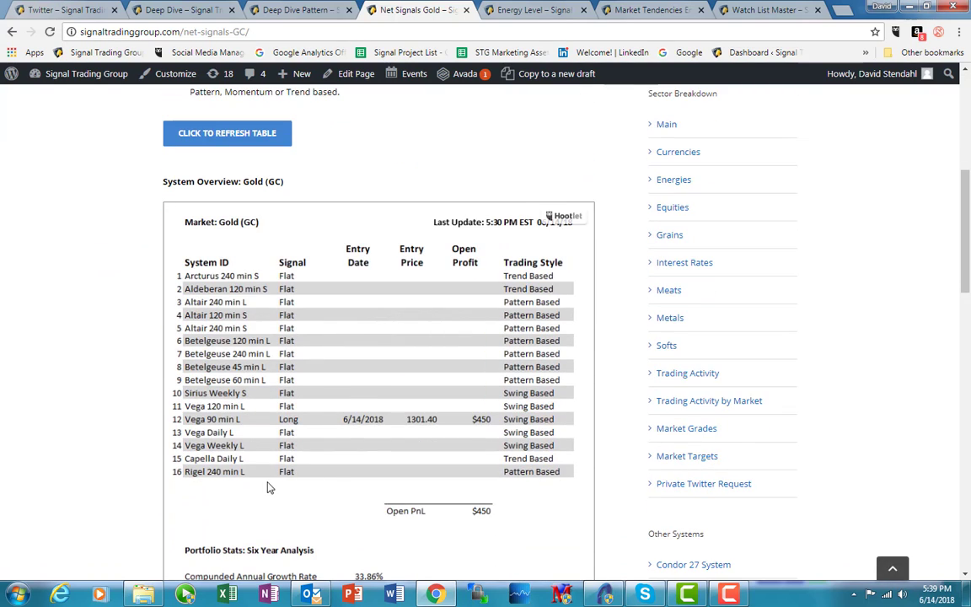
mouse_move(397, 435)
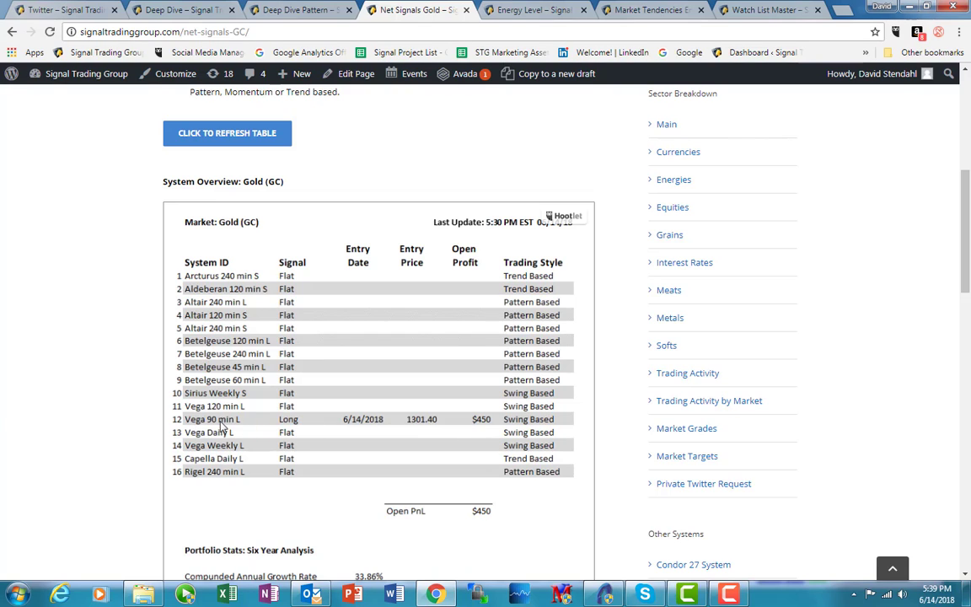
mouse_move(310, 492)
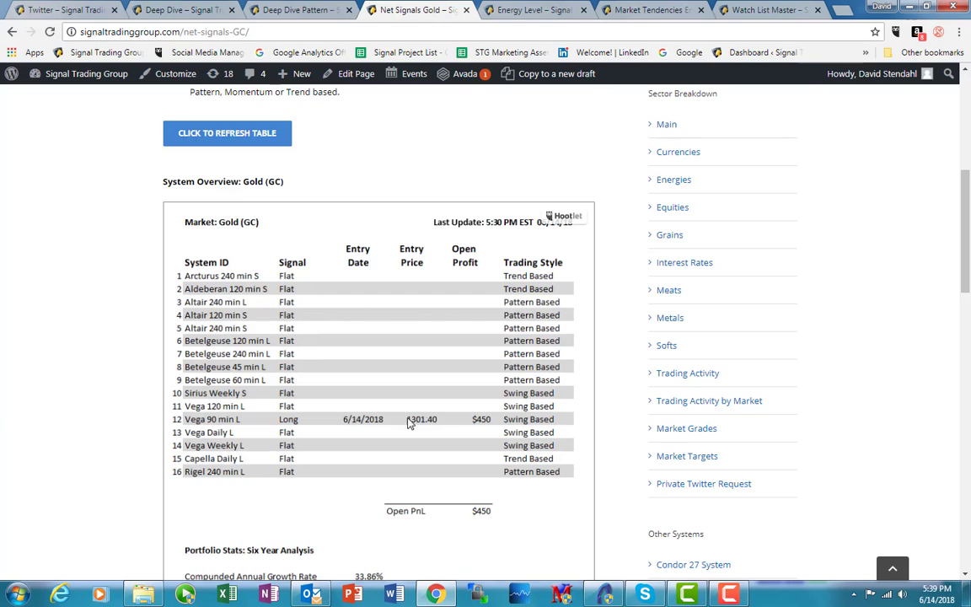
mouse_move(333, 418)
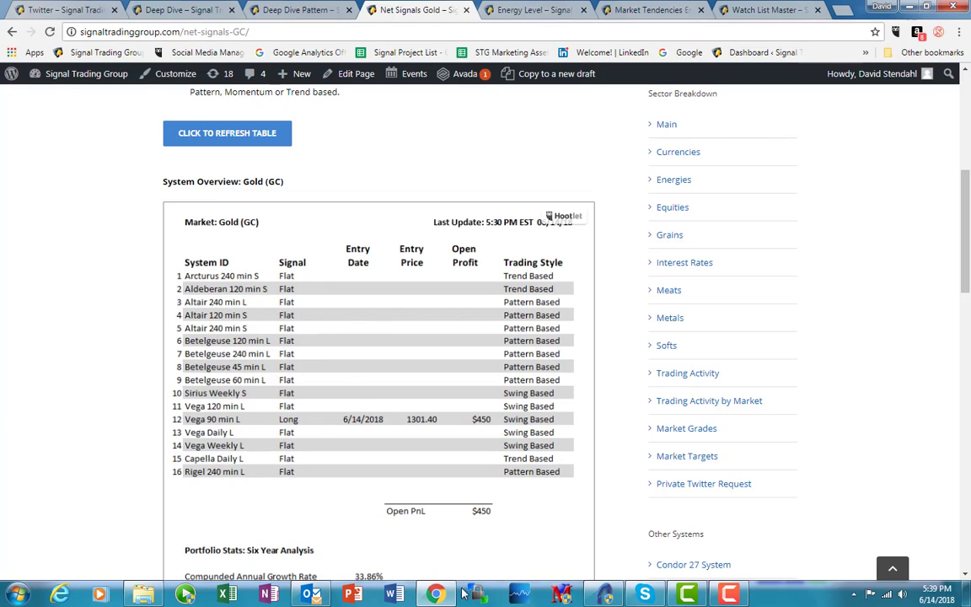
mouse_move(320, 445)
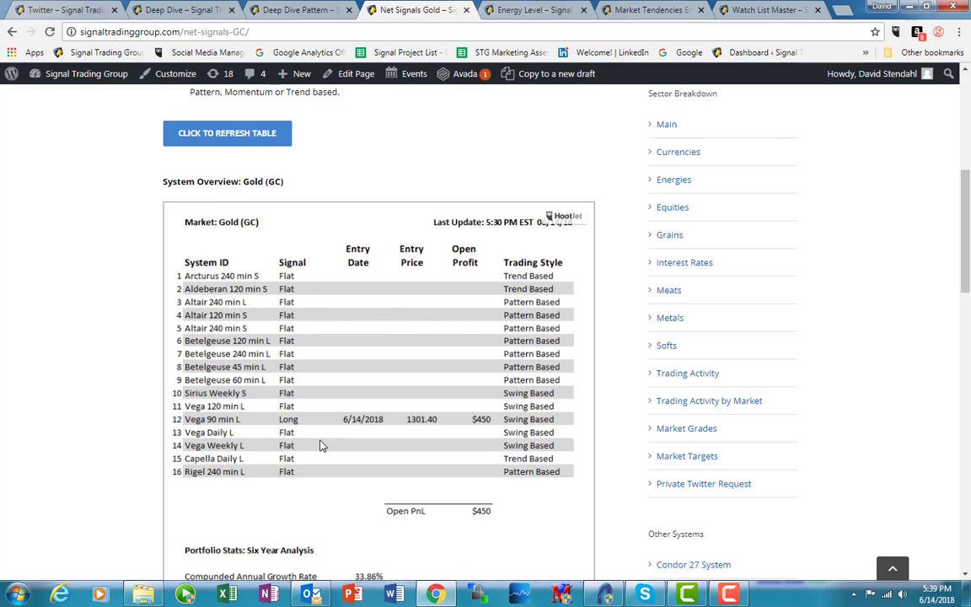
mouse_move(294, 374)
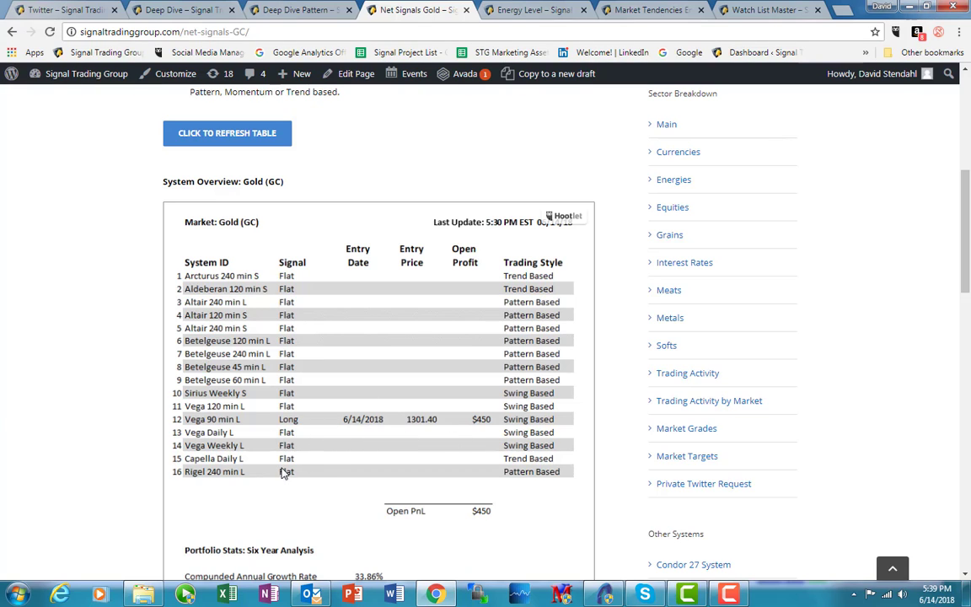
mouse_move(438, 455)
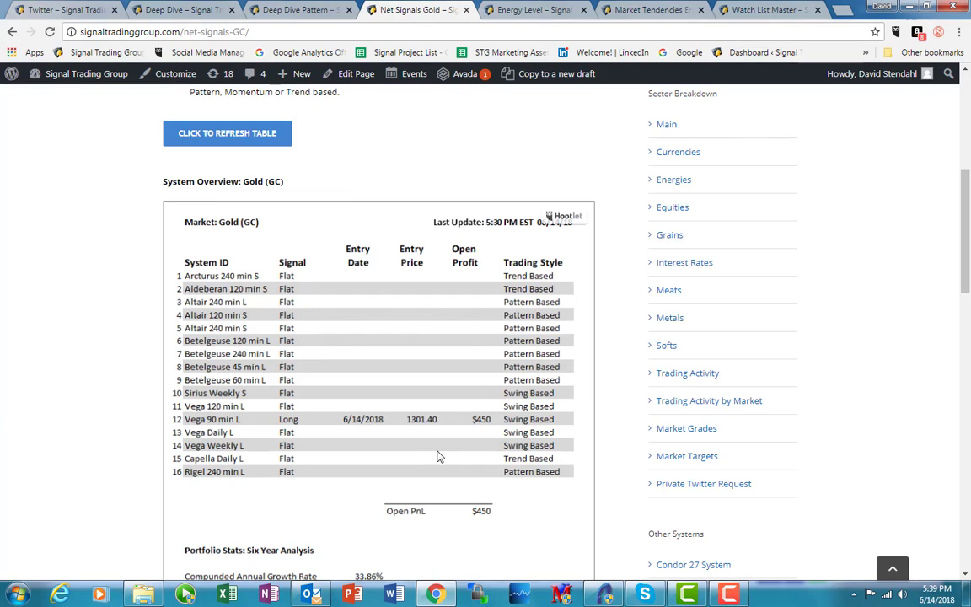
mouse_move(310, 418)
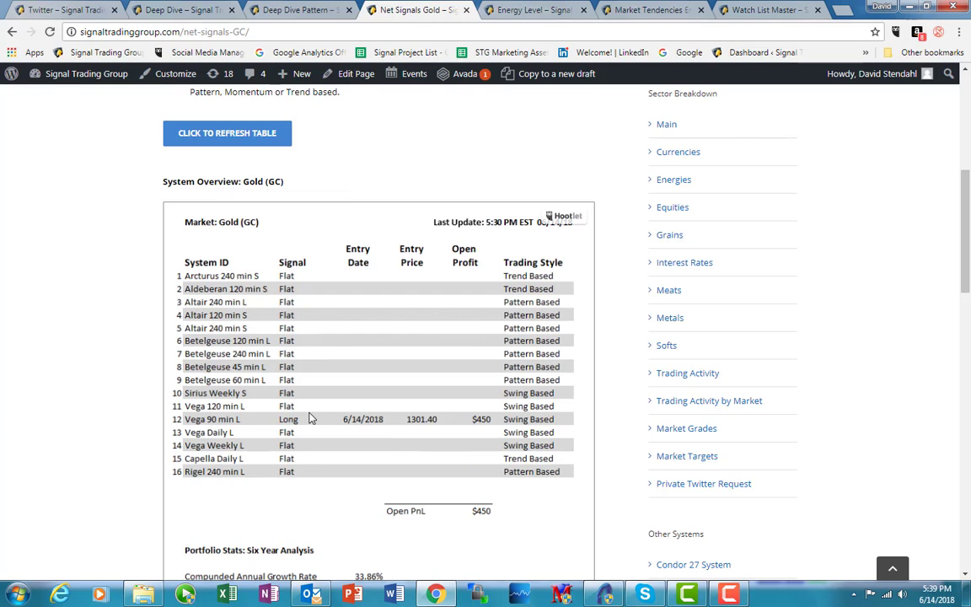
mouse_move(526, 430)
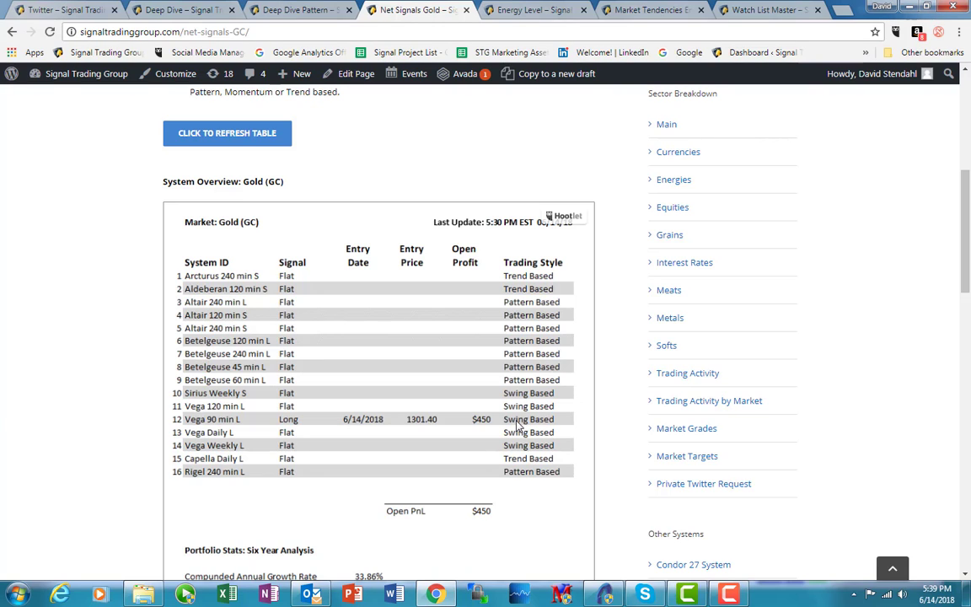
mouse_move(529, 289)
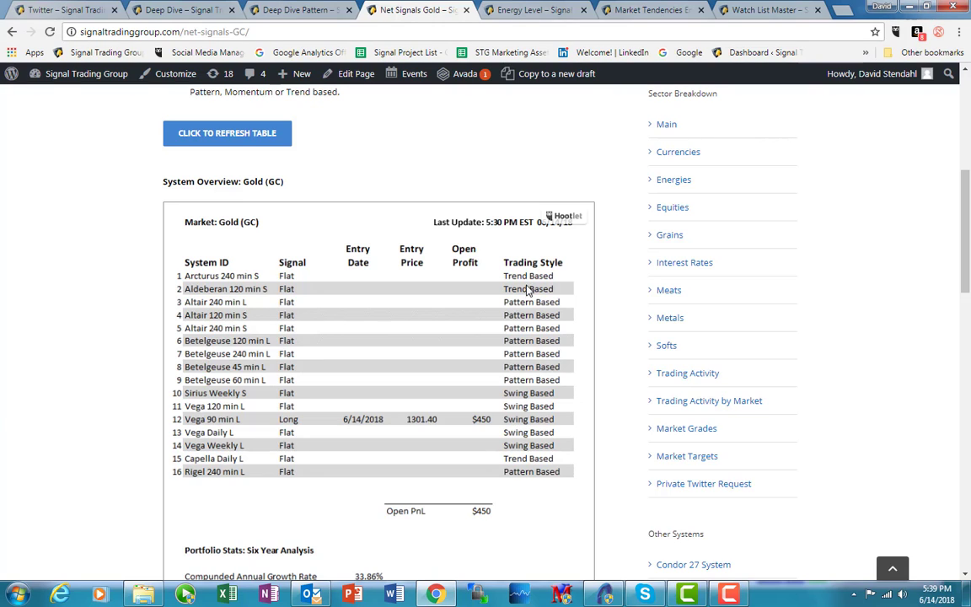
mouse_move(297, 489)
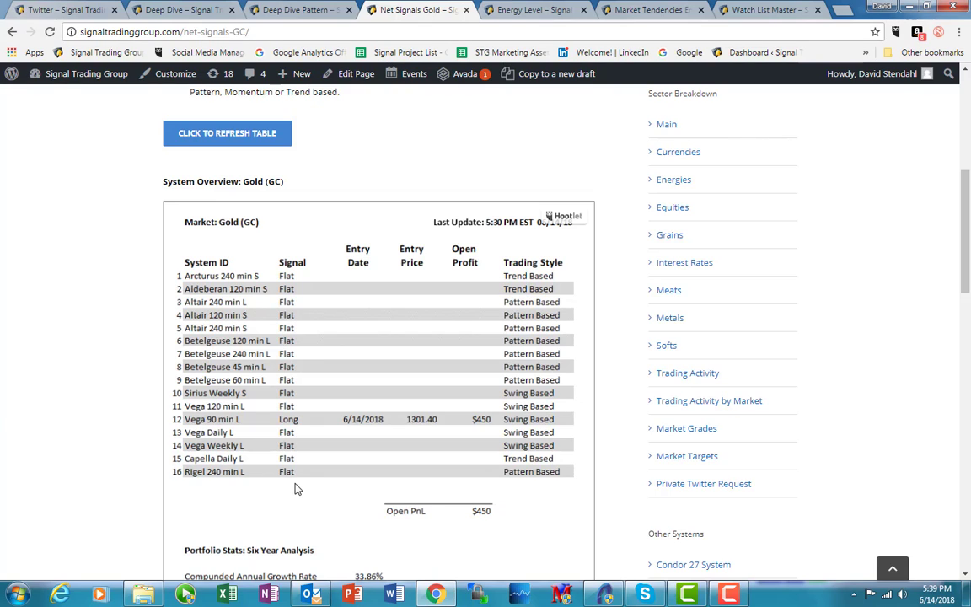
mouse_move(297, 481)
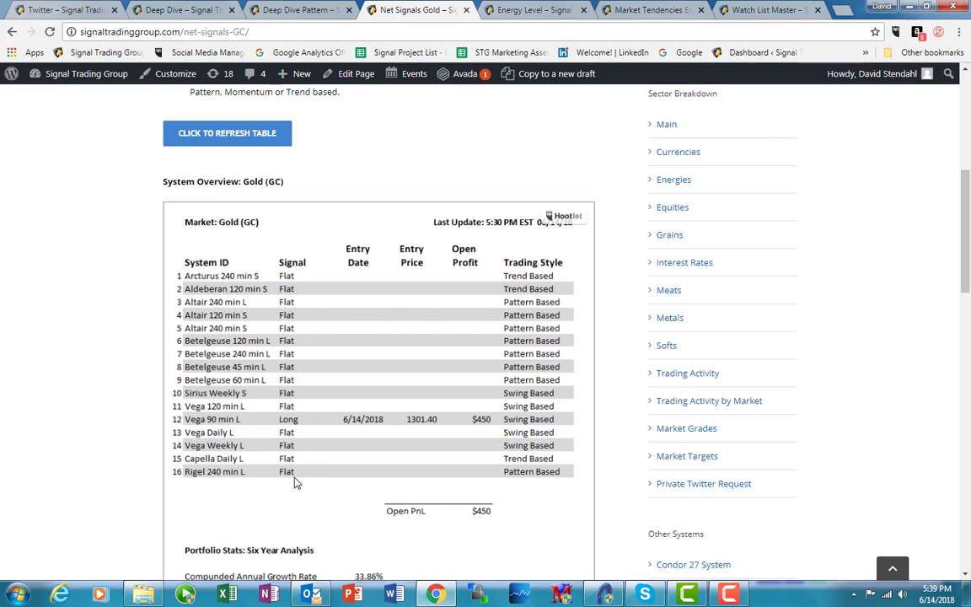
mouse_move(381, 432)
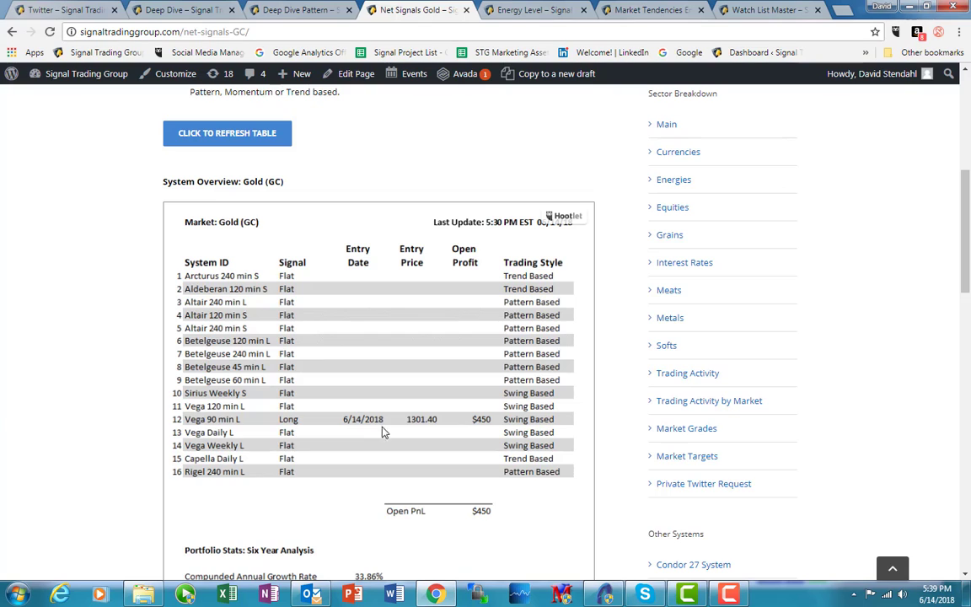
mouse_move(199, 430)
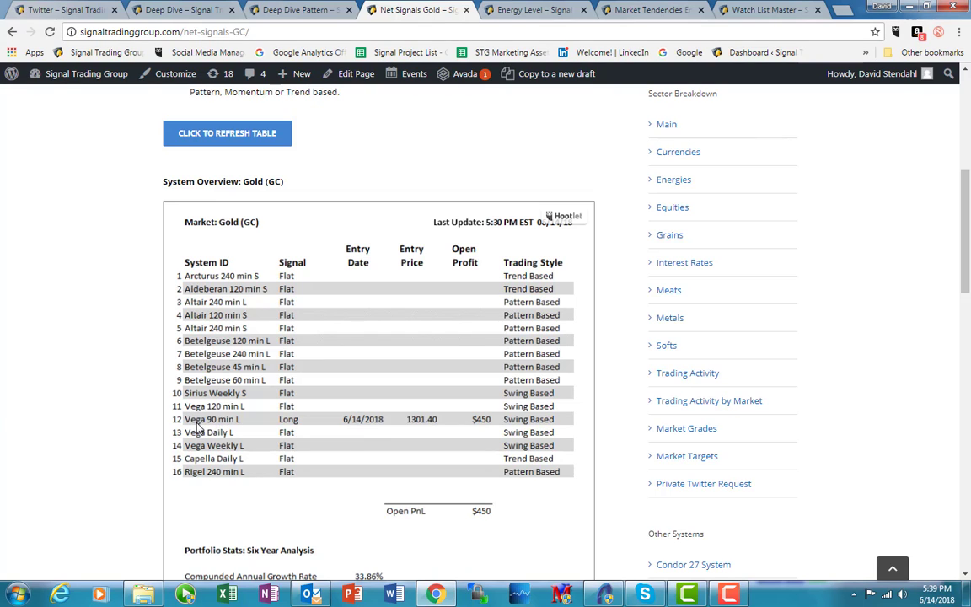
mouse_move(492, 458)
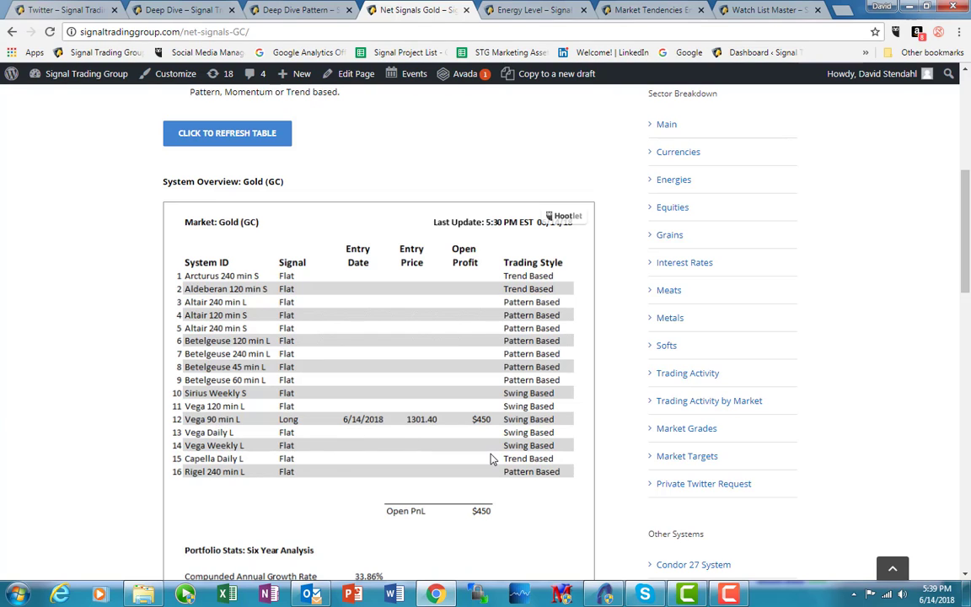
mouse_move(206, 261)
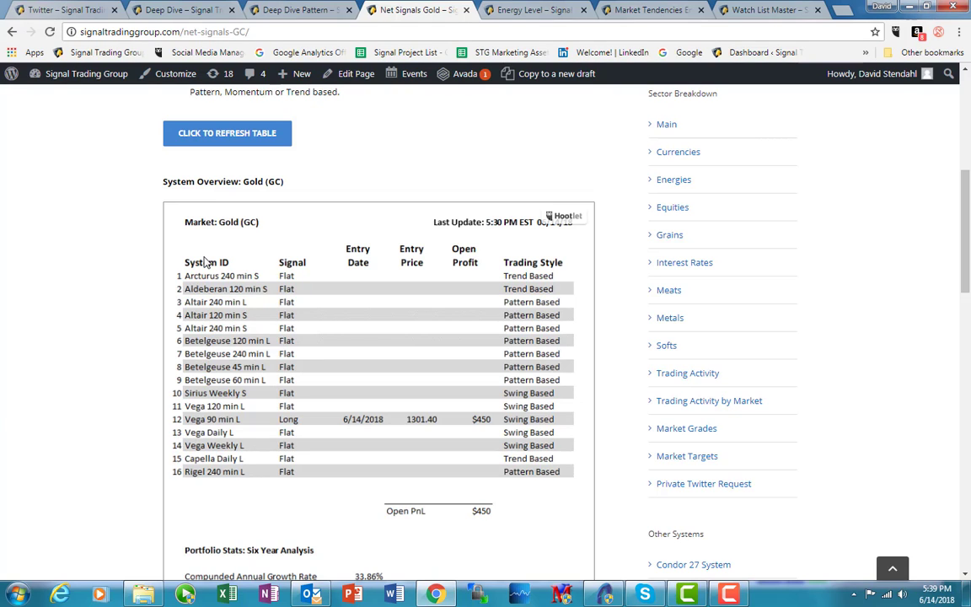
mouse_move(310, 260)
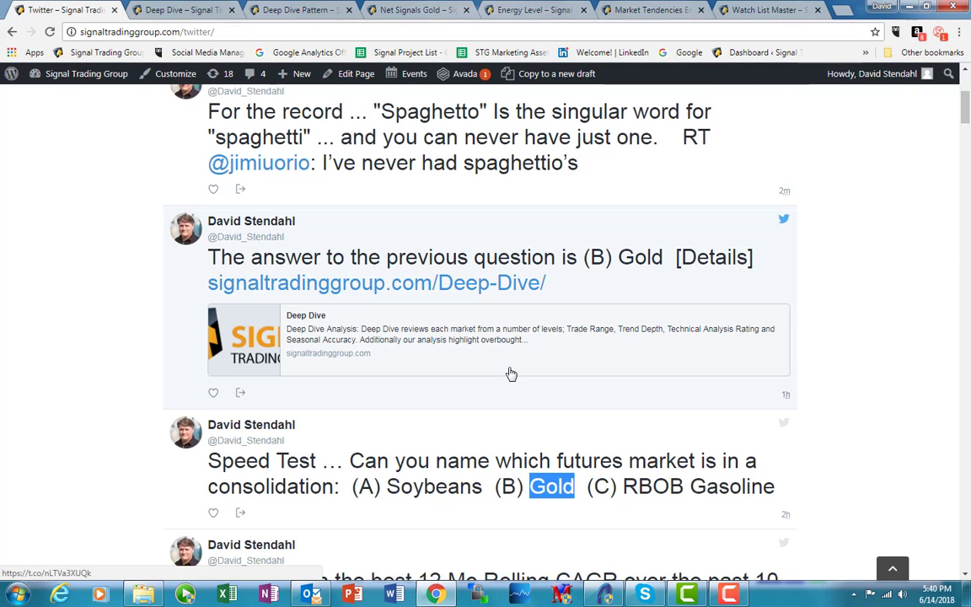
mouse_move(475, 300)
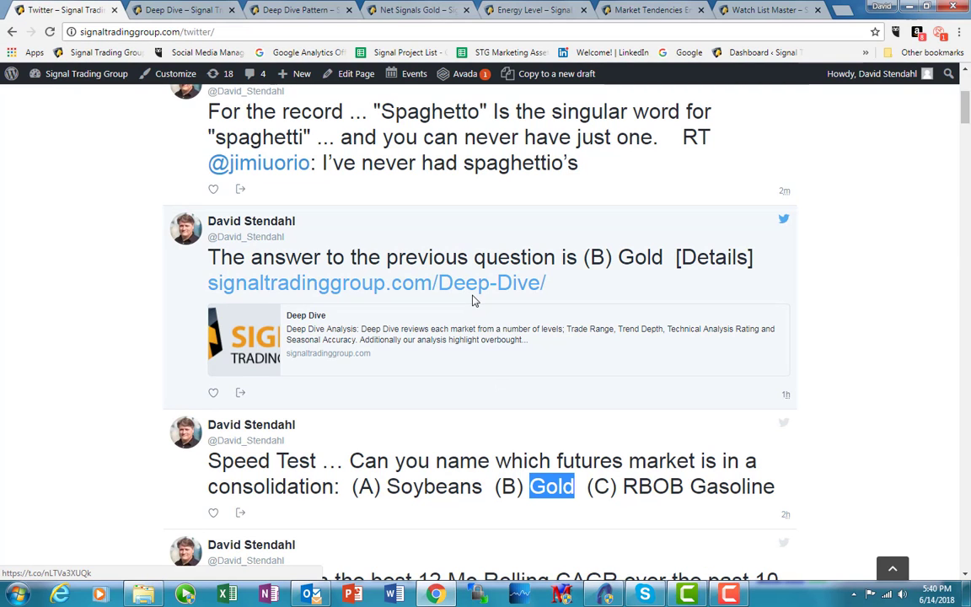
mouse_move(573, 386)
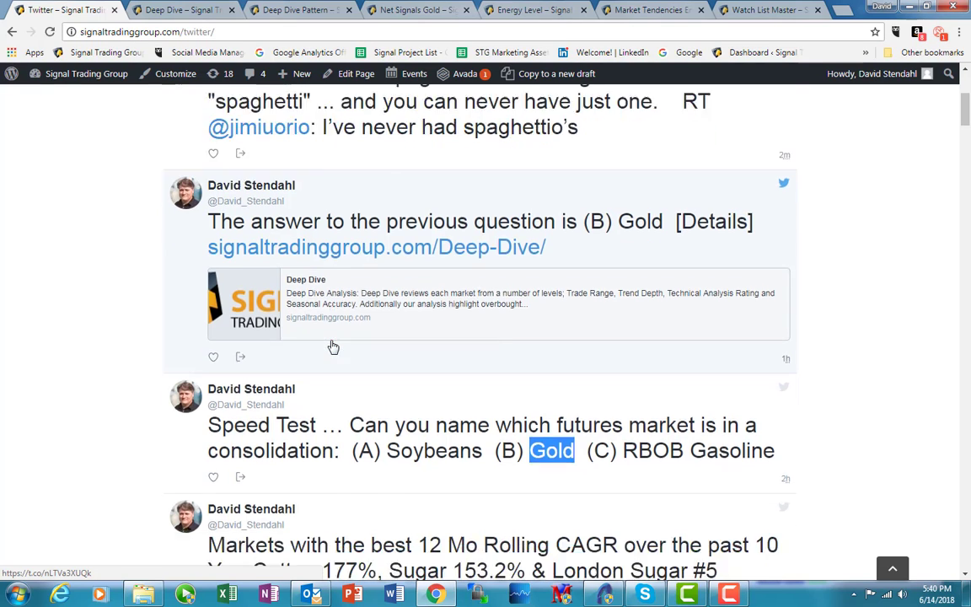
Scroll the Twitter feed to the Speed Test tweet and its (B) Gold answer
scroll("down", 3)
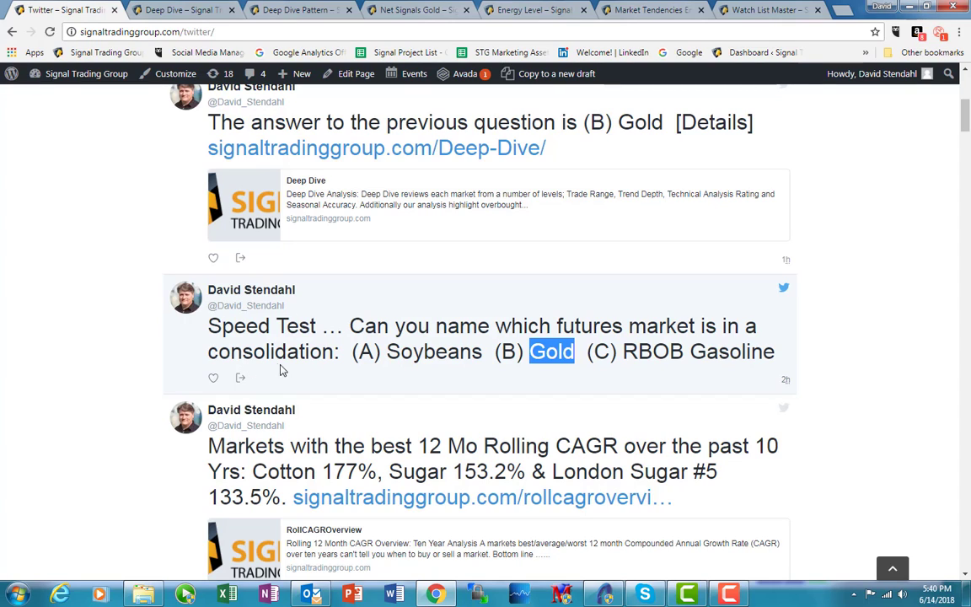
mouse_move(468, 337)
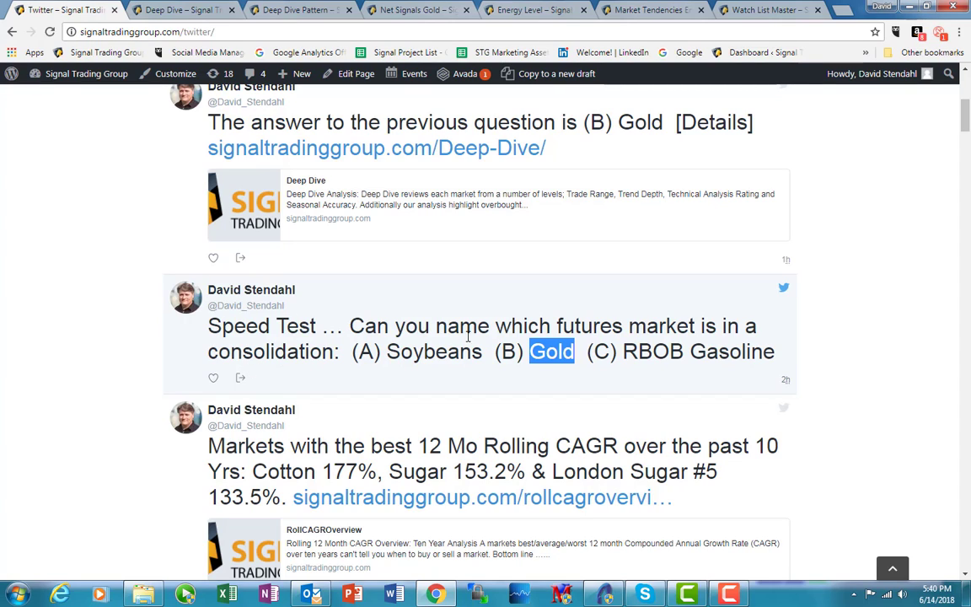
mouse_move(649, 337)
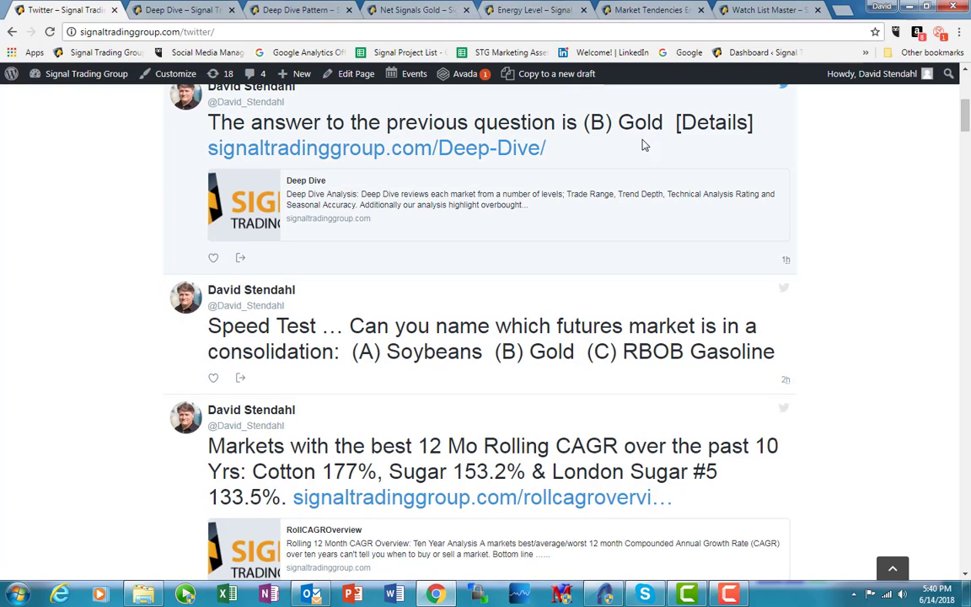
mouse_move(306, 152)
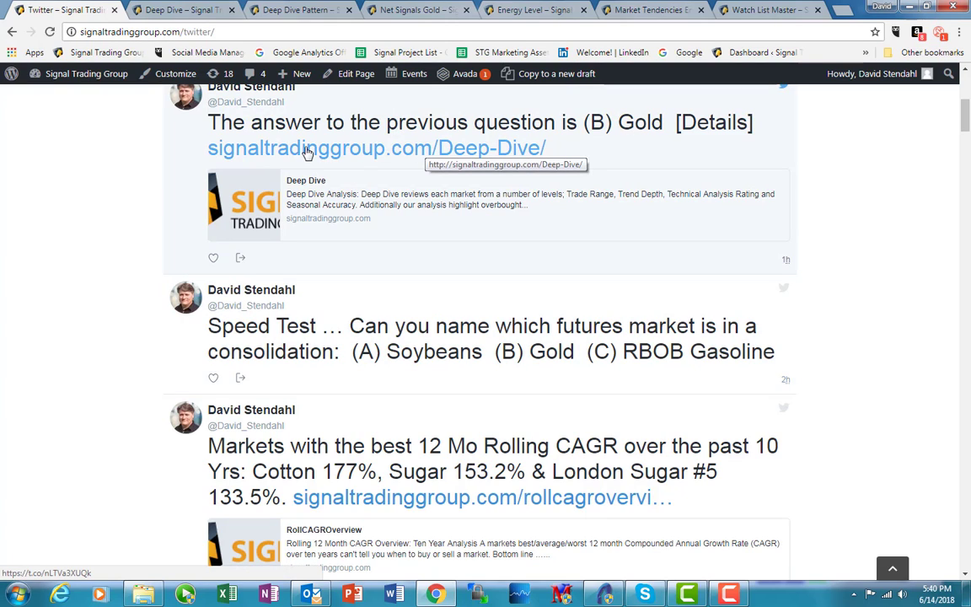
mouse_move(411, 162)
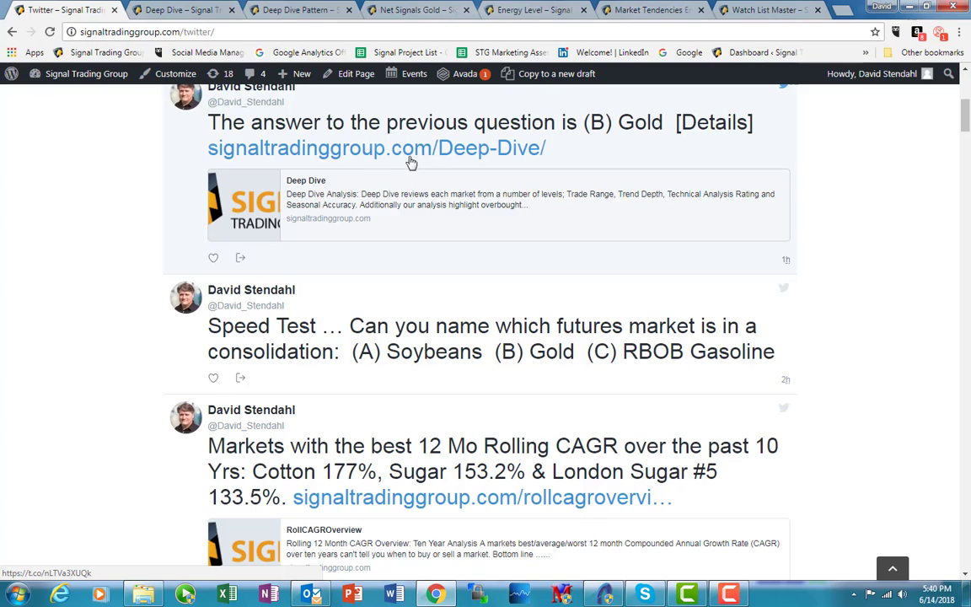
mouse_move(495, 155)
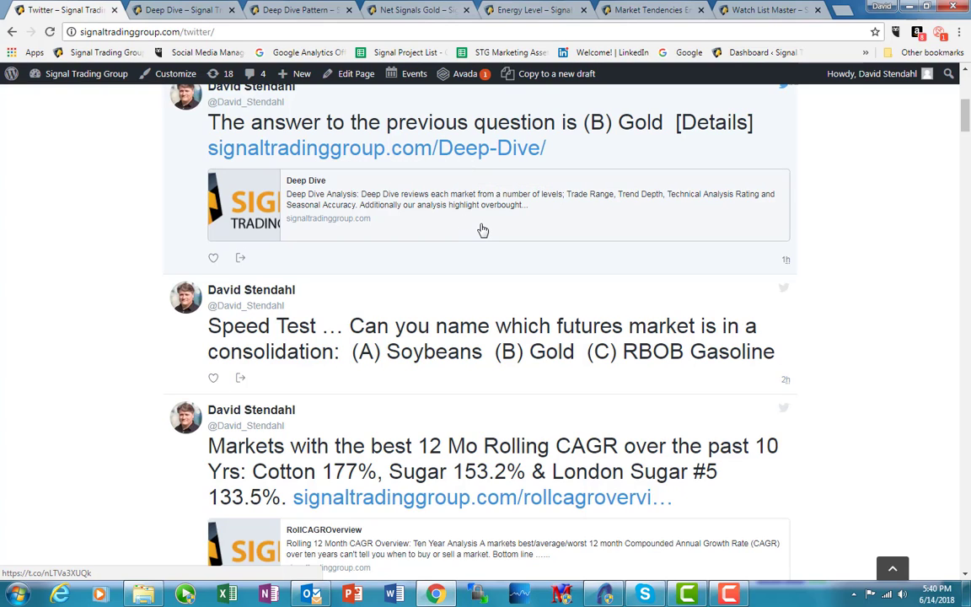
mouse_move(473, 334)
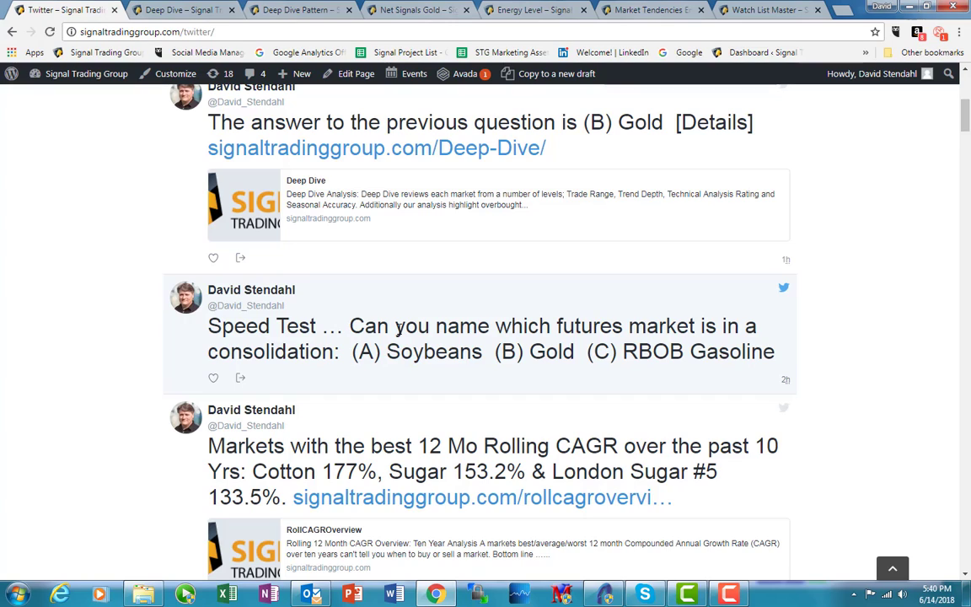
mouse_move(425, 322)
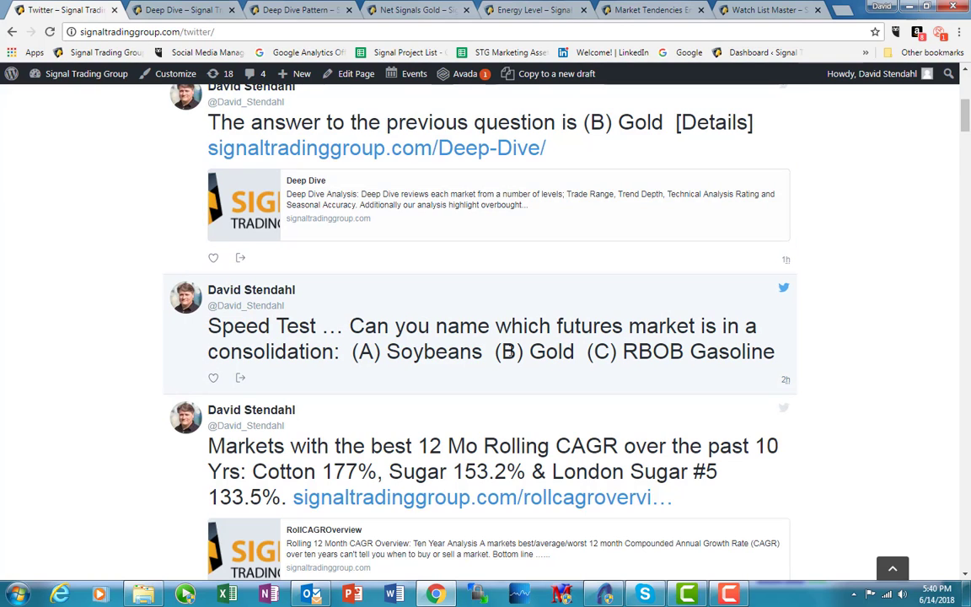
scroll("up", 3)
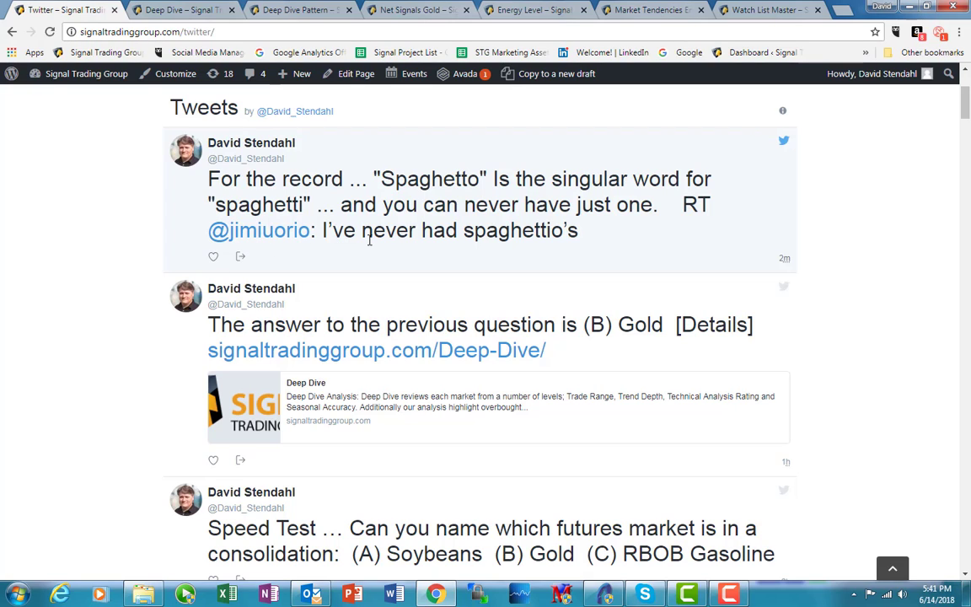
mouse_move(310, 216)
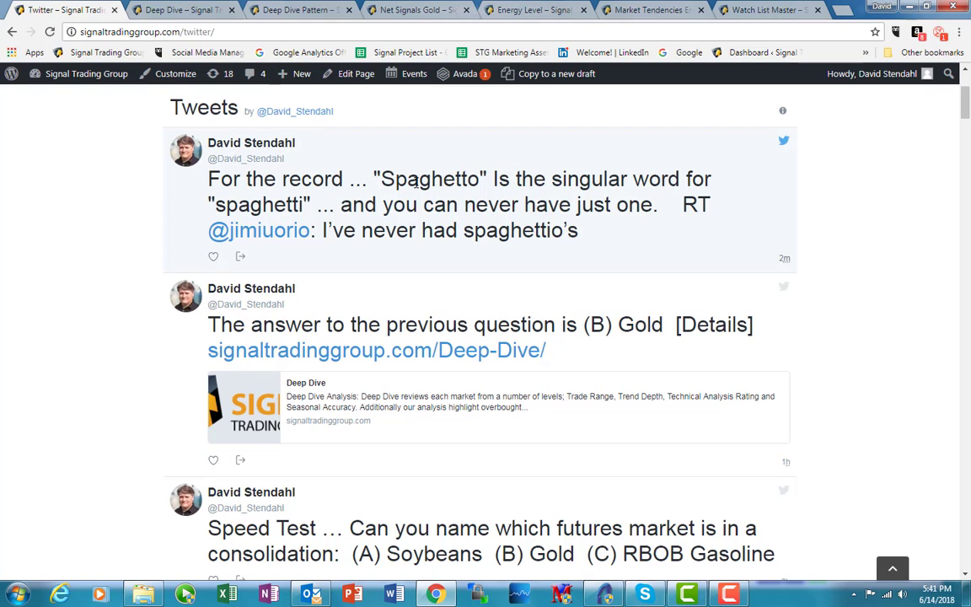
mouse_move(263, 216)
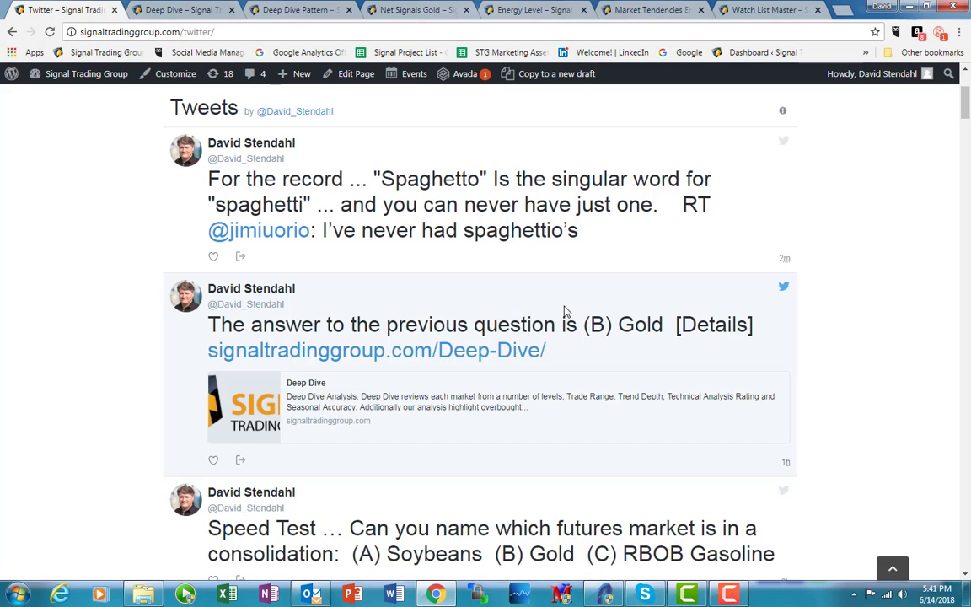
mouse_move(492, 317)
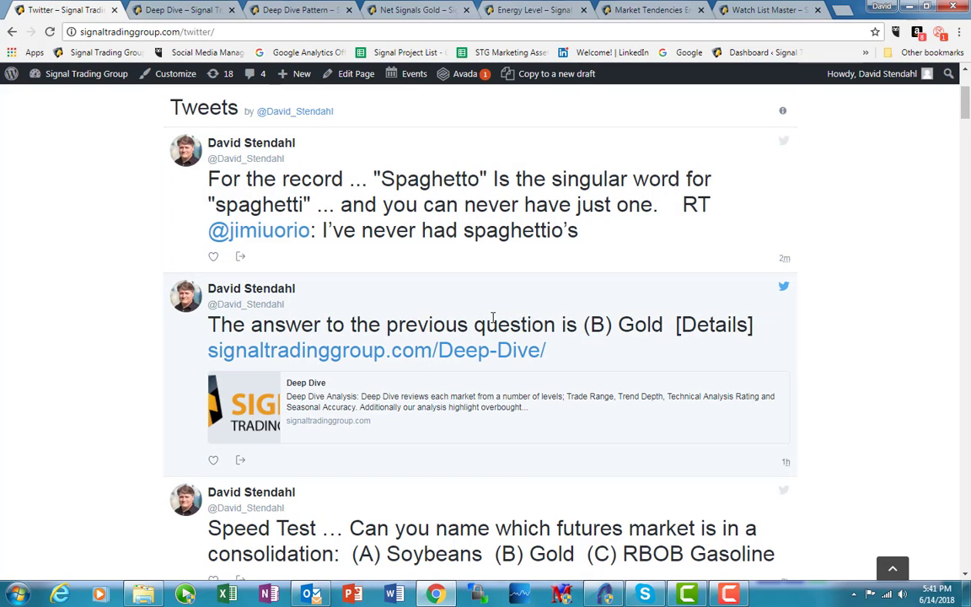
scroll("down", 3)
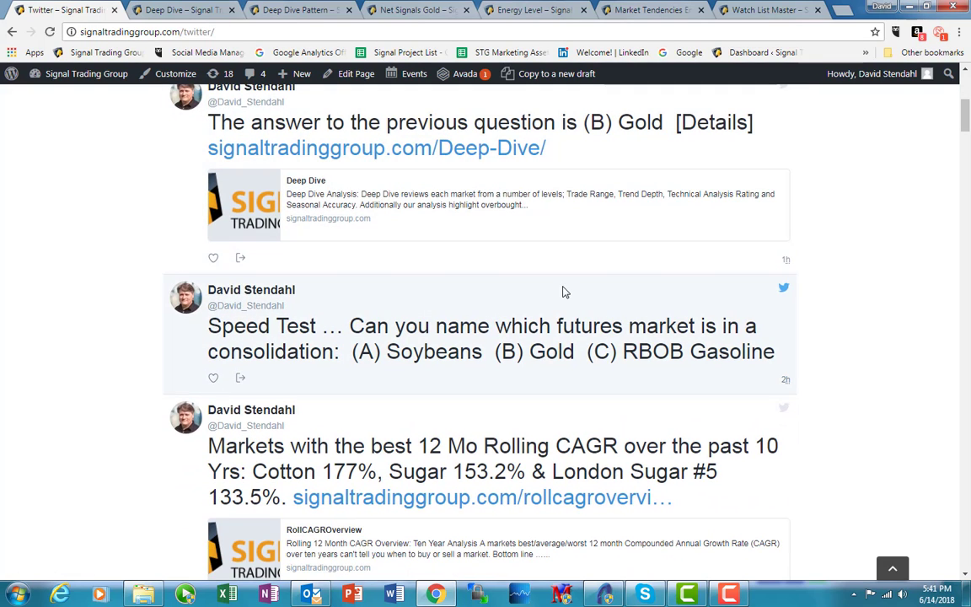
mouse_move(897, 188)
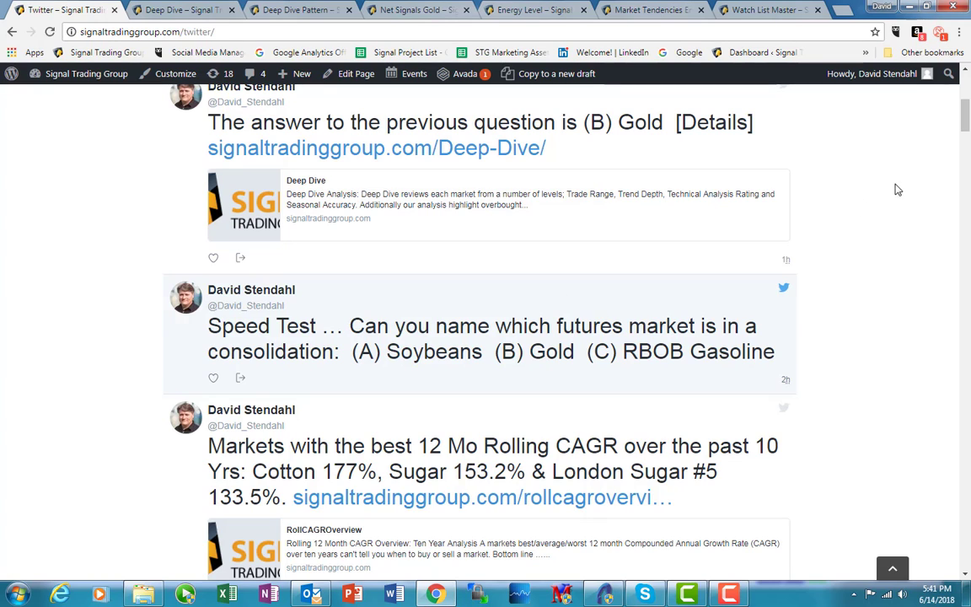
mouse_move(378, 388)
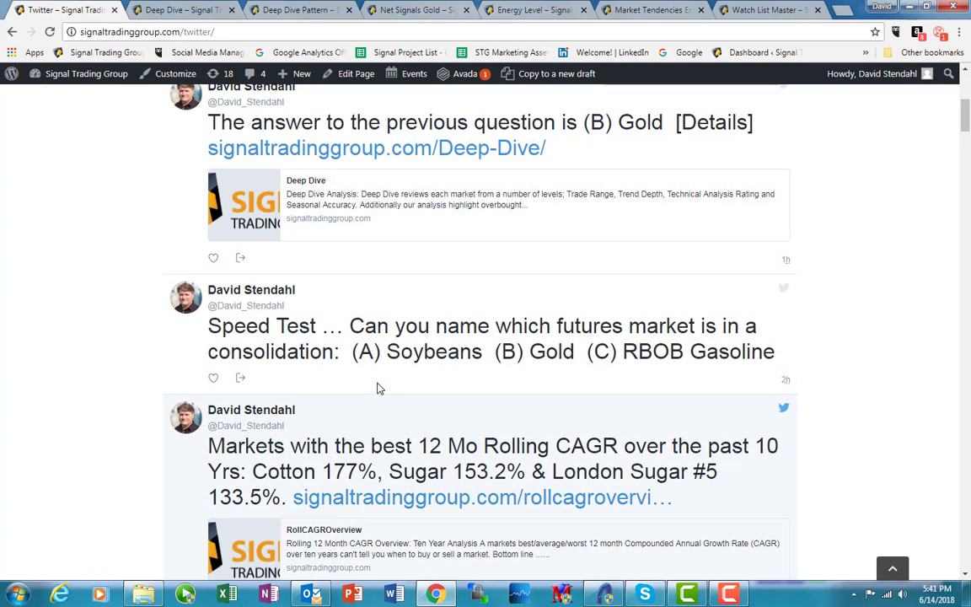
mouse_move(486, 403)
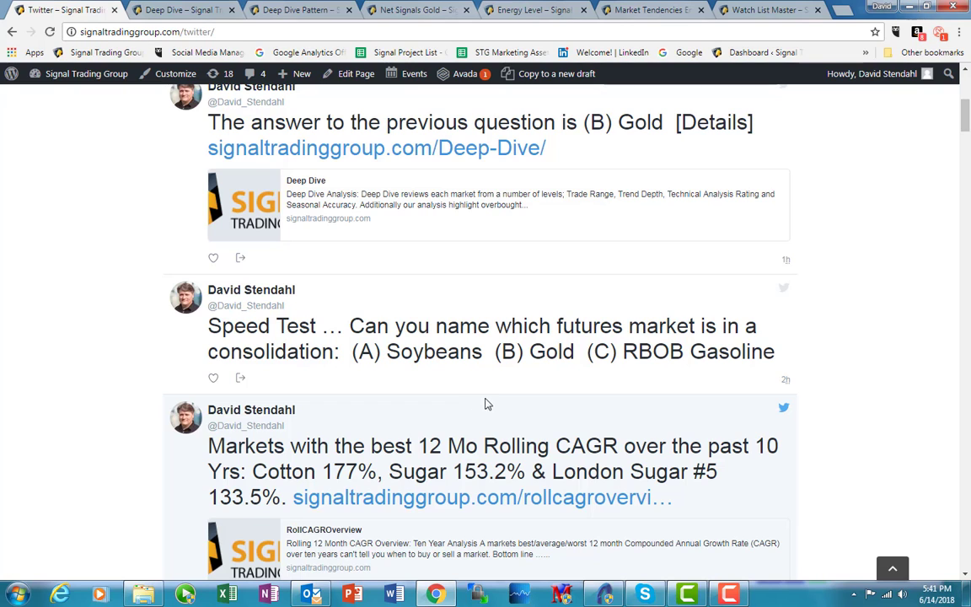
mouse_move(495, 330)
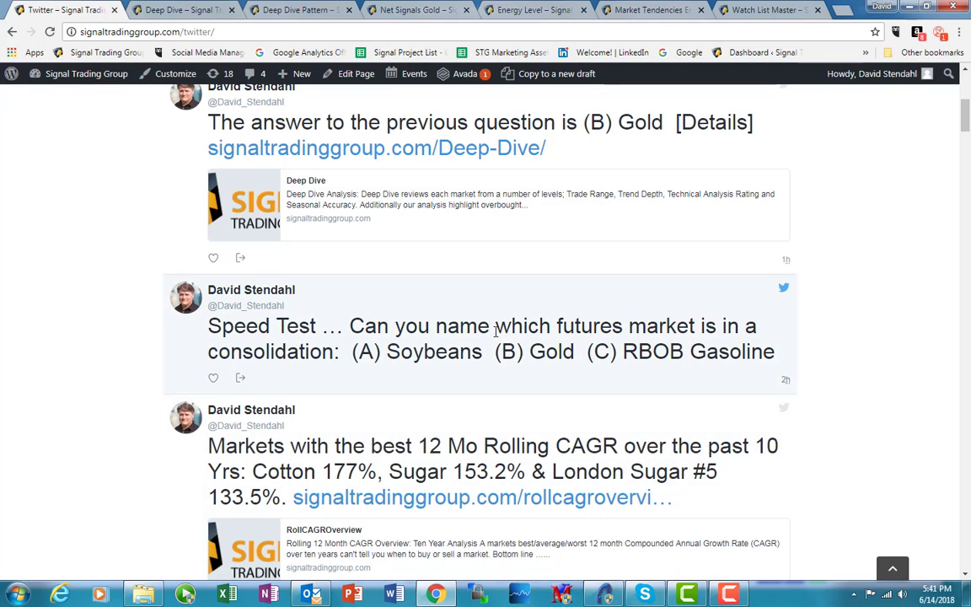
left_click(410, 212)
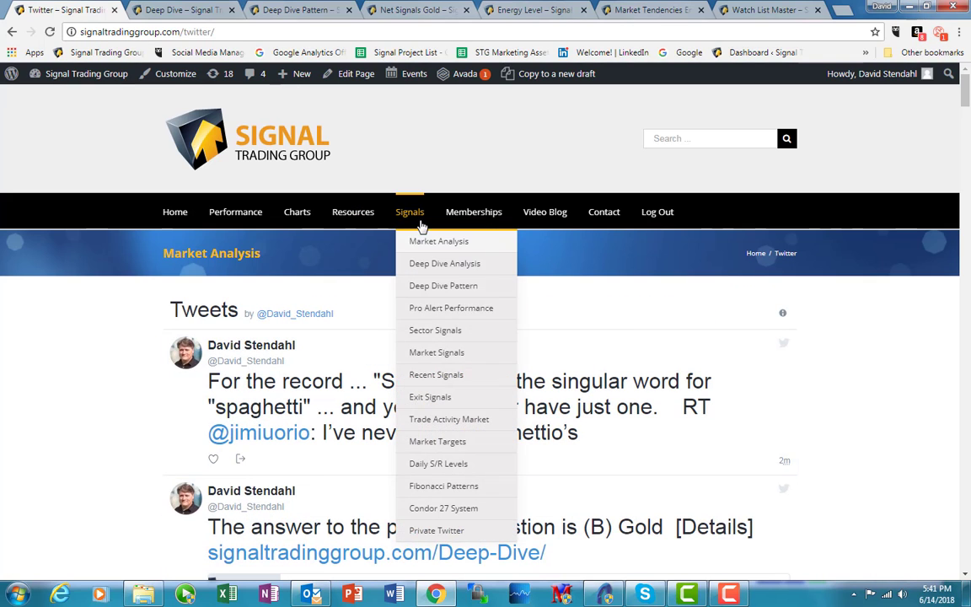
mouse_move(413, 249)
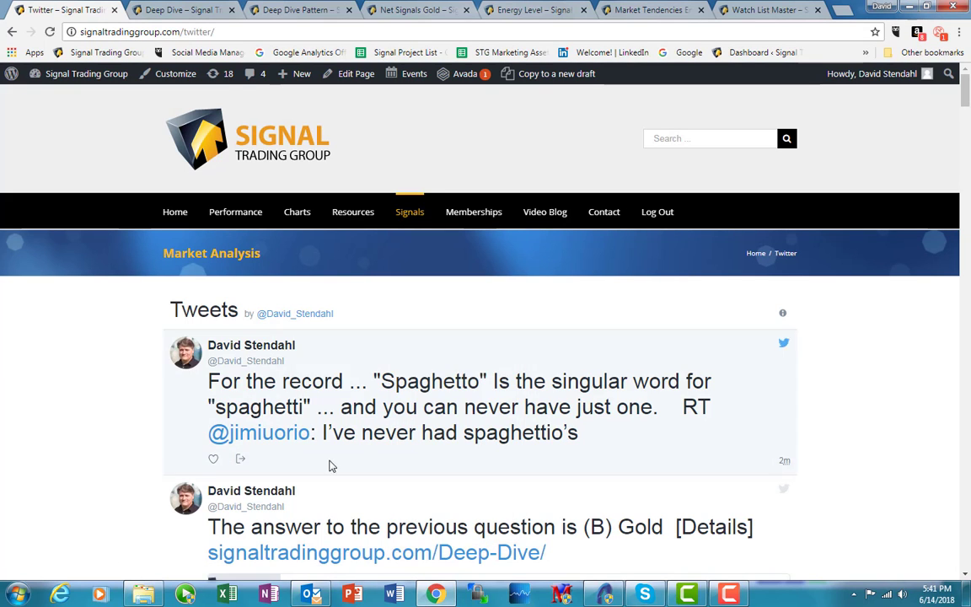
scroll("down", 3)
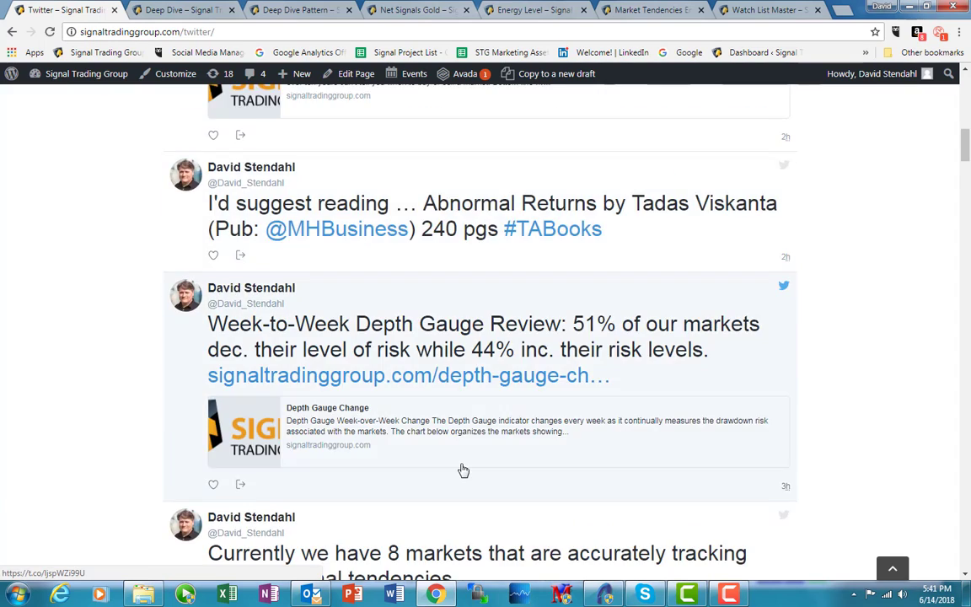
scroll("down", 3)
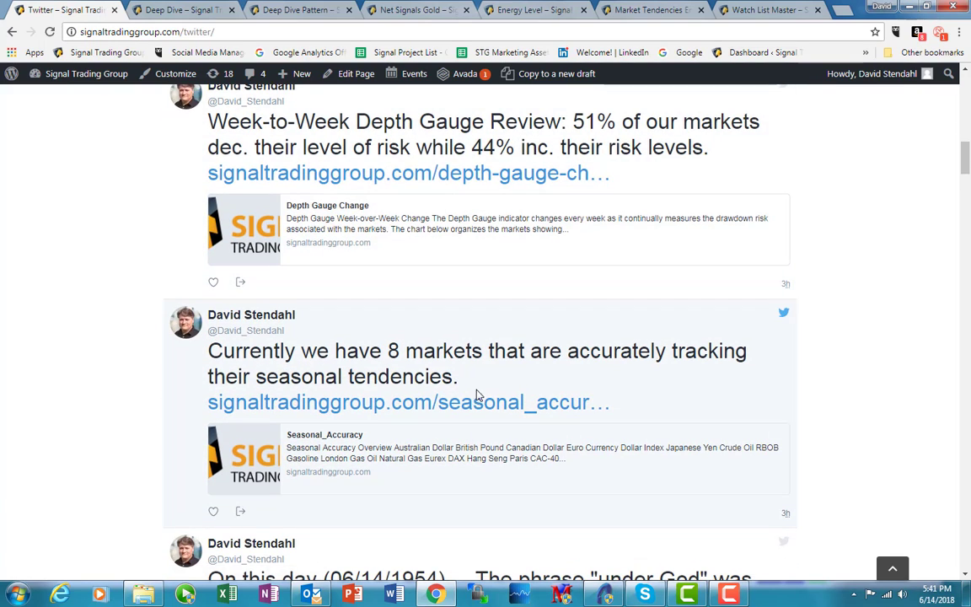
mouse_move(667, 421)
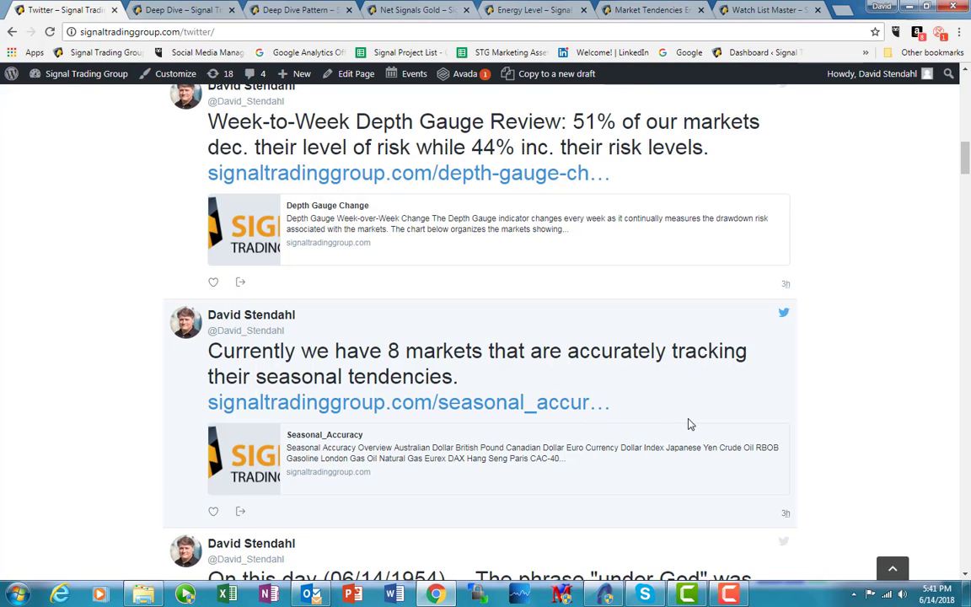
mouse_move(704, 411)
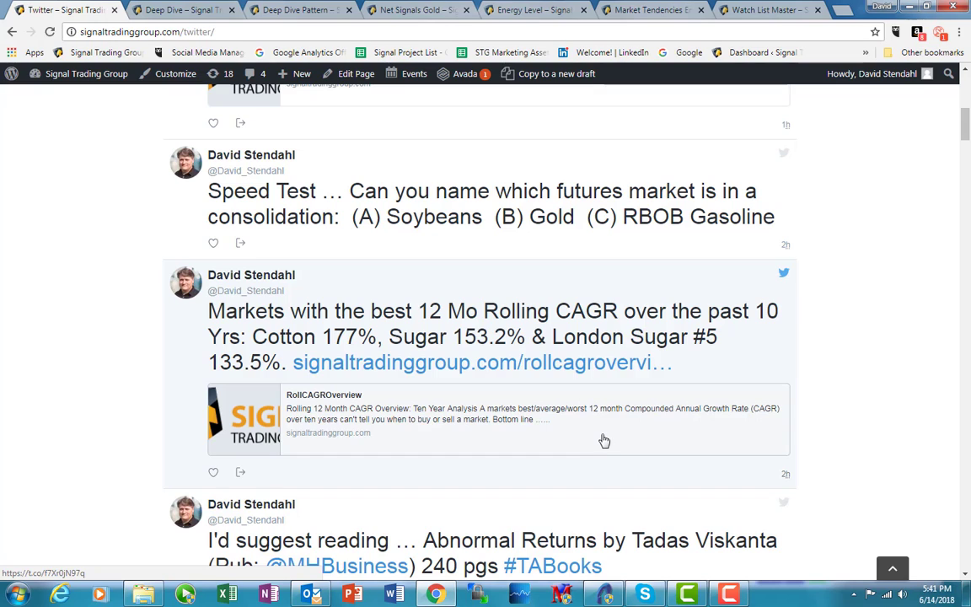
mouse_move(374, 485)
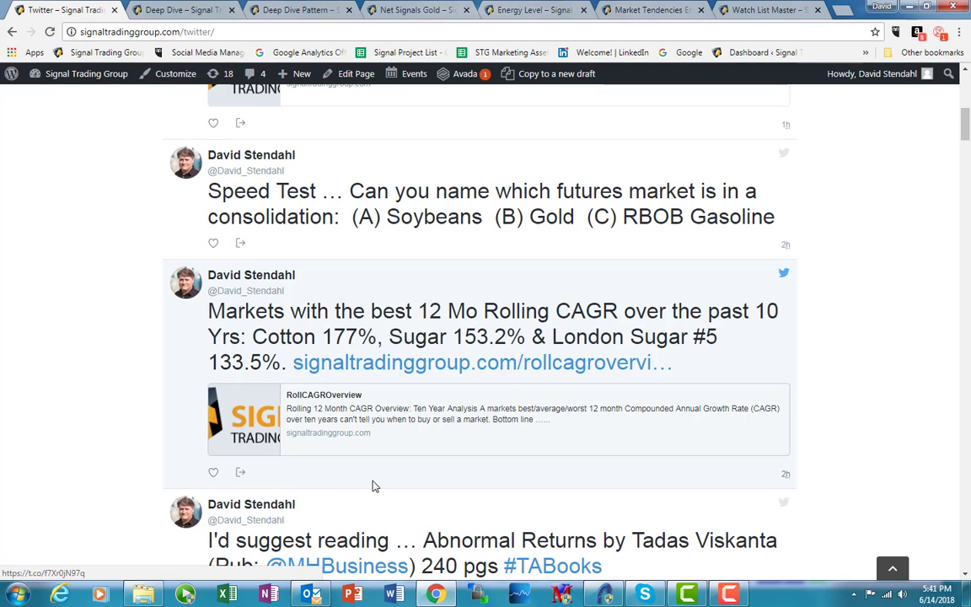
mouse_move(435, 458)
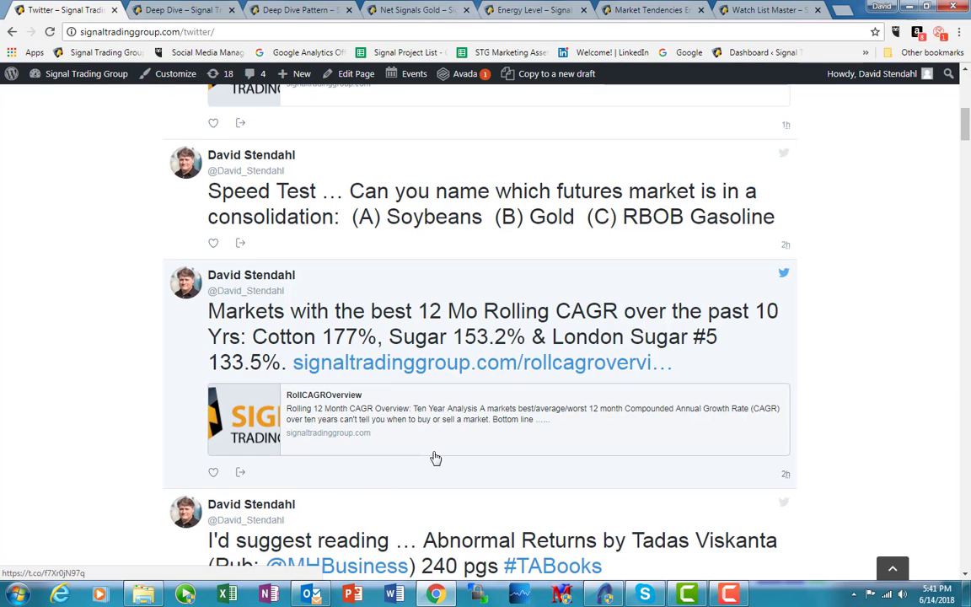
scroll("up", 3)
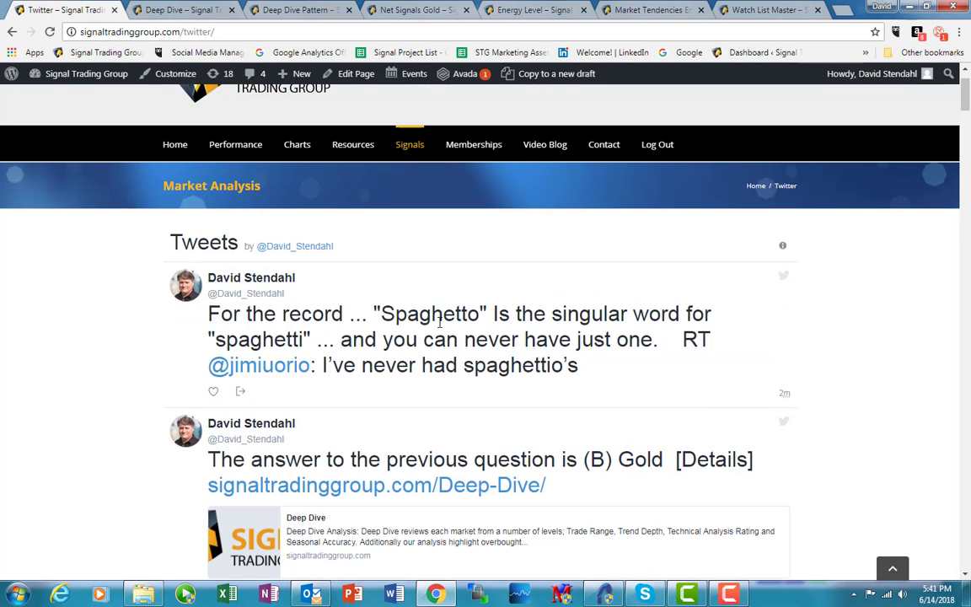
left_click(409, 145)
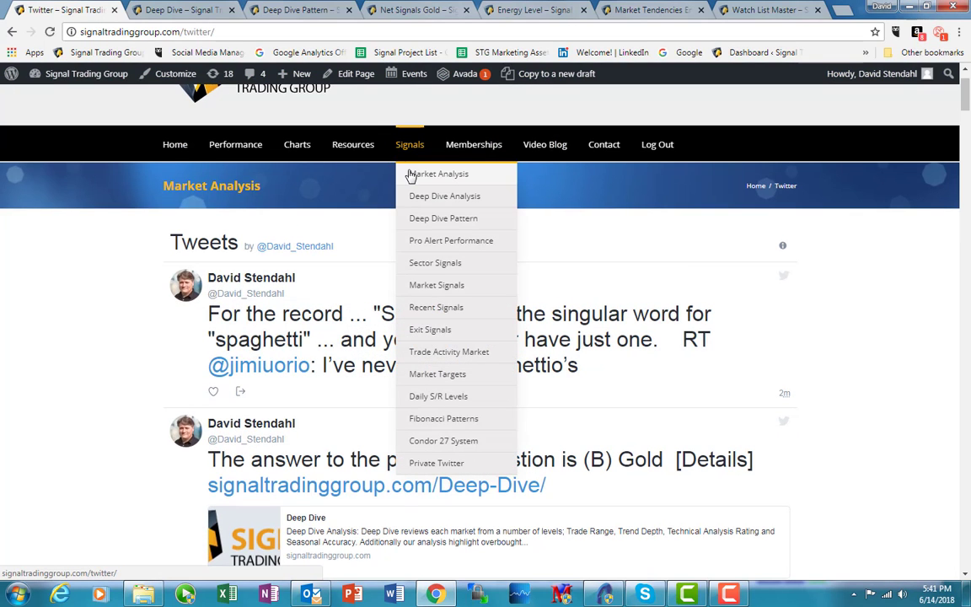
scroll("down", 3)
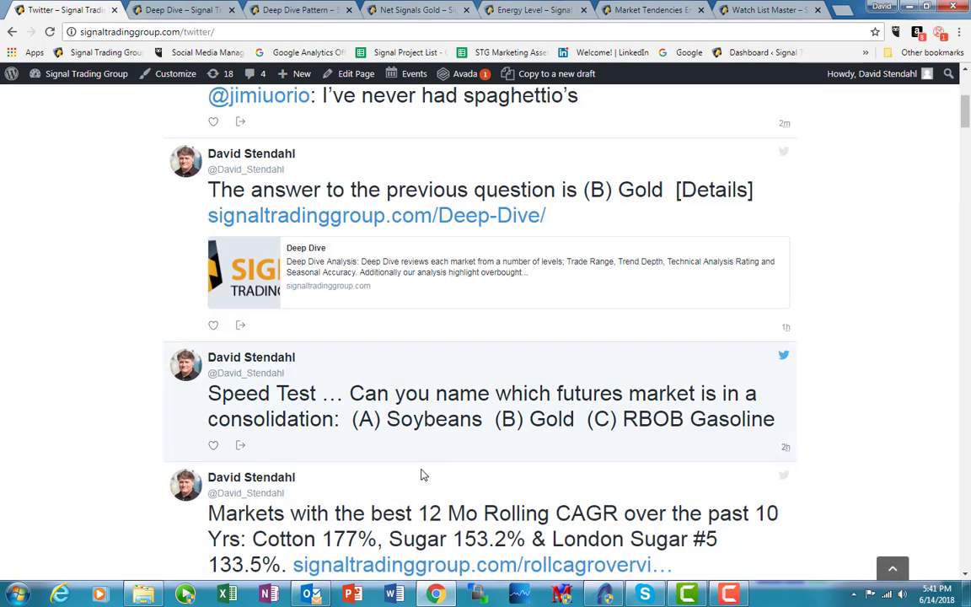
mouse_move(398, 409)
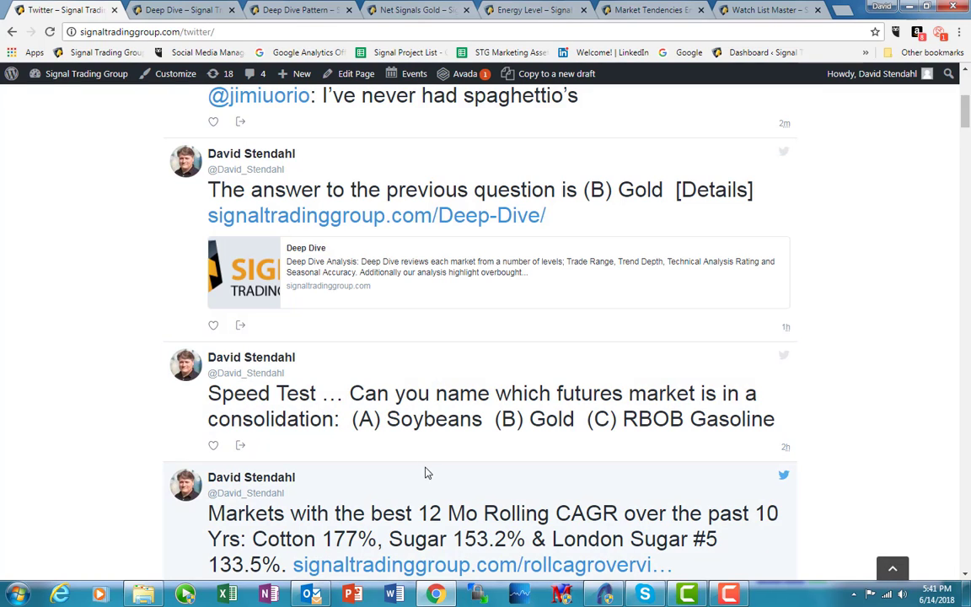
scroll("down", 3)
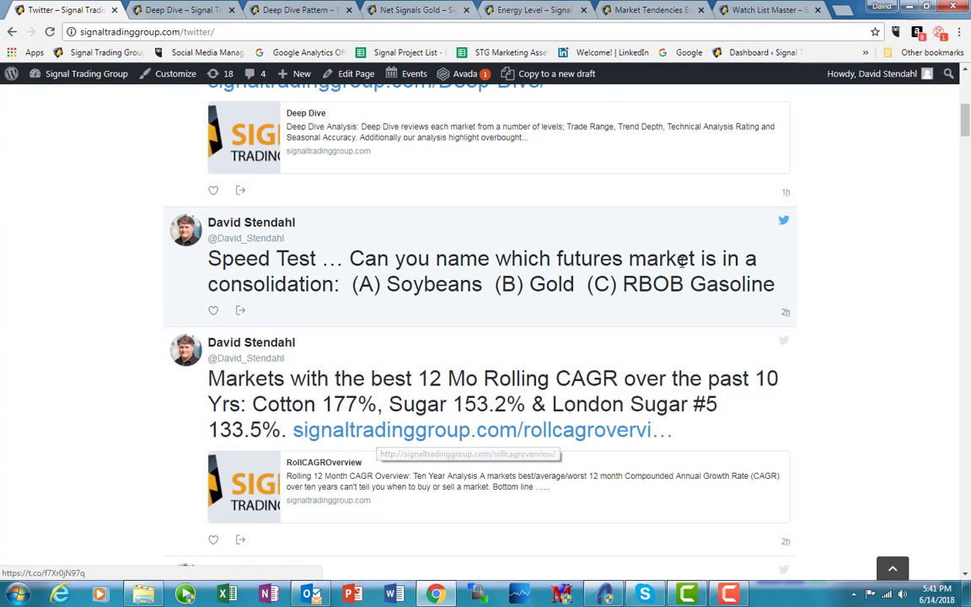
mouse_move(334, 394)
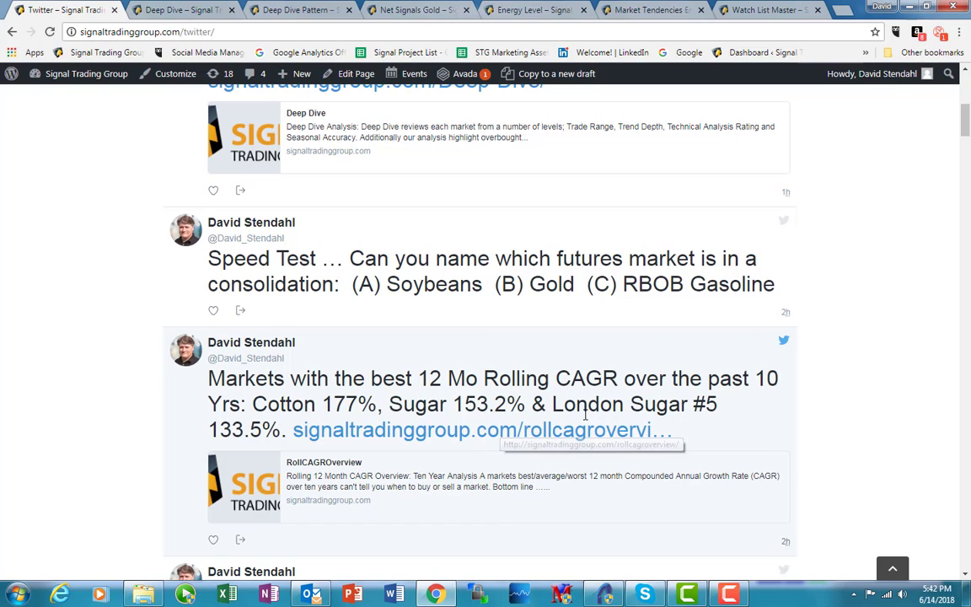
mouse_move(643, 480)
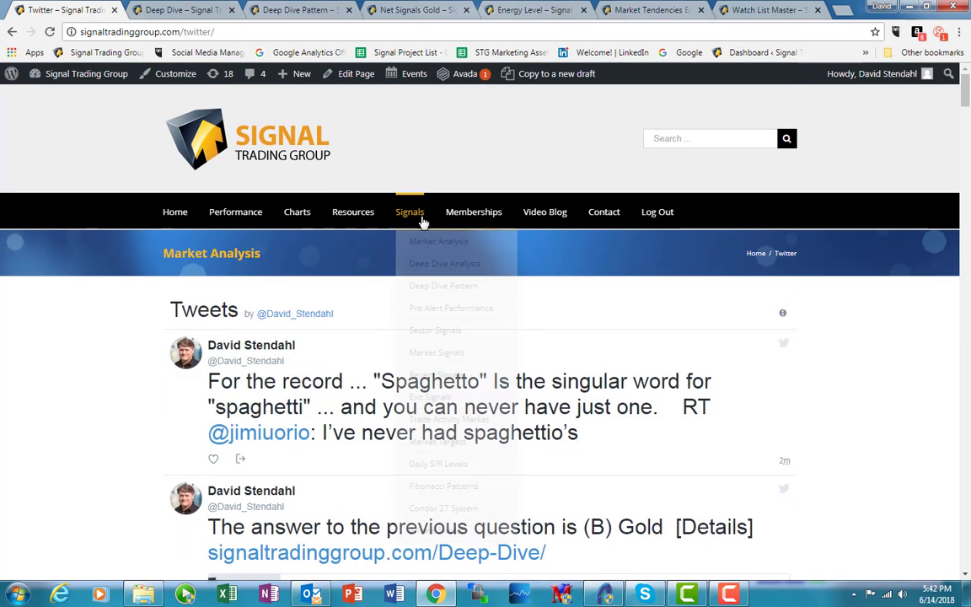
mouse_move(410, 212)
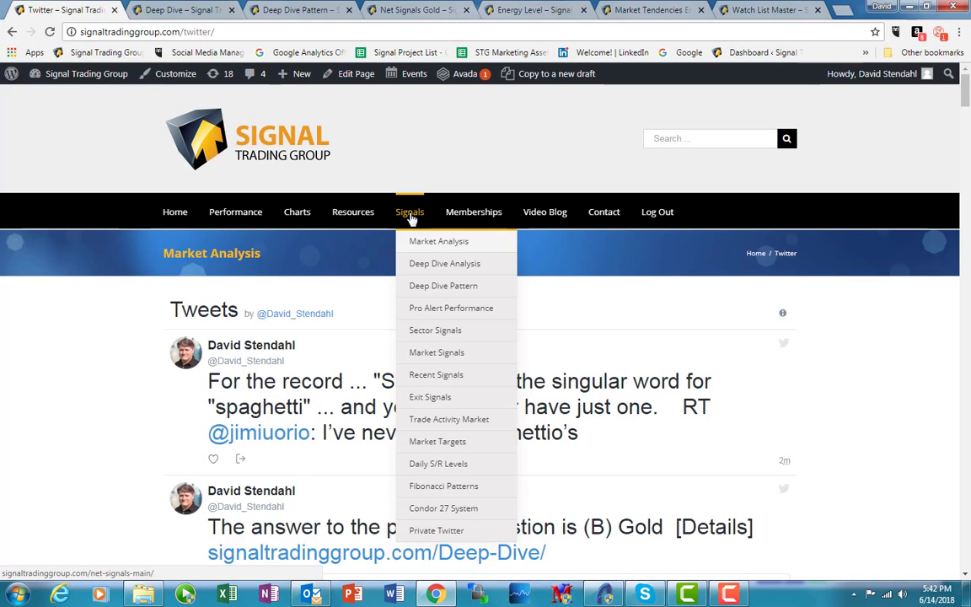
mouse_move(443, 486)
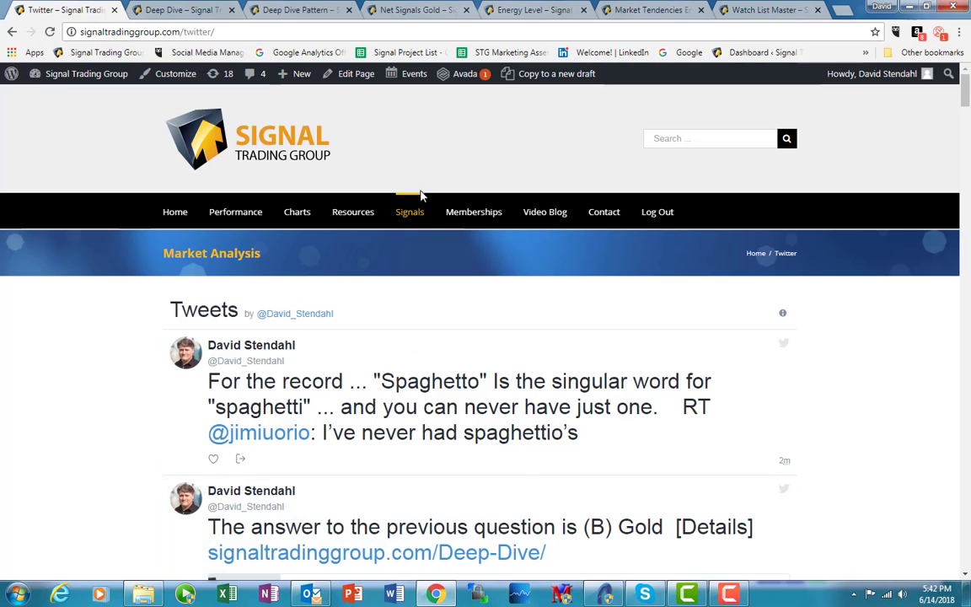
left_click(409, 212)
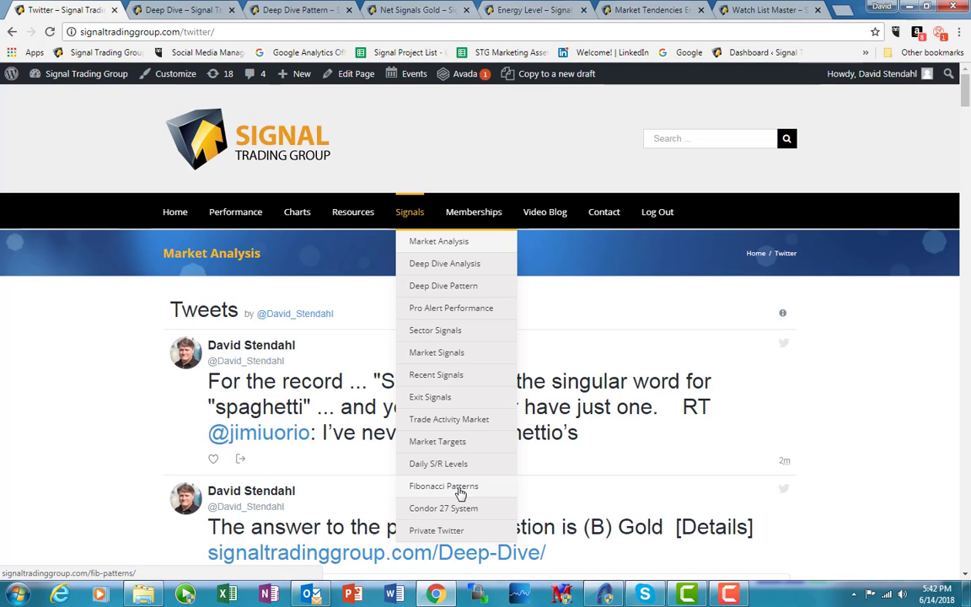
mouse_move(485, 502)
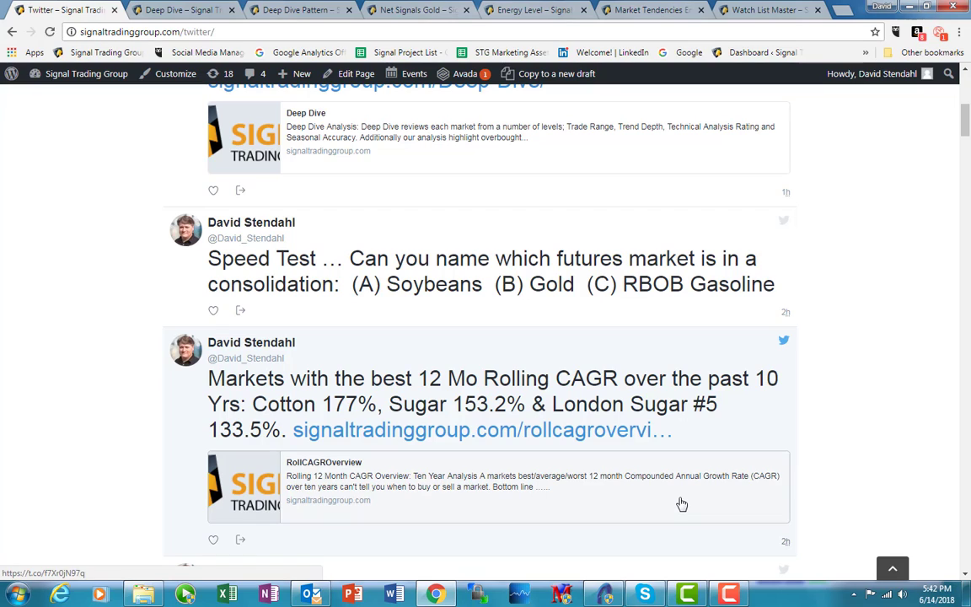
mouse_move(686, 514)
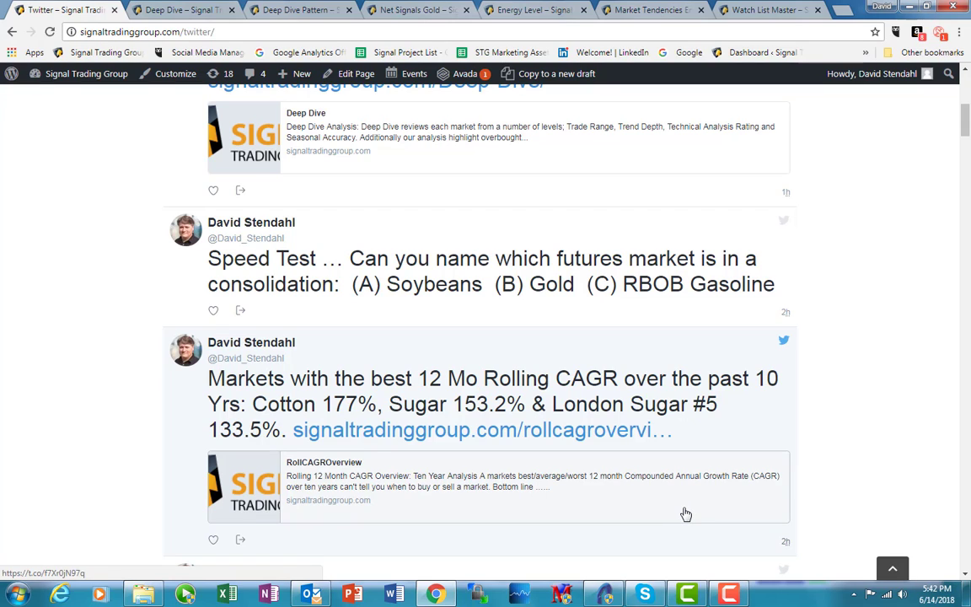
mouse_move(700, 497)
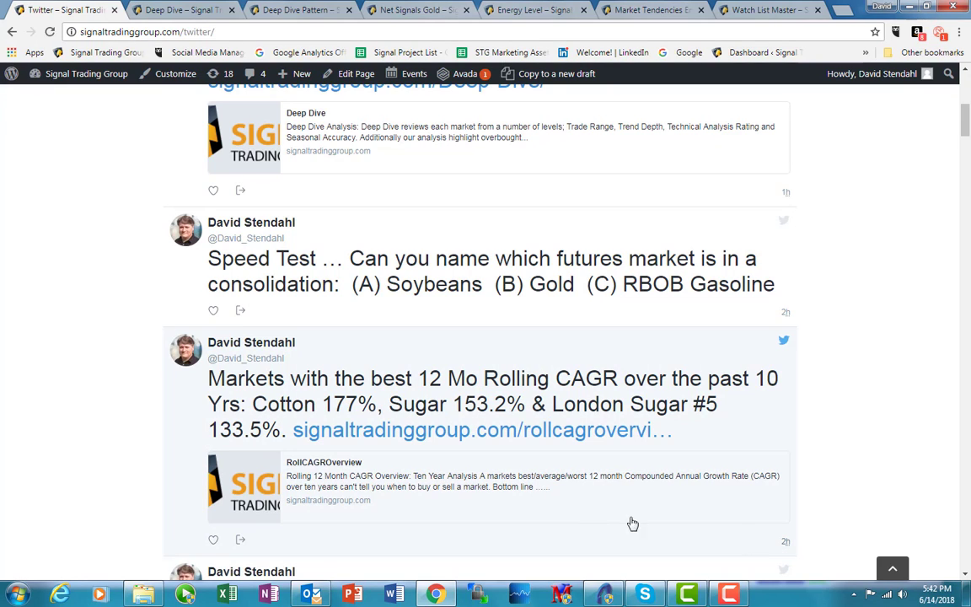
mouse_move(579, 506)
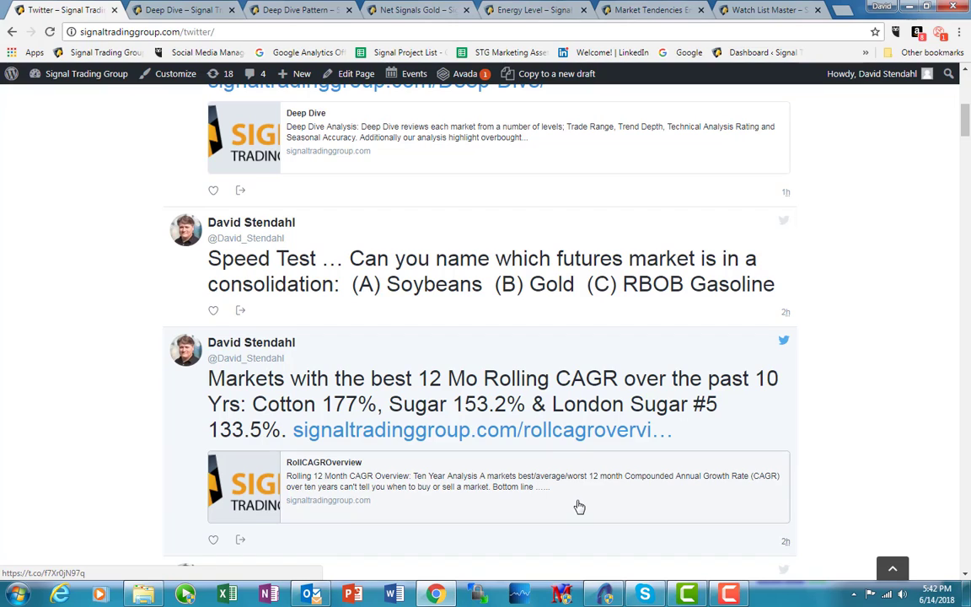
mouse_move(610, 516)
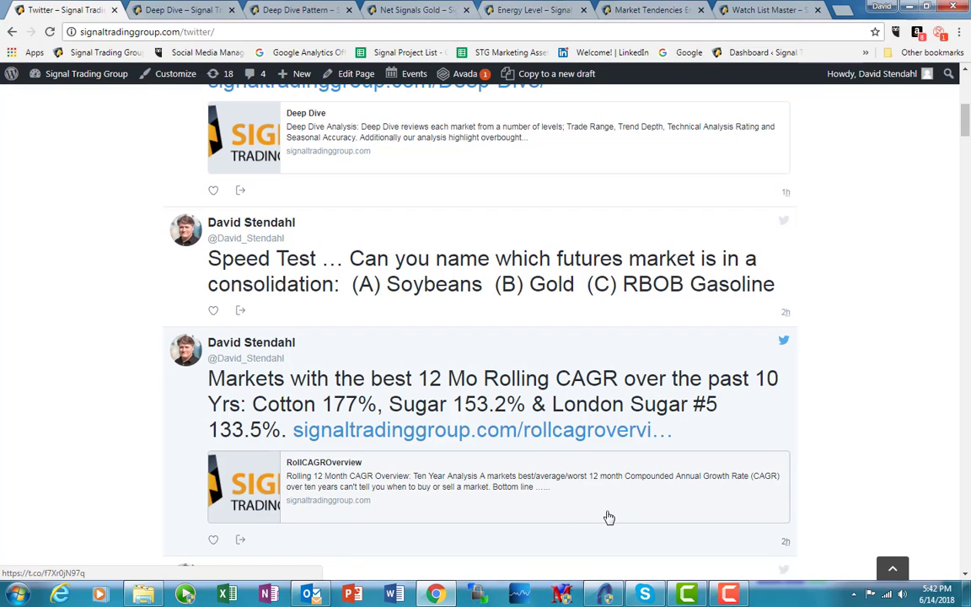